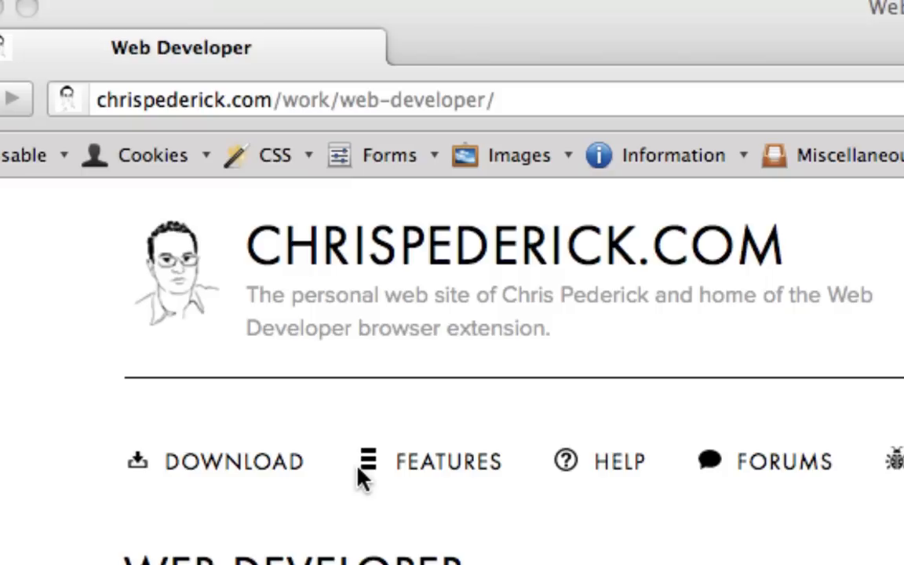
{"action": "mouse_move", "coordinate": [102, 118]}
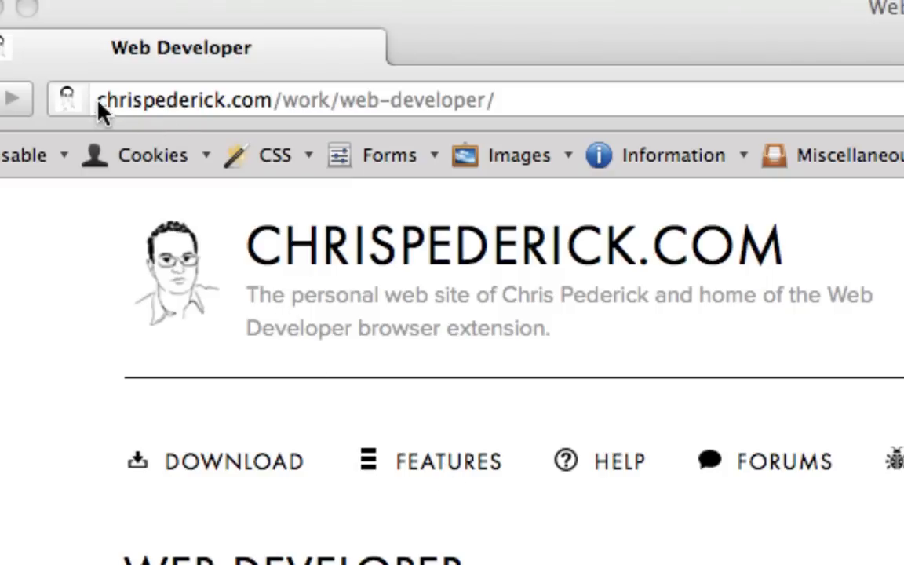
- Search Google for 'web developer plugin' in a new Firefox tab
{"action": "left_click", "coordinate": [235, 99]}
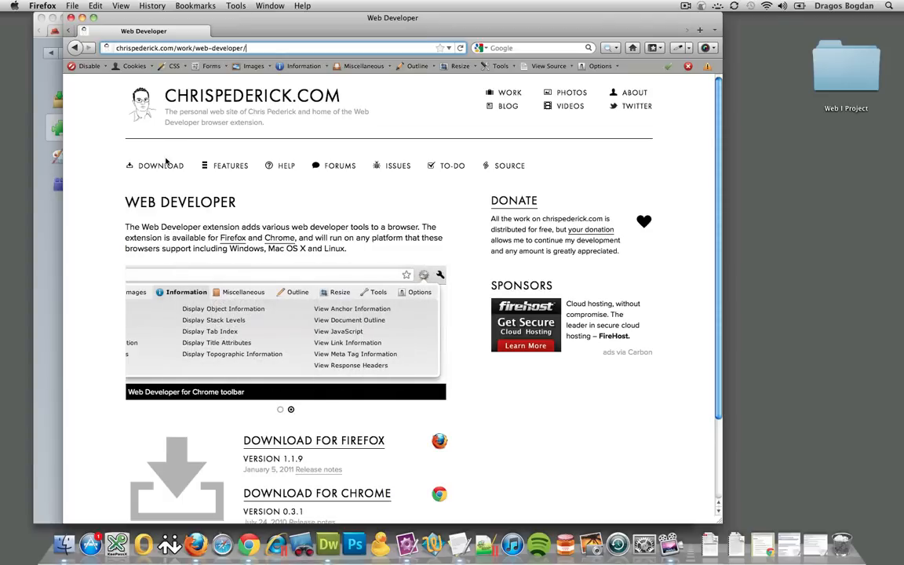
{"action": "left_click", "coordinate": [191, 273]}
{"action": "type", "text": "web developer plugin"}
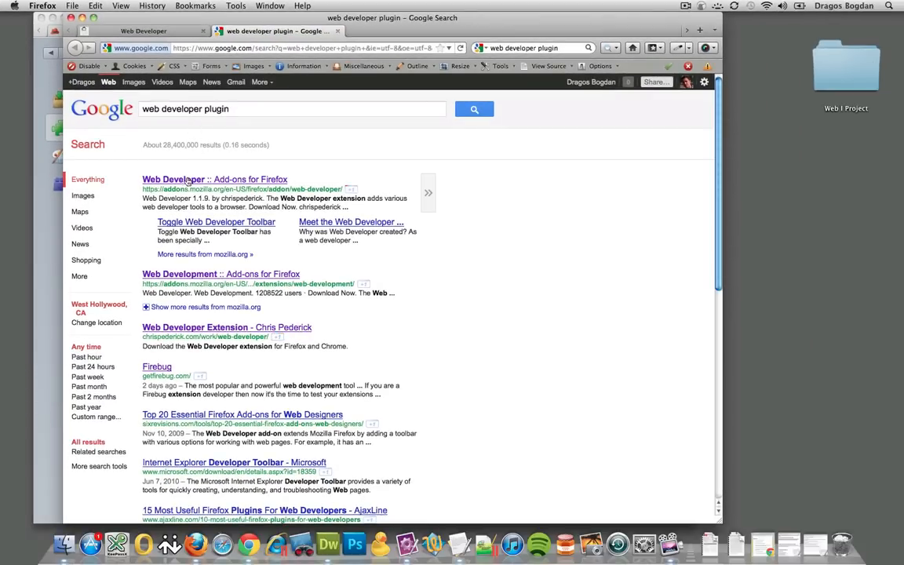
- Open the 'Web Developer :: Add-ons for Firefox' listing and click Add to Firefox
{"action": "left_click", "coordinate": [188, 179]}
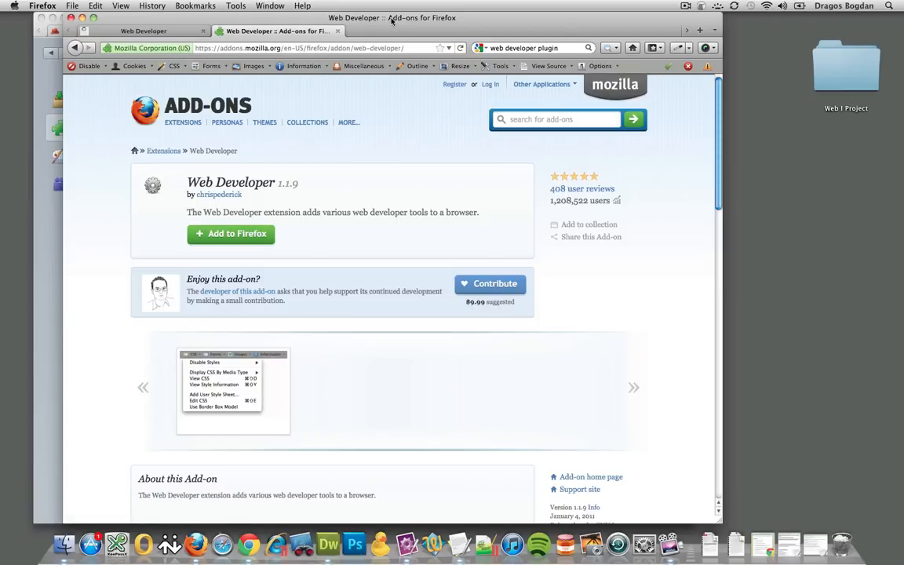
{"action": "mouse_move", "coordinate": [179, 106]}
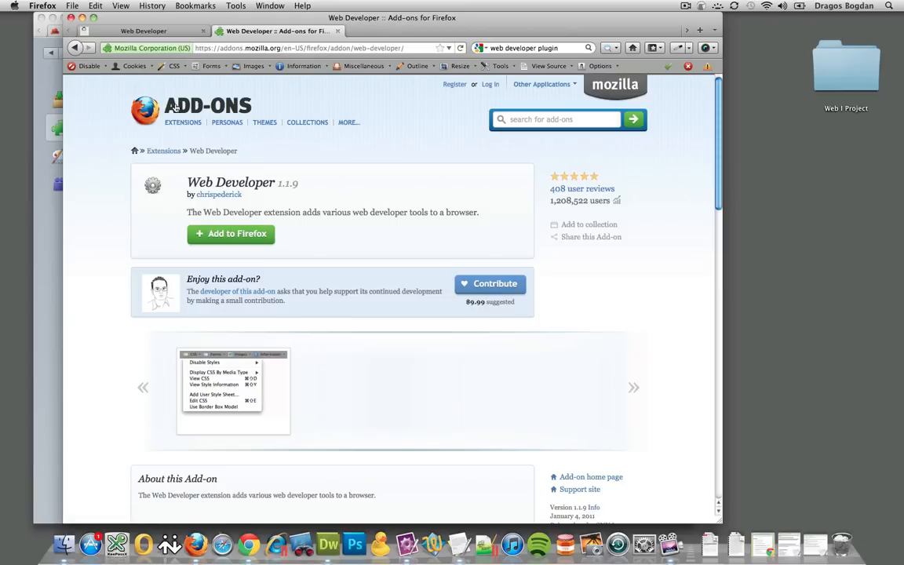
{"action": "mouse_move", "coordinate": [199, 214]}
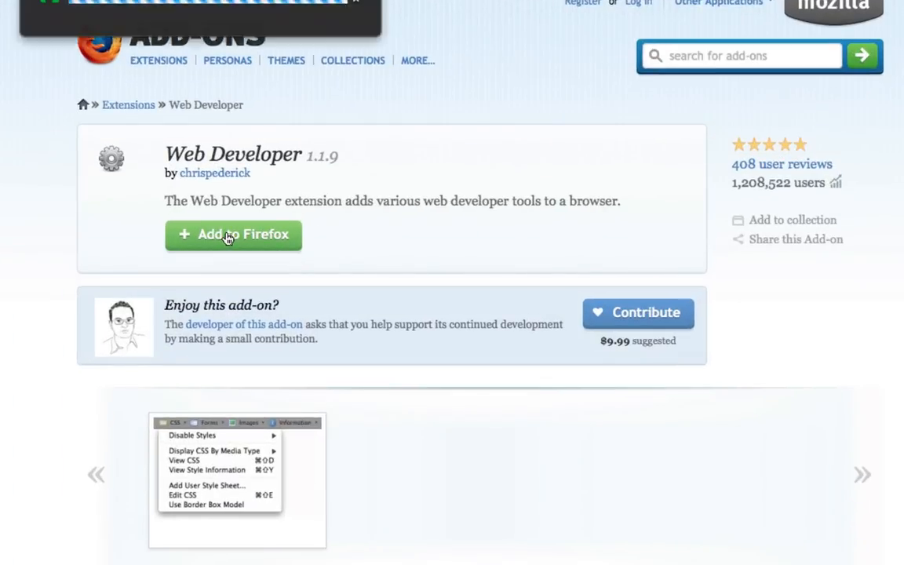
{"action": "left_click", "coordinate": [233, 234]}
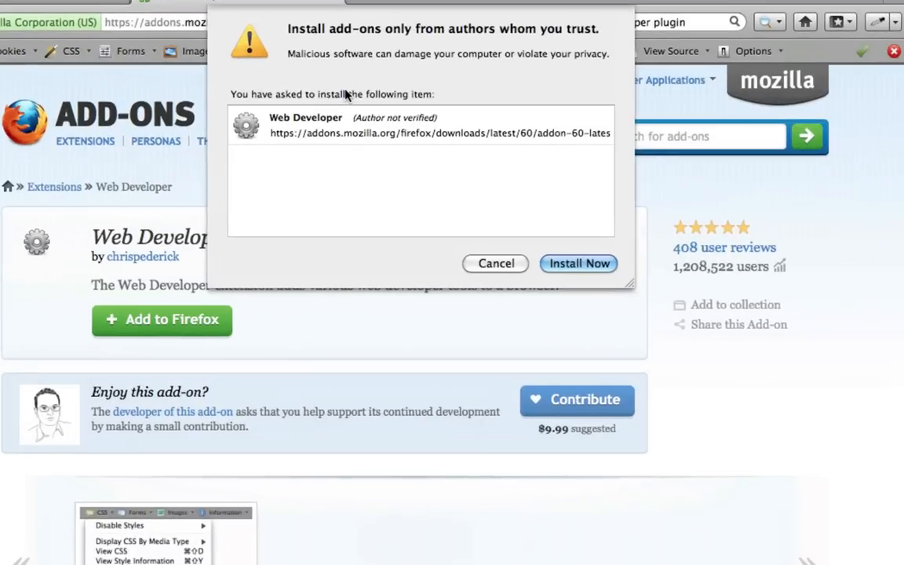
{"action": "mouse_move", "coordinate": [439, 149]}
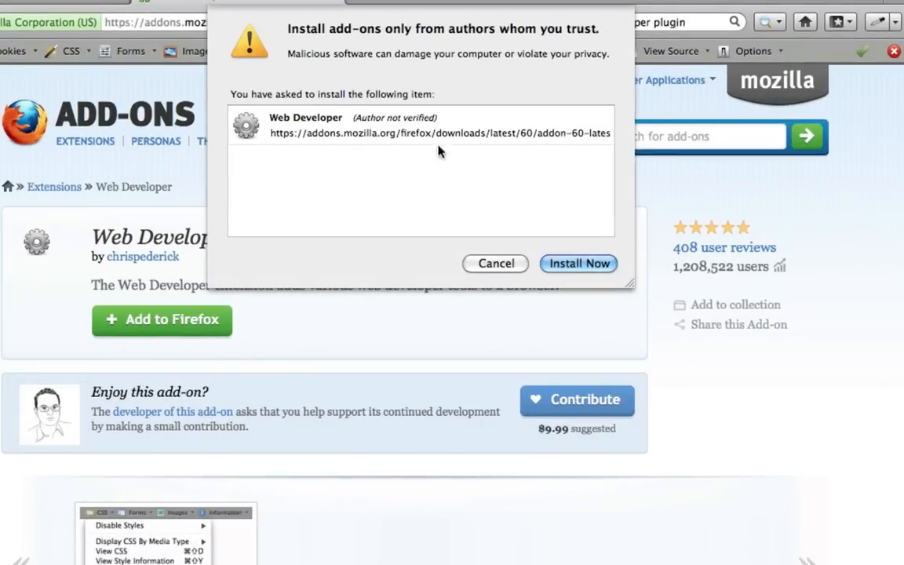
{"action": "mouse_move", "coordinate": [359, 161]}
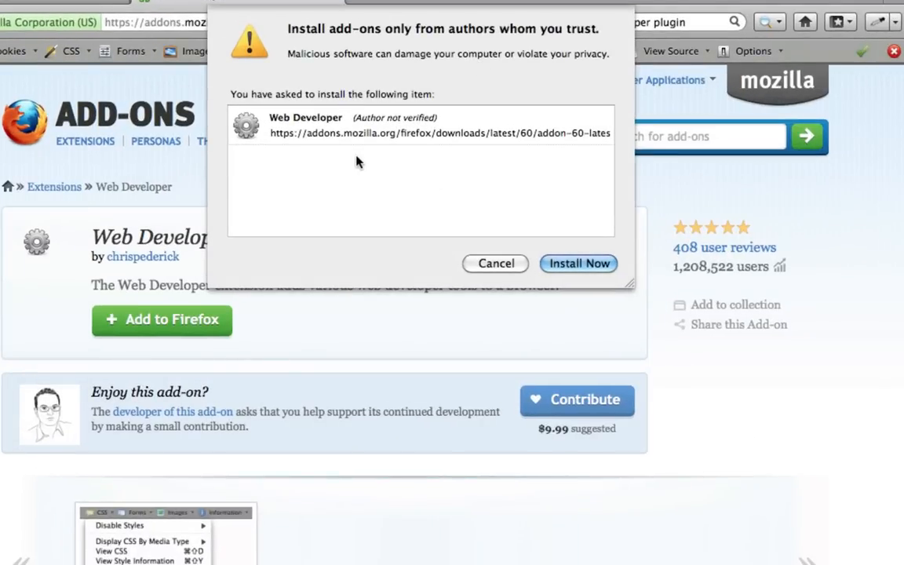
{"action": "mouse_move", "coordinate": [65, 427]}
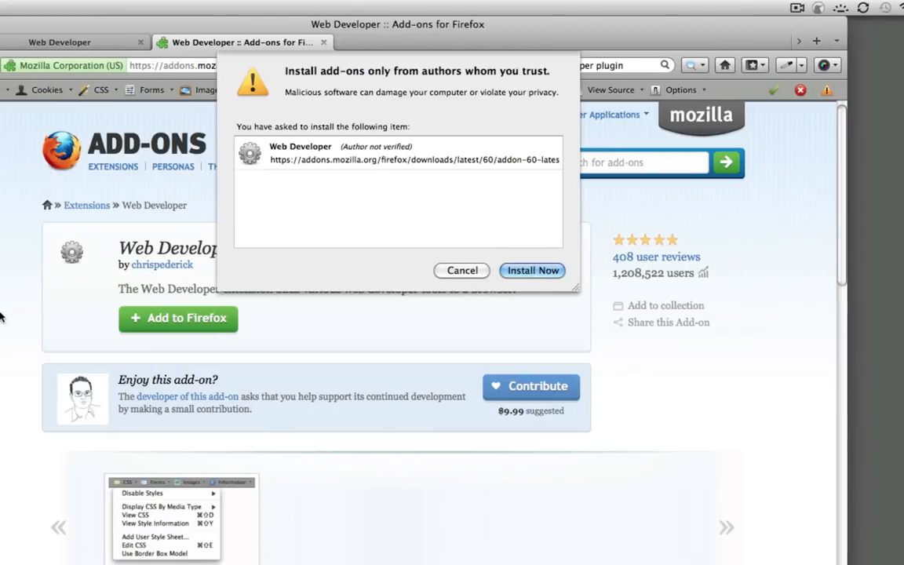
{"action": "mouse_move", "coordinate": [465, 260]}
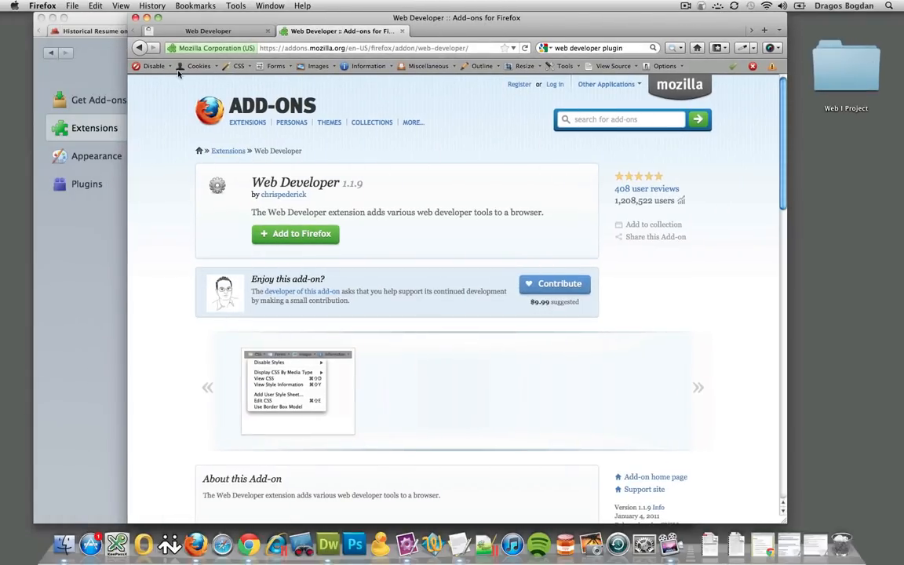
{"action": "mouse_move", "coordinate": [372, 66]}
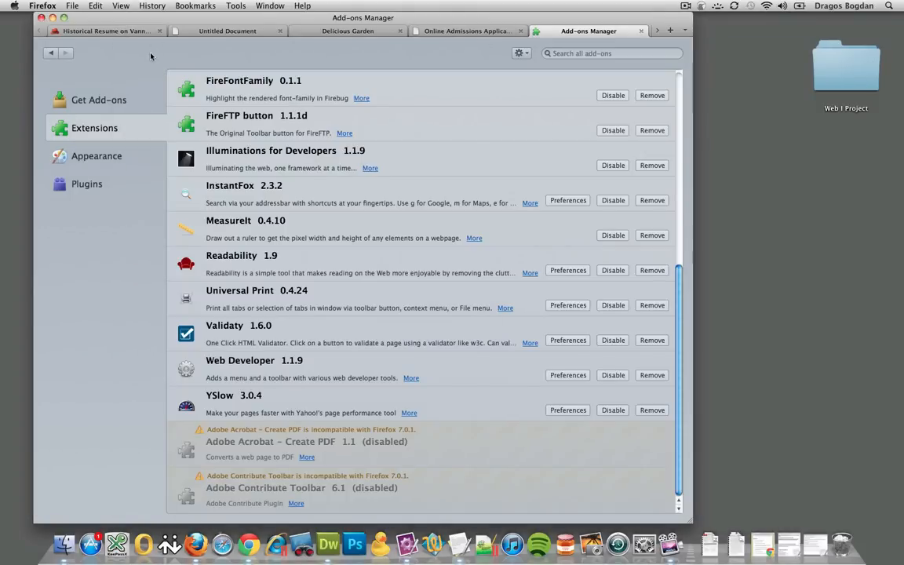
- Switch to the Historical Resume on Vannevar Bush tab
{"action": "left_click", "coordinate": [106, 33]}
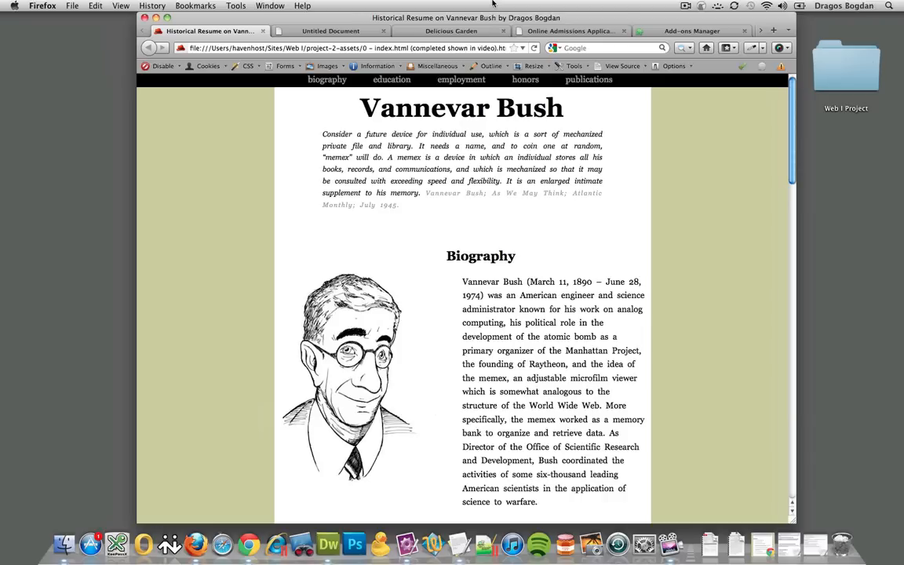
{"action": "mouse_move", "coordinate": [718, 29]}
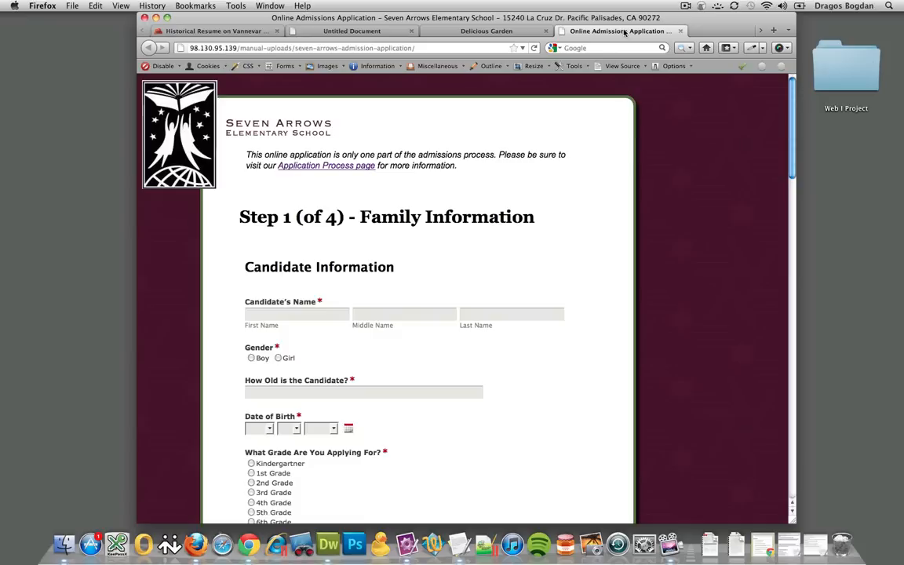
- Disable all JavaScript on the Delicious Garden site through the Web Developer toolbar
{"action": "left_click", "coordinate": [491, 31]}
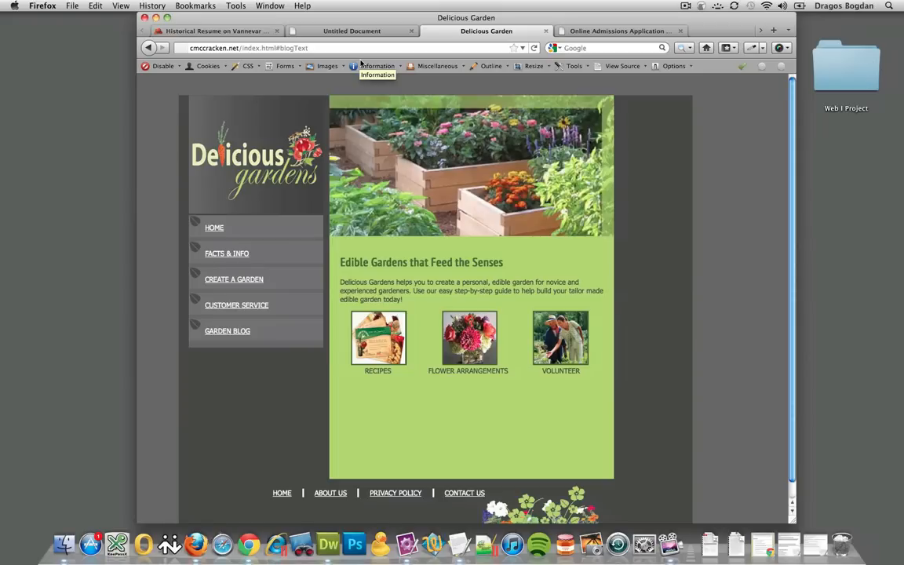
{"action": "left_click", "coordinate": [165, 67]}
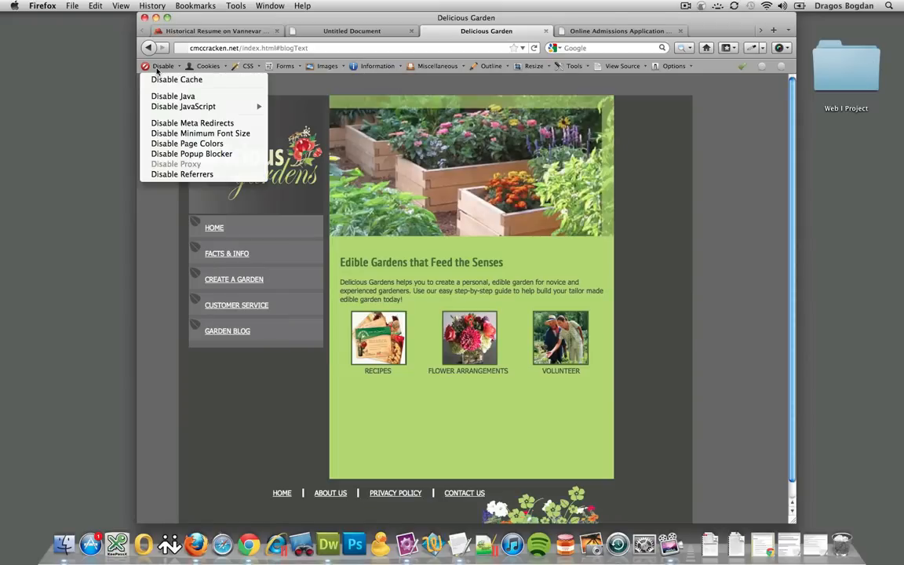
{"action": "mouse_move", "coordinate": [200, 133]}
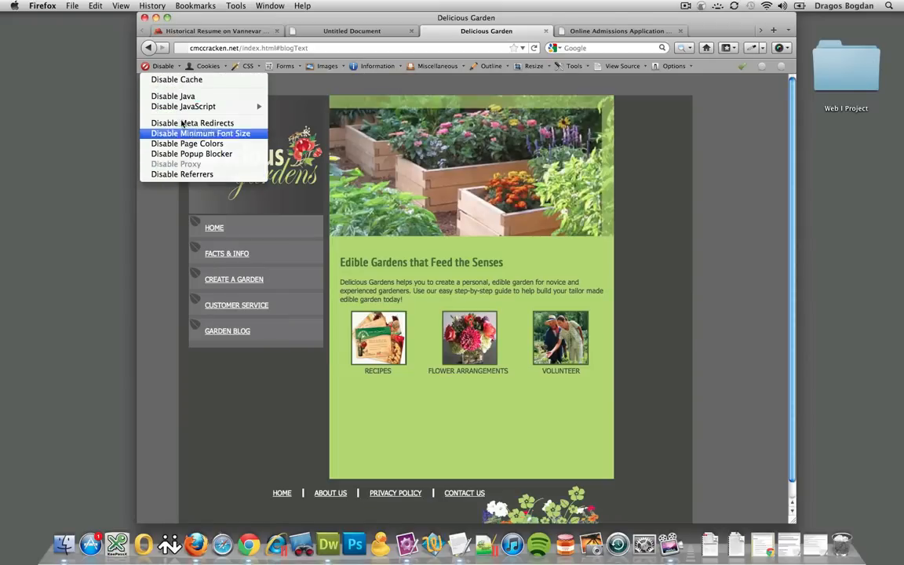
{"action": "mouse_move", "coordinate": [187, 106]}
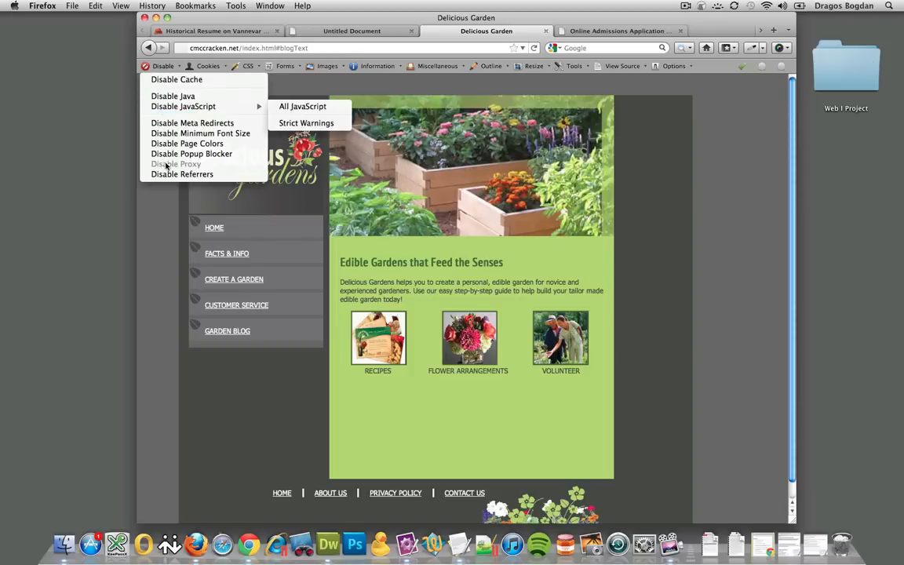
{"action": "mouse_move", "coordinate": [192, 107]}
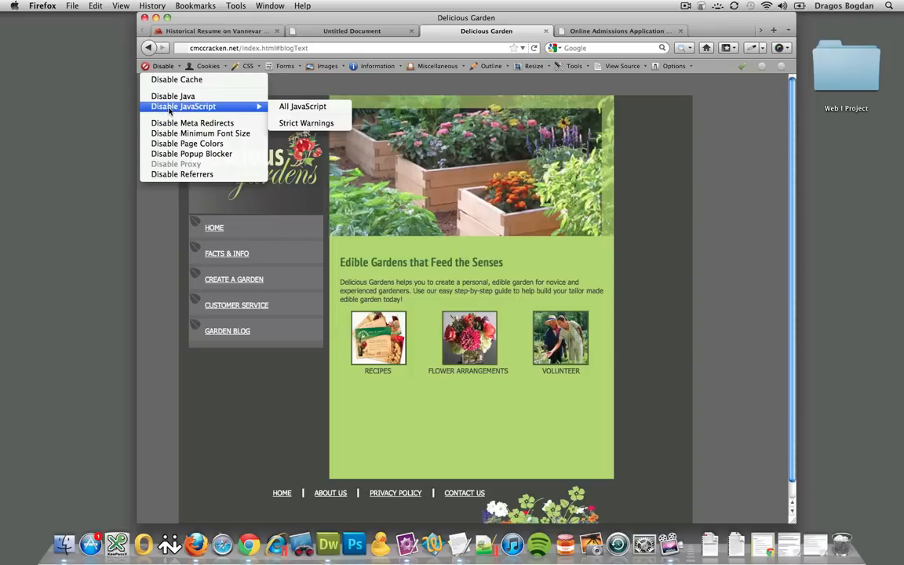
{"action": "mouse_move", "coordinate": [302, 106]}
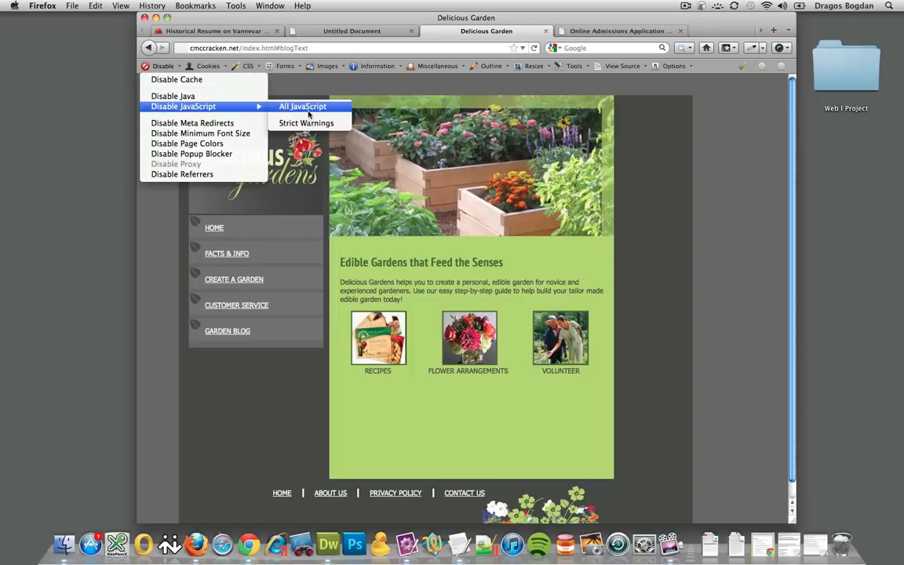
{"action": "left_click", "coordinate": [302, 106]}
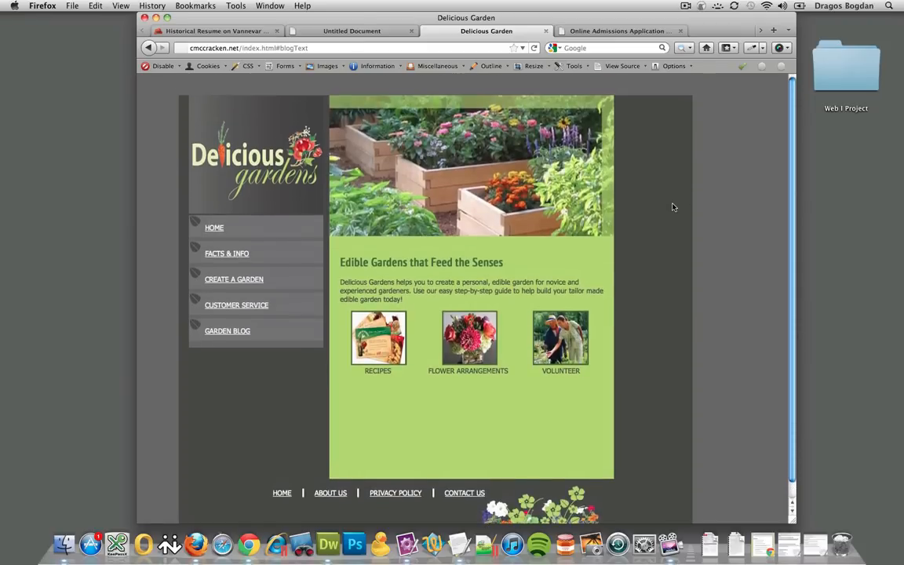
{"action": "mouse_move", "coordinate": [388, 201]}
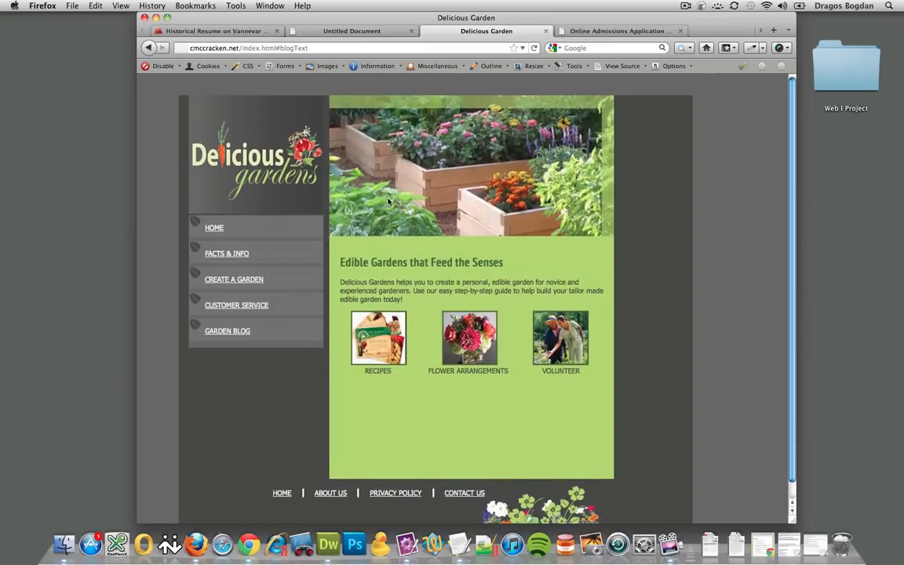
- View the Garden Blog and then the Customer Service sections
{"action": "scroll", "scroll_direction": "down", "scroll_amount": 3}
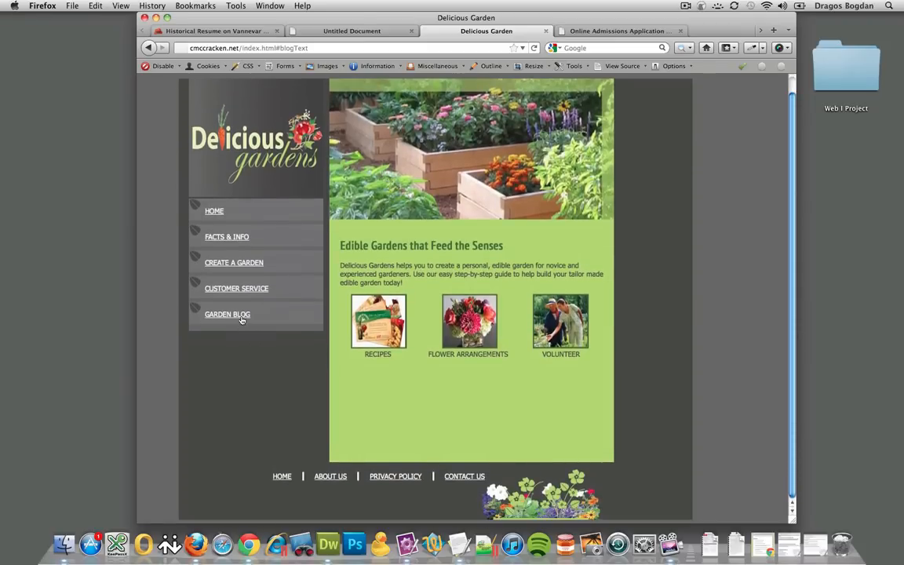
{"action": "left_click", "coordinate": [227, 314]}
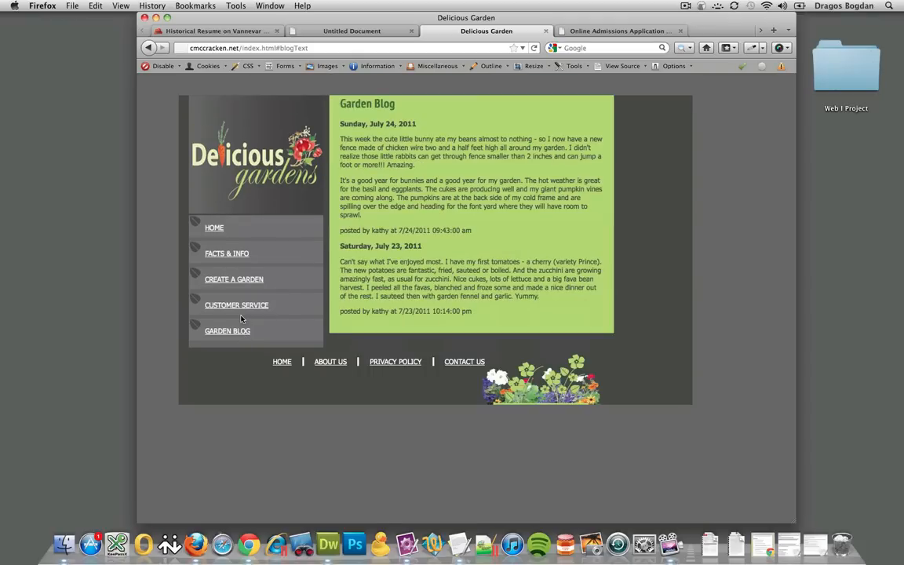
{"action": "left_click", "coordinate": [236, 305]}
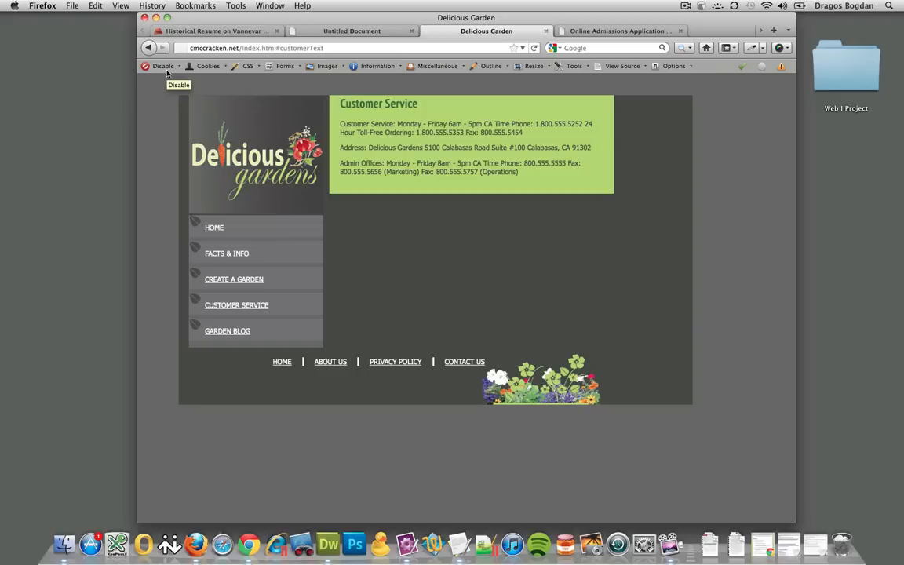
- Re-enable JavaScript, scroll the restored Delicious Garden layout, then disable all JavaScript again
{"action": "left_click", "coordinate": [169, 66]}
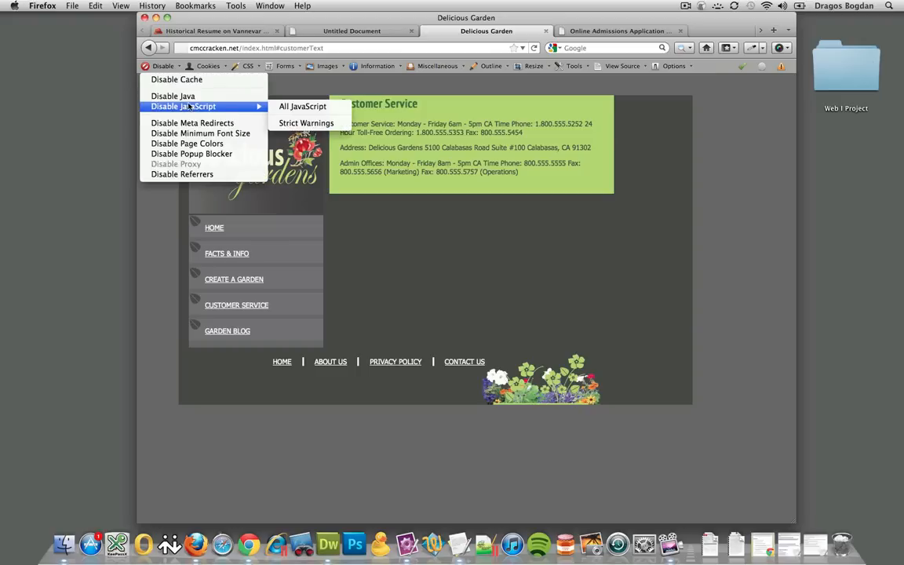
{"action": "left_click", "coordinate": [286, 108]}
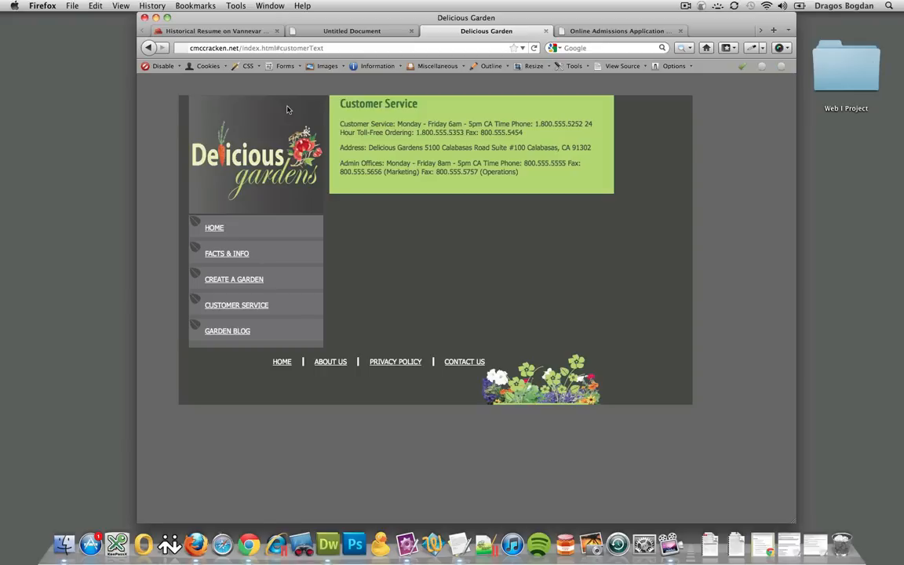
{"action": "scroll", "scroll_direction": "down", "scroll_amount": 3}
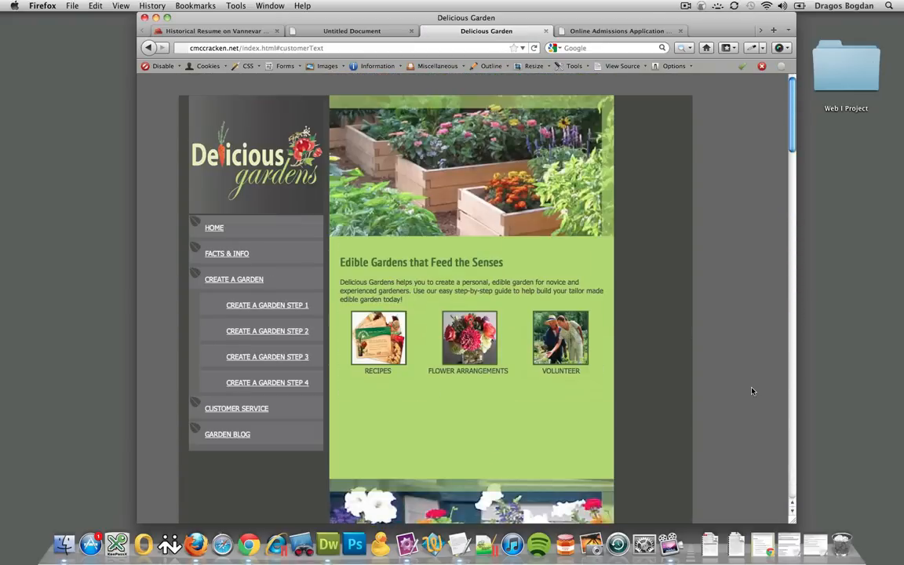
{"action": "scroll", "scroll_direction": "down", "scroll_amount": 3}
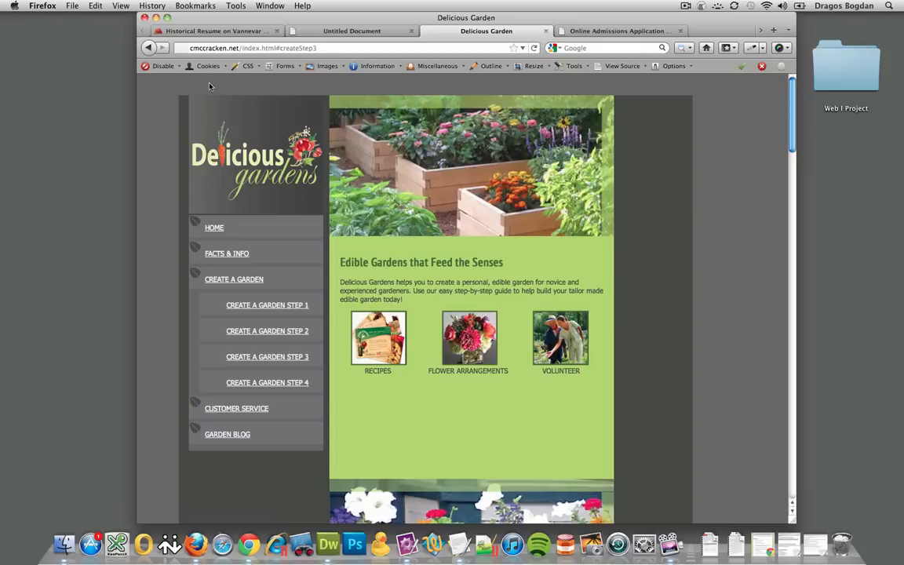
{"action": "left_click", "coordinate": [182, 66]}
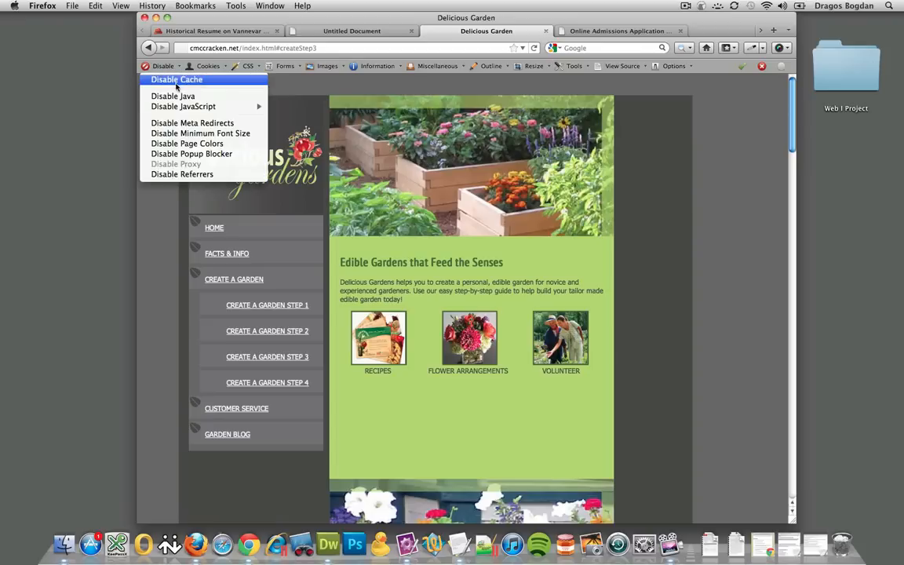
{"action": "mouse_move", "coordinate": [183, 106]}
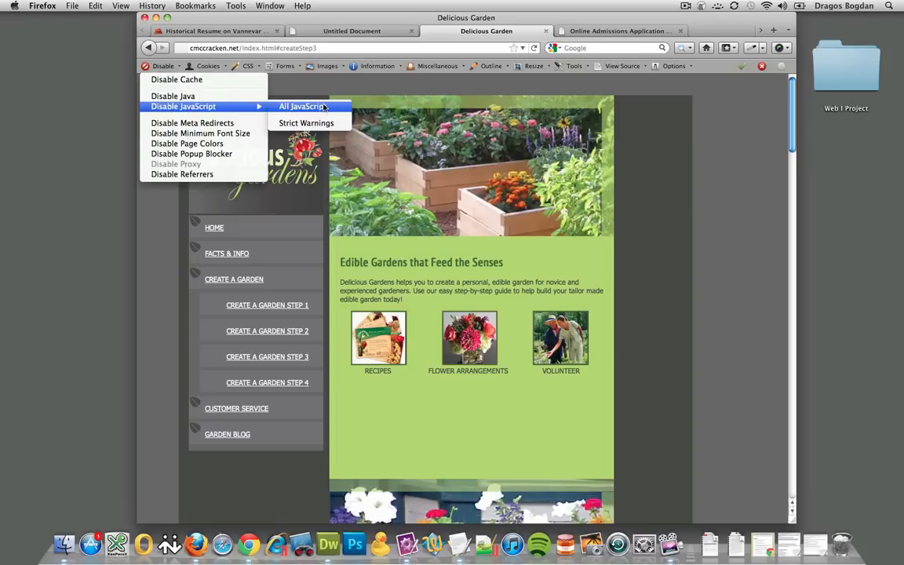
{"action": "left_click", "coordinate": [307, 106]}
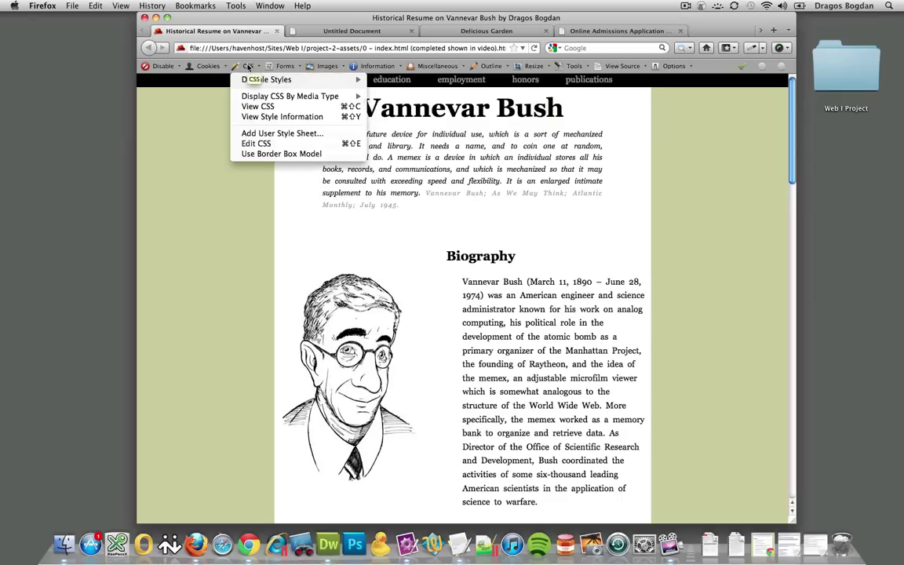
{"action": "mouse_move", "coordinate": [280, 77]}
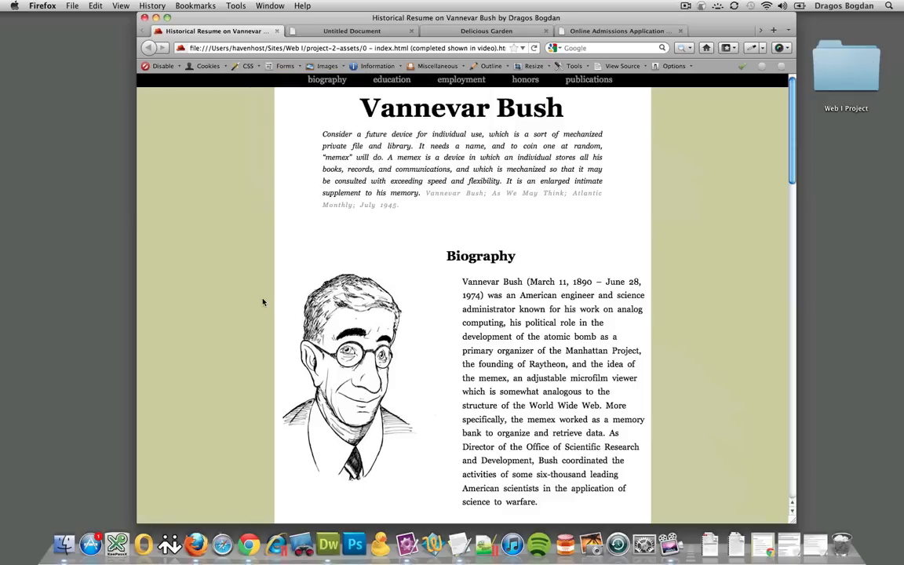
- Turn off all styles on the Vannevar Bush résumé, scroll the plain page, then re-enable them
{"action": "scroll", "scroll_direction": "down", "scroll_amount": 3}
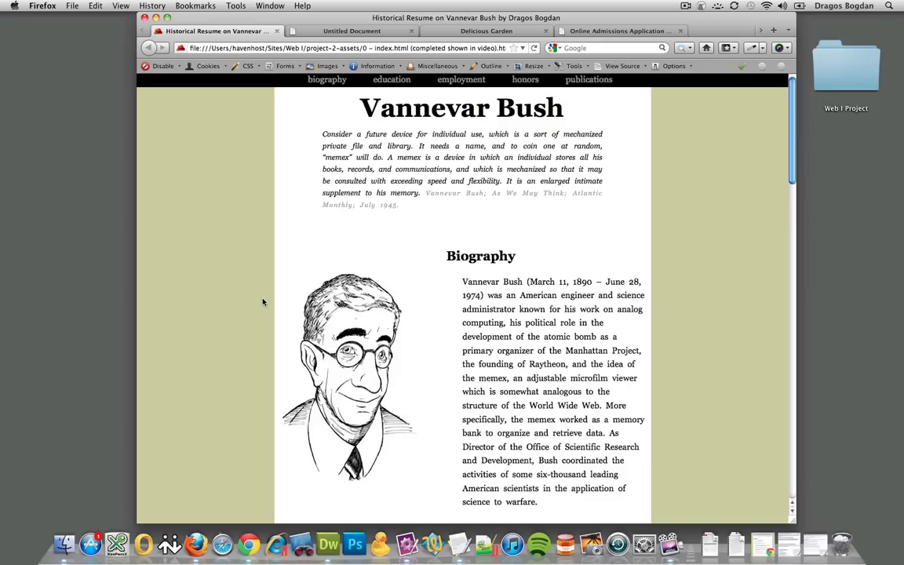
{"action": "left_click", "coordinate": [244, 66]}
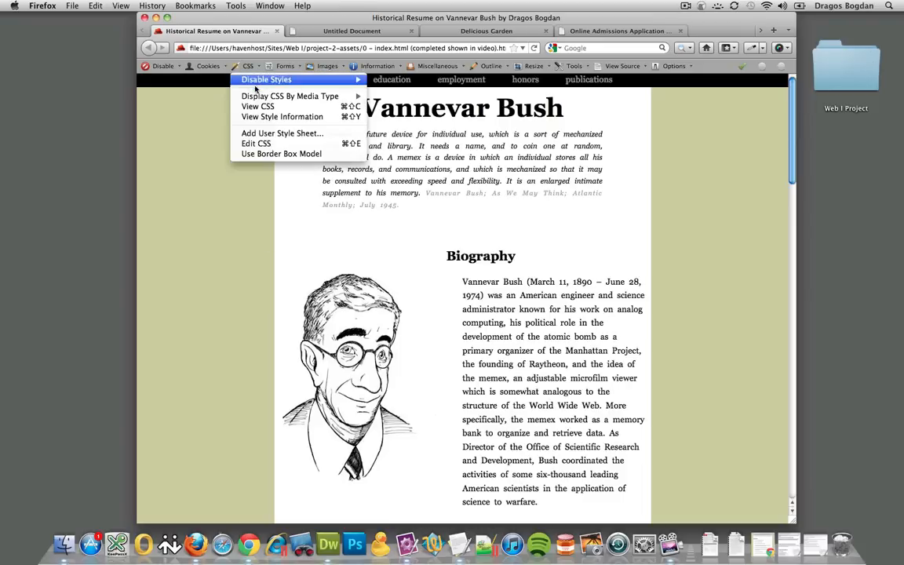
{"action": "mouse_move", "coordinate": [255, 78]}
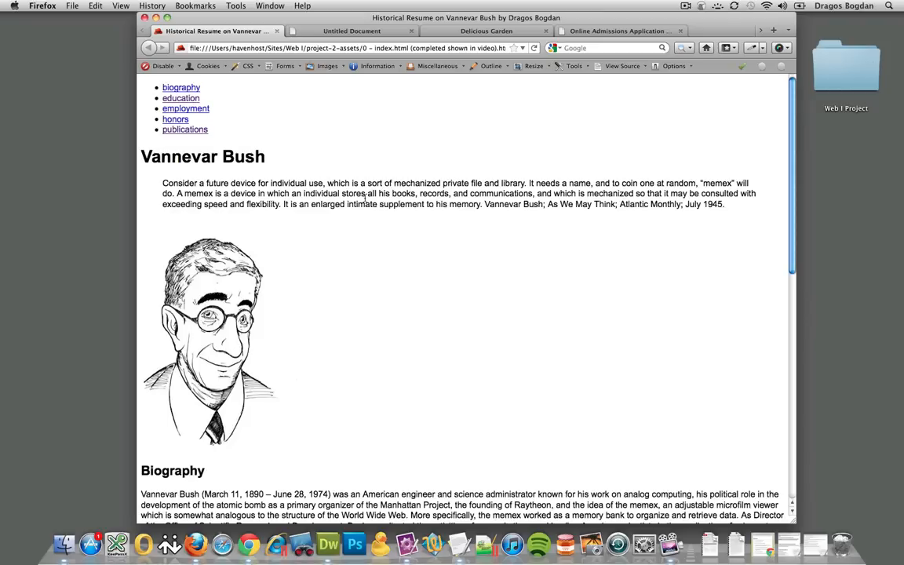
{"action": "scroll", "scroll_direction": "down", "scroll_amount": 3}
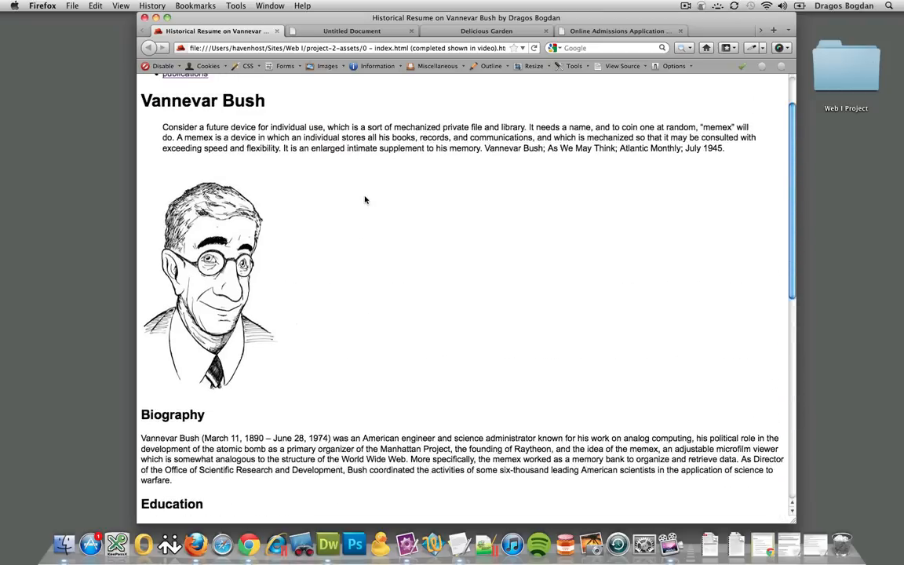
{"action": "scroll", "scroll_direction": "up", "scroll_amount": 3}
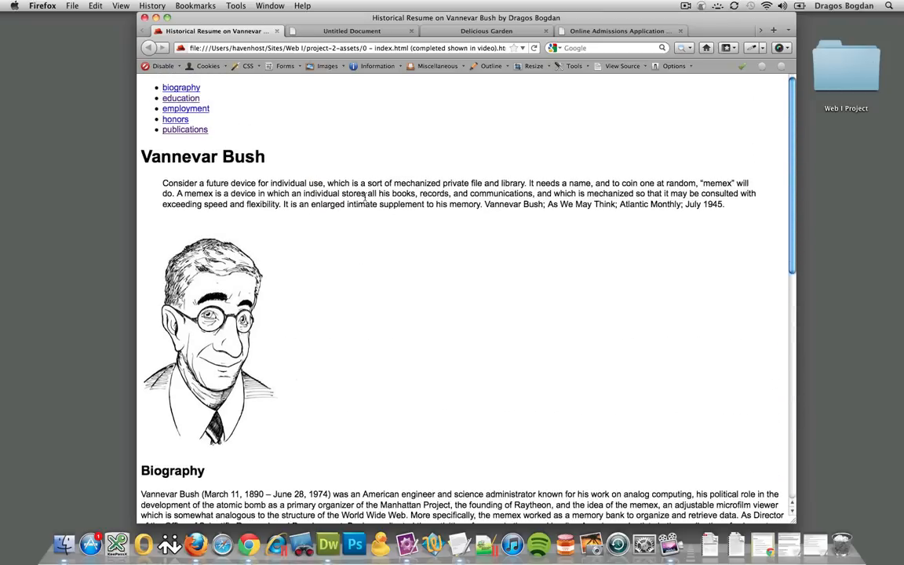
{"action": "left_click", "coordinate": [247, 67]}
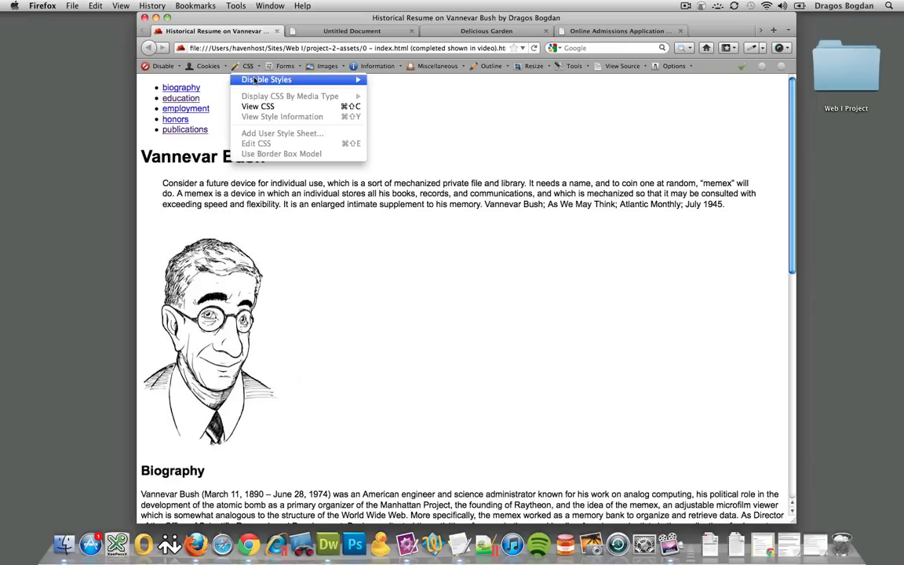
{"action": "left_click", "coordinate": [257, 77]}
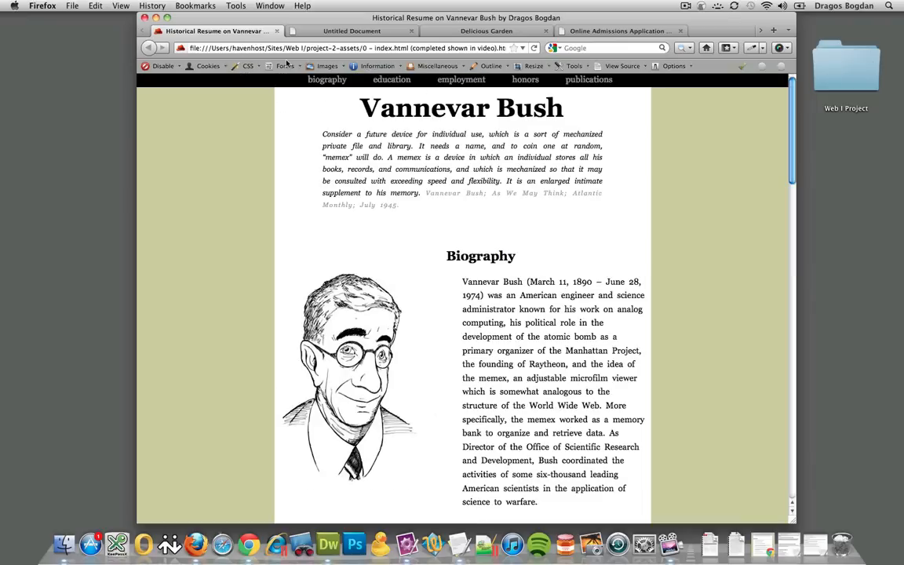
{"action": "left_click", "coordinate": [241, 66]}
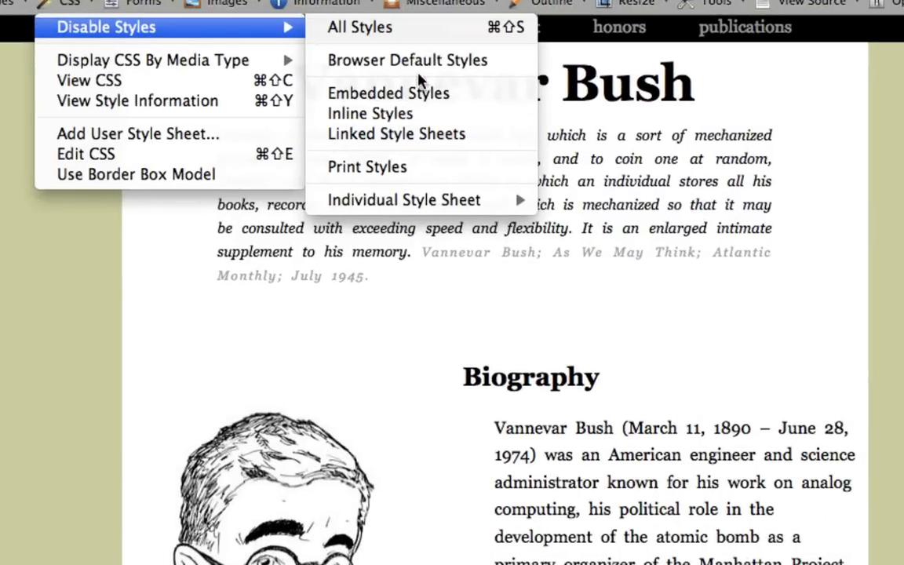
{"action": "mouse_move", "coordinate": [436, 109]}
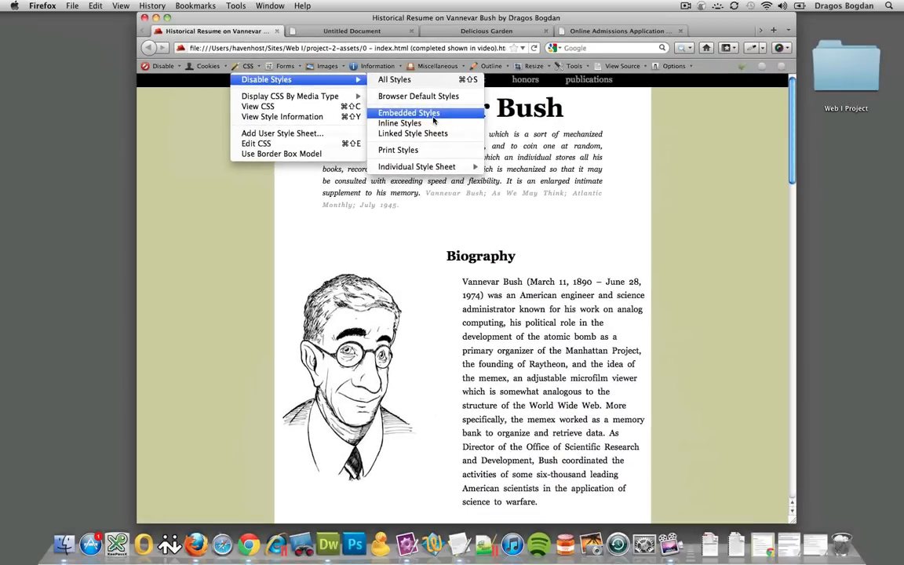
{"action": "left_click", "coordinate": [408, 112]}
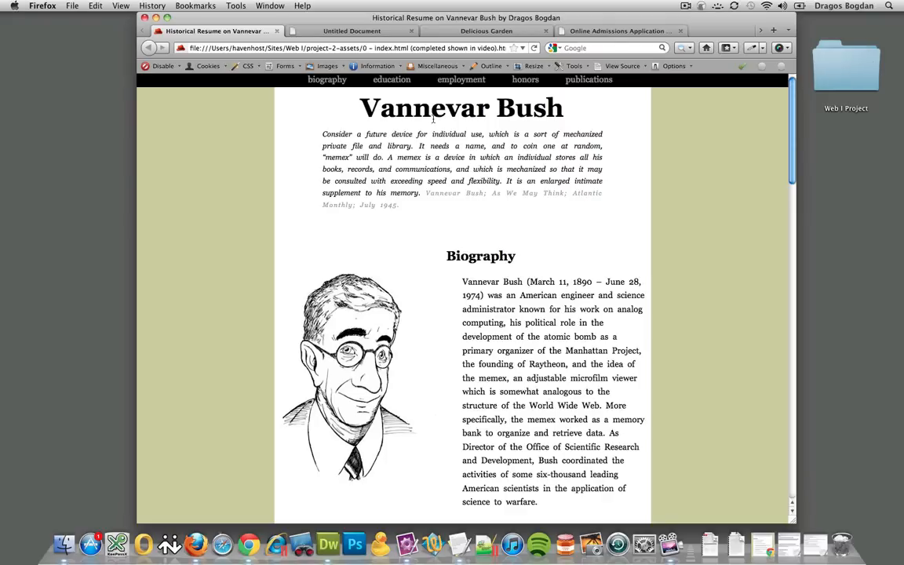
{"action": "left_click", "coordinate": [622, 65]}
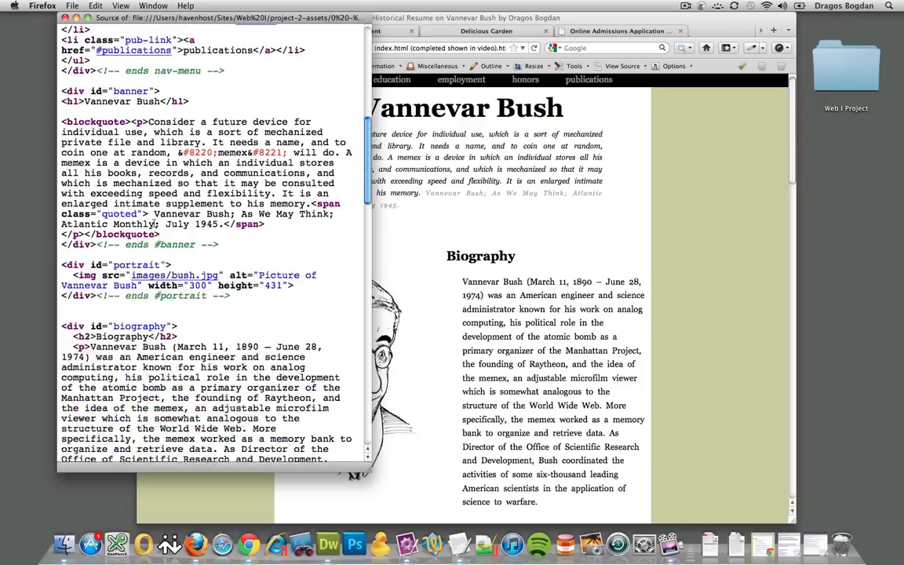
{"action": "scroll", "scroll_direction": "down", "scroll_amount": 3}
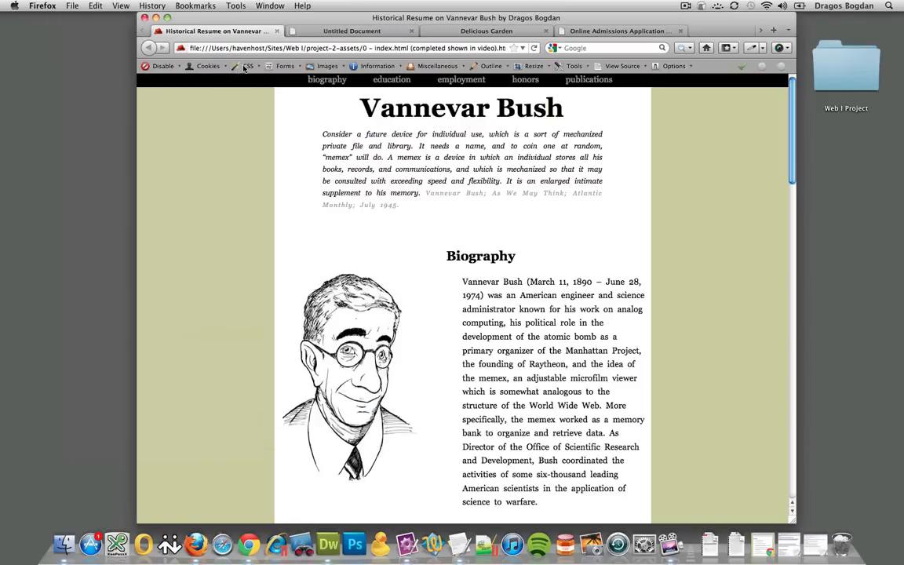
{"action": "left_click", "coordinate": [248, 66]}
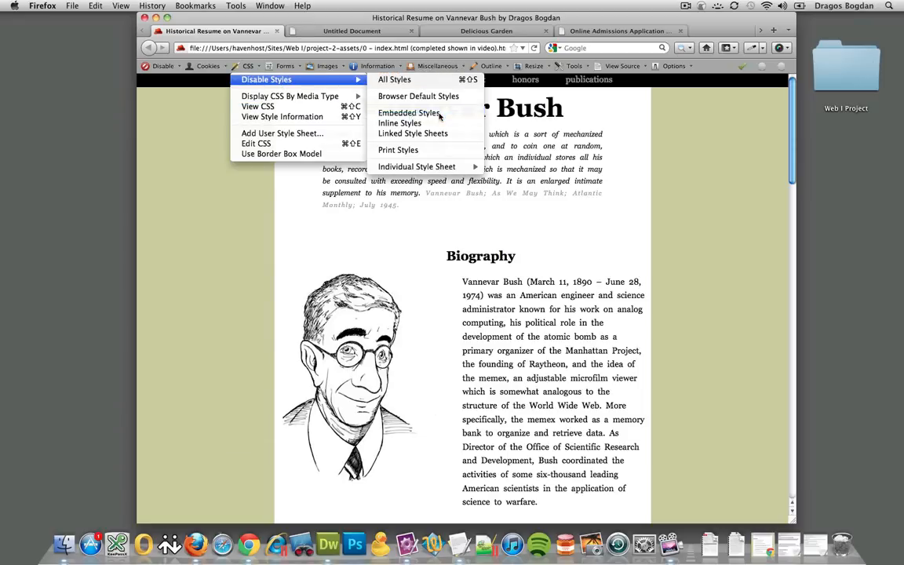
{"action": "left_click", "coordinate": [408, 113]}
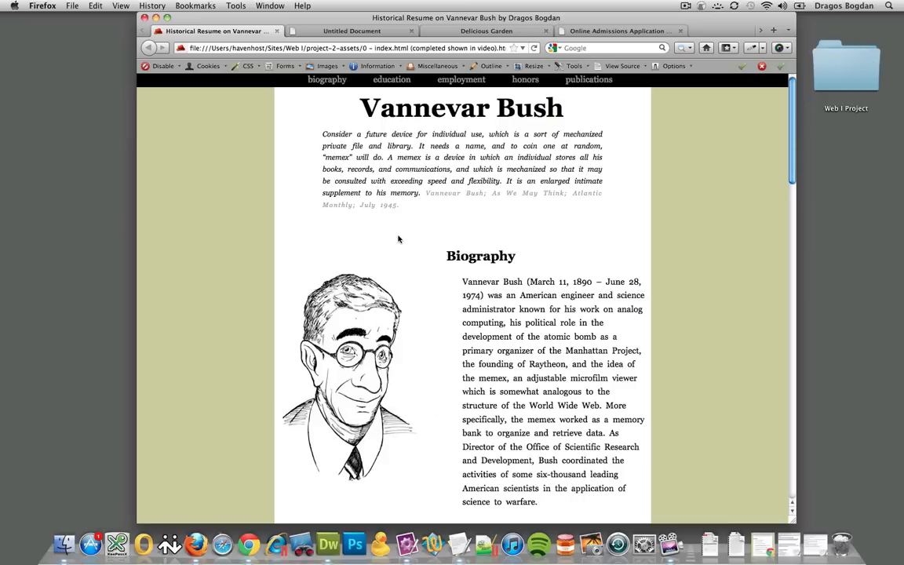
{"action": "left_click", "coordinate": [248, 66]}
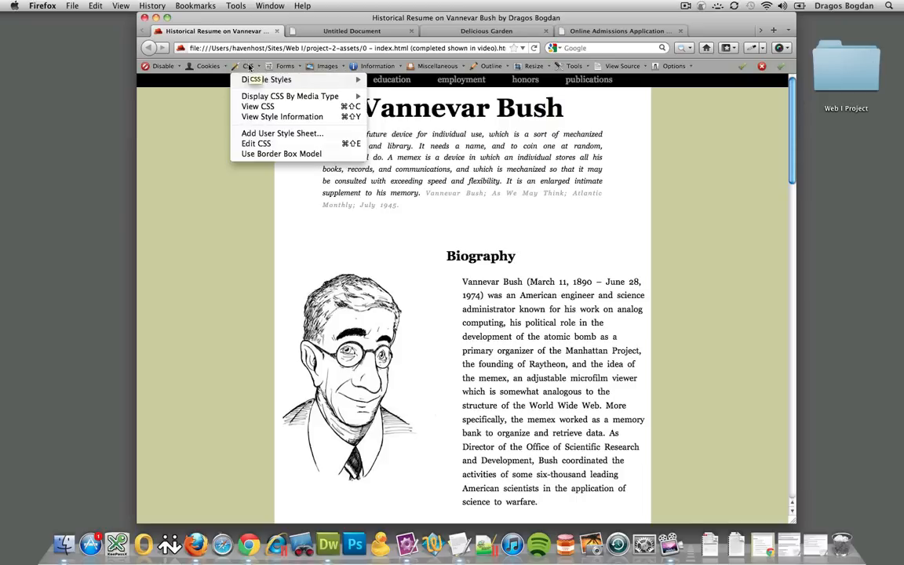
{"action": "mouse_move", "coordinate": [281, 116]}
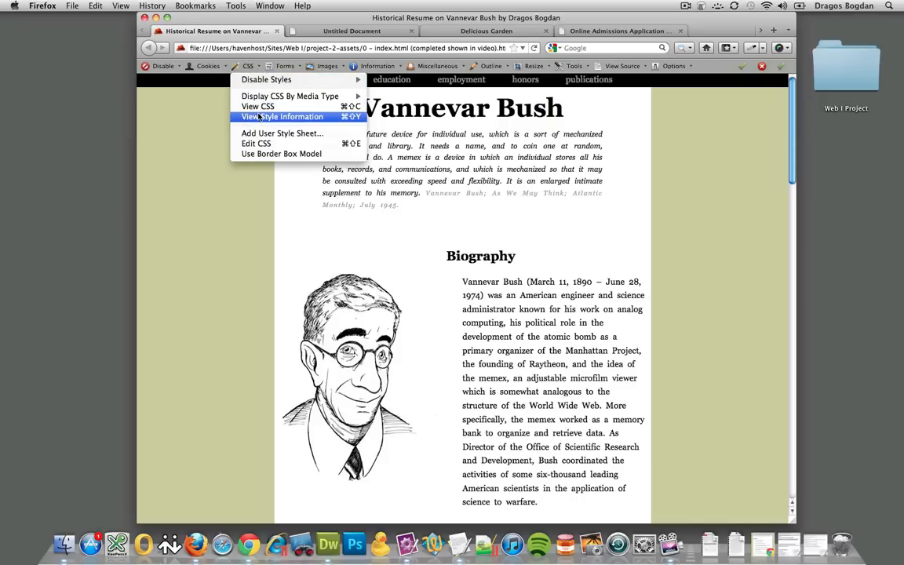
{"action": "mouse_move", "coordinate": [263, 106]}
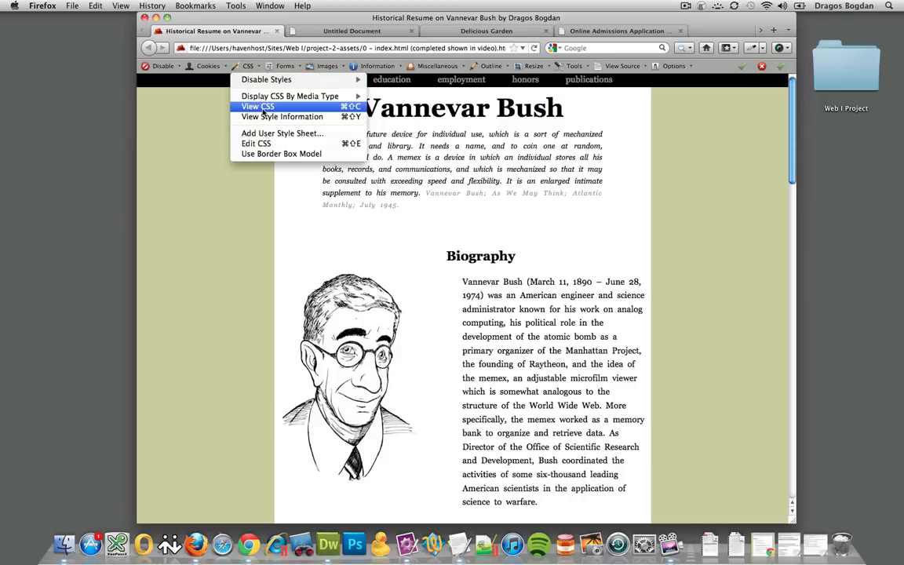
{"action": "left_click", "coordinate": [260, 106]}
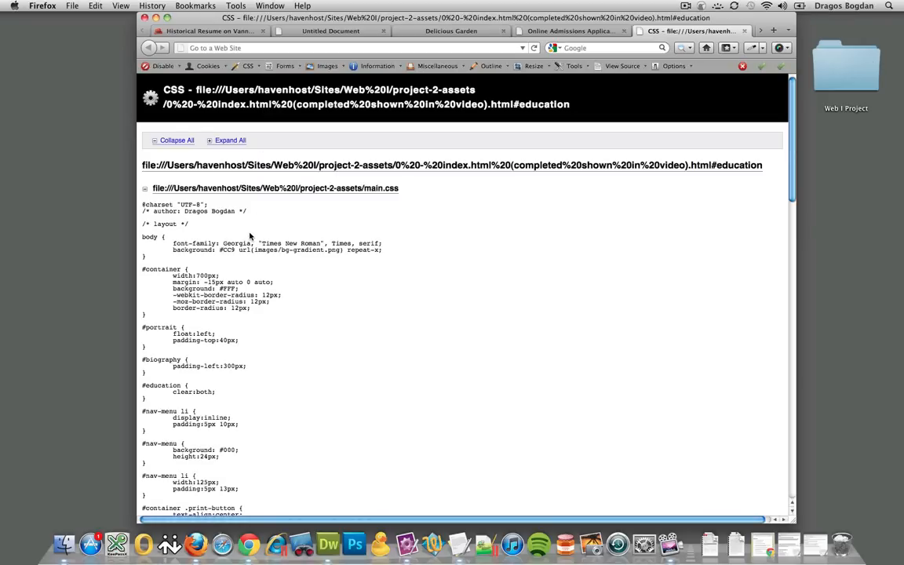
{"action": "scroll", "scroll_direction": "down", "scroll_amount": 3}
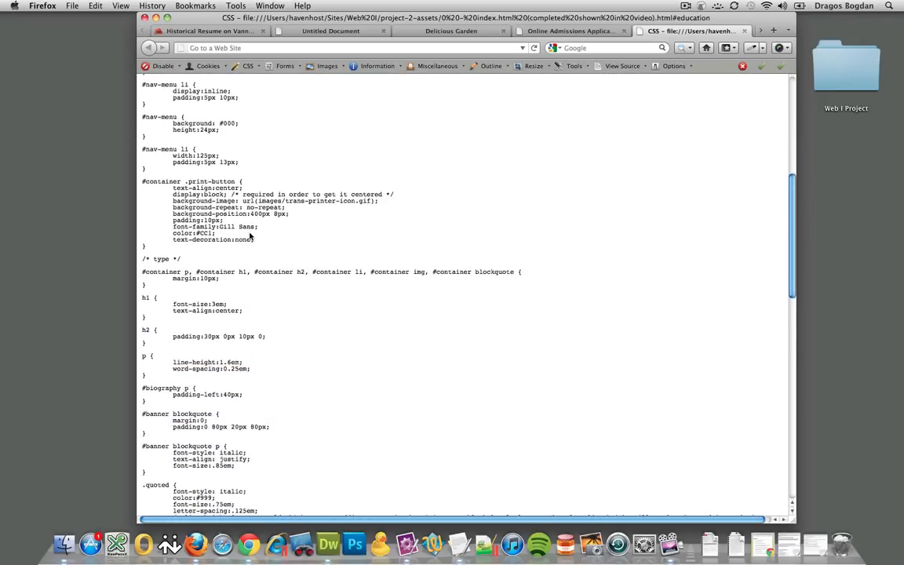
{"action": "scroll", "scroll_direction": "down", "scroll_amount": 3}
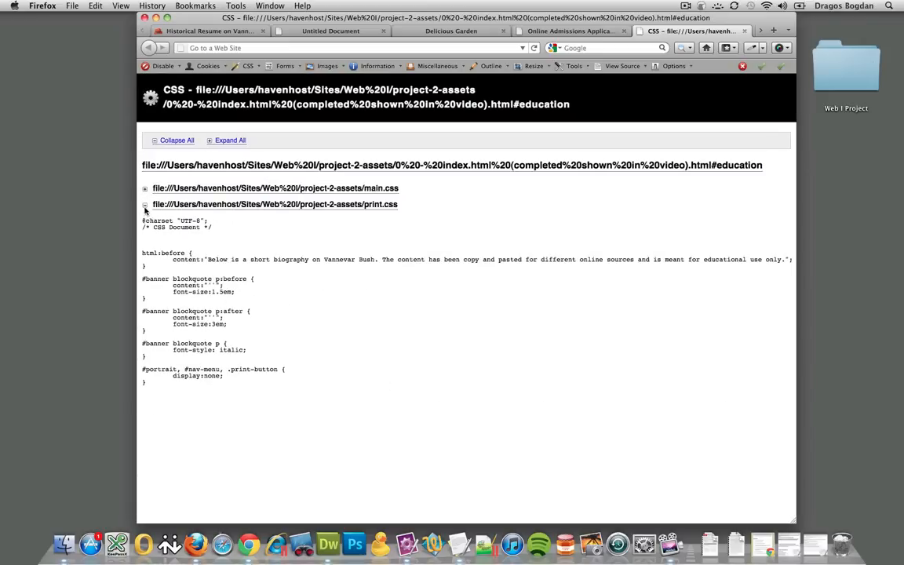
{"action": "left_click", "coordinate": [145, 204]}
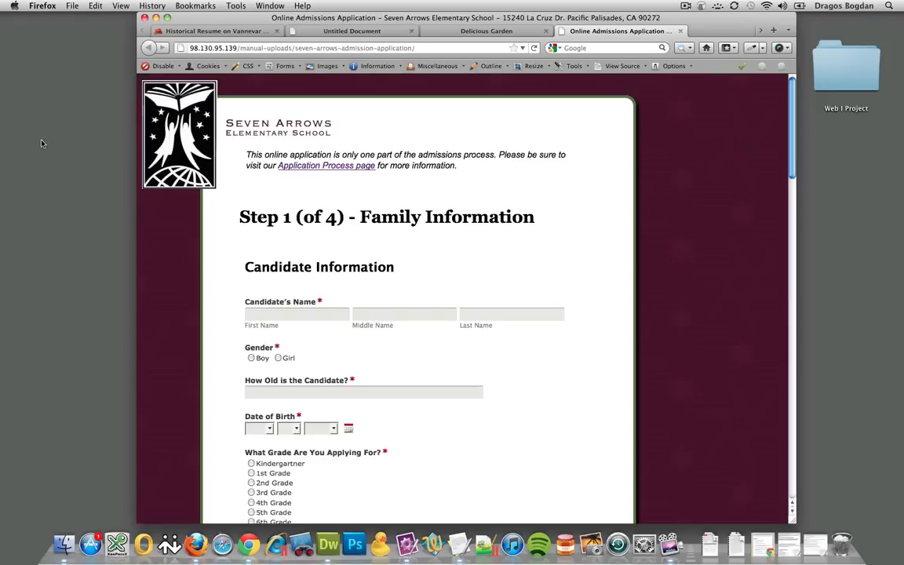
{"action": "left_click", "coordinate": [212, 31]}
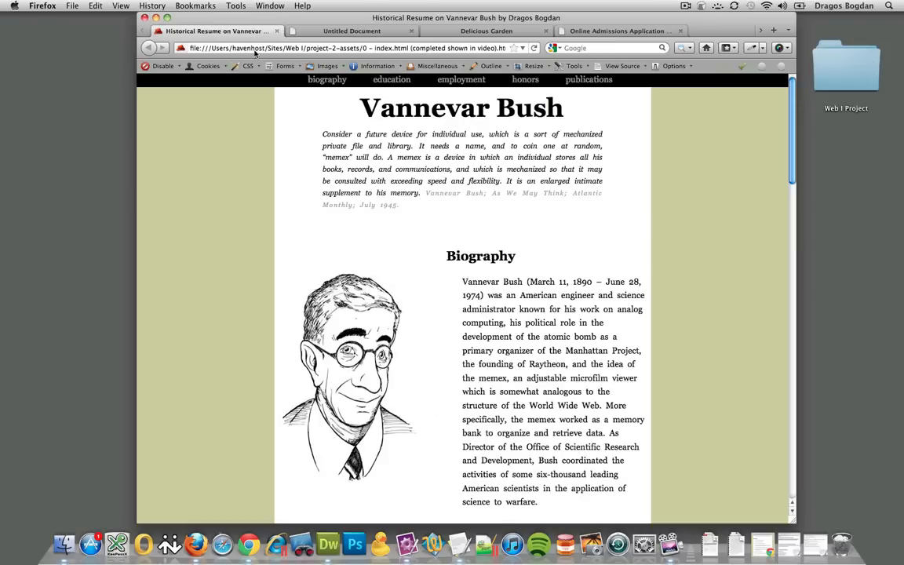
- Inspect the portrait with View Style Information and review its main.css margin rules
{"action": "left_click", "coordinate": [254, 67]}
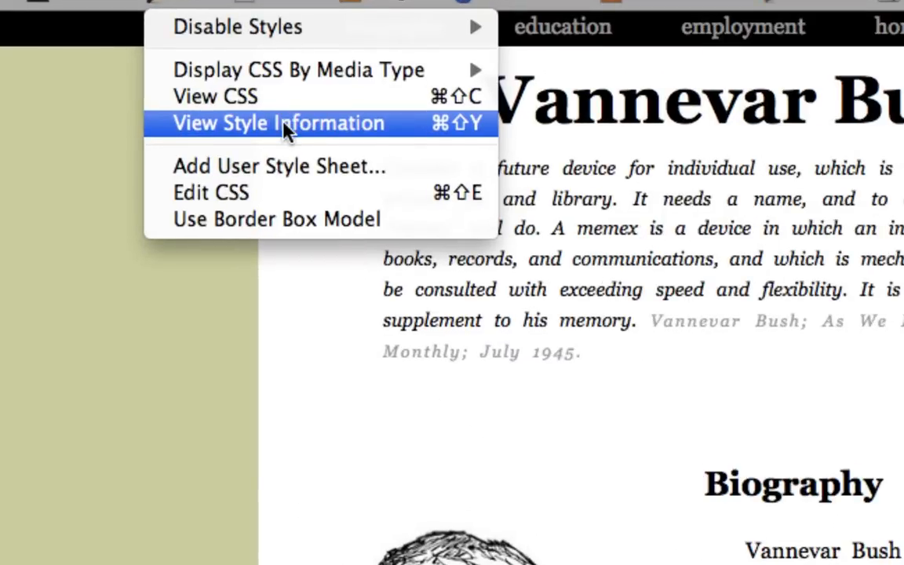
{"action": "left_click", "coordinate": [277, 122]}
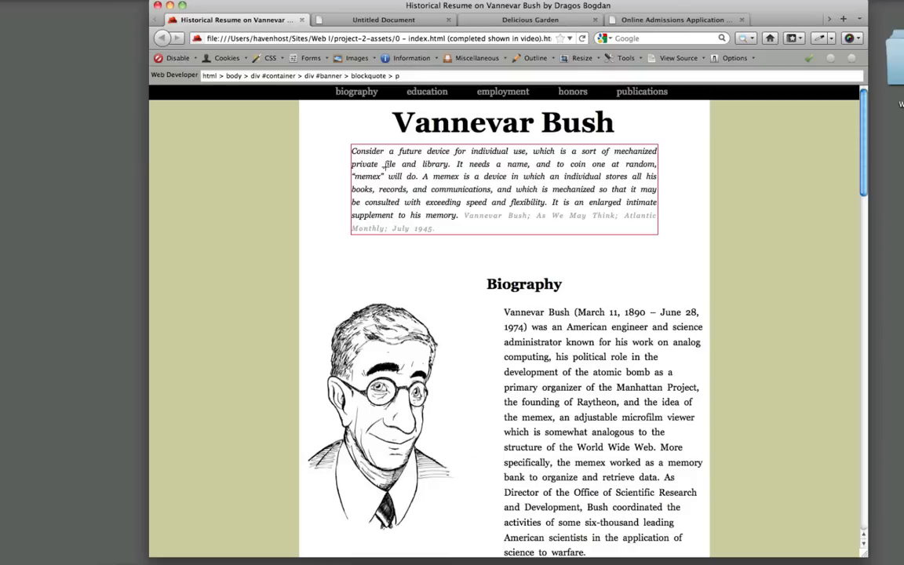
{"action": "mouse_move", "coordinate": [371, 178]}
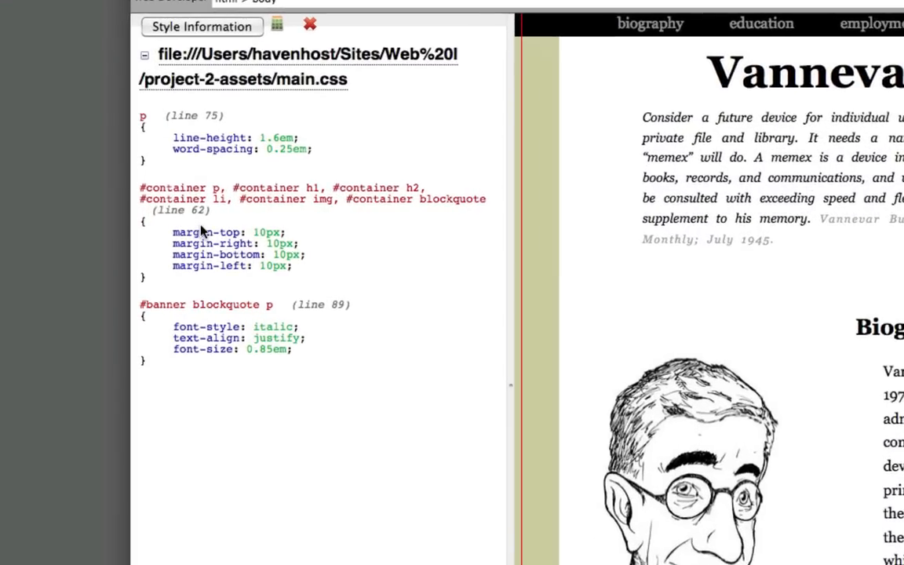
{"action": "mouse_move", "coordinate": [328, 86]}
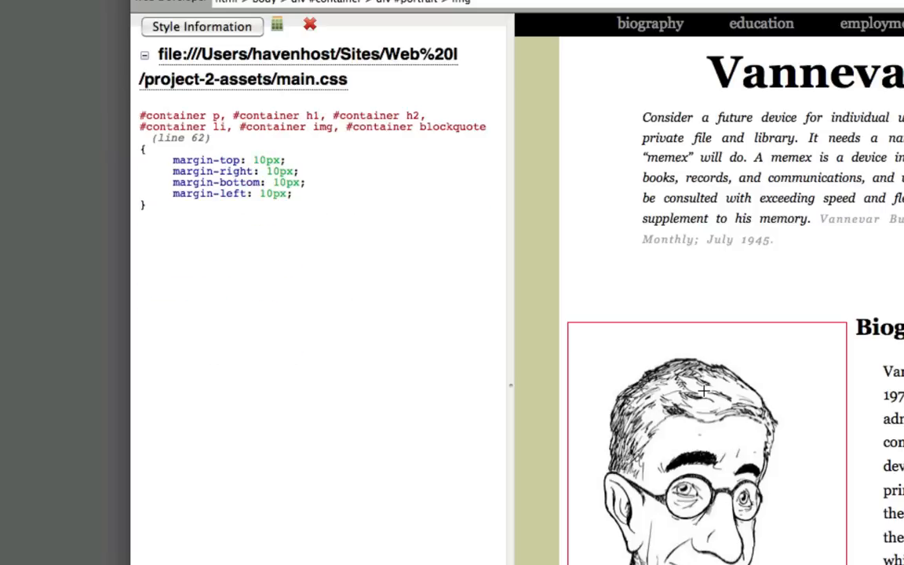
{"action": "mouse_move", "coordinate": [693, 380]}
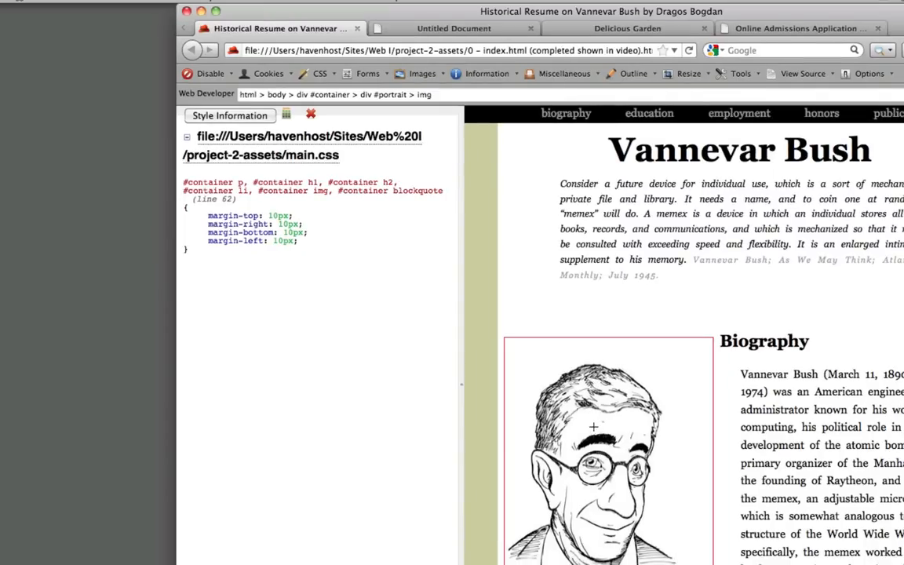
{"action": "scroll", "scroll_direction": "down", "scroll_amount": 3}
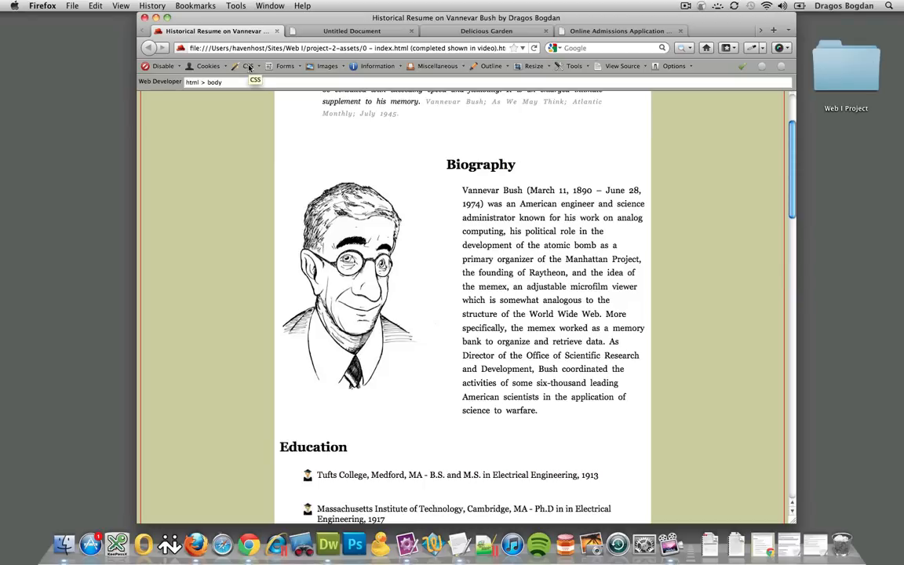
{"action": "left_click", "coordinate": [288, 66]}
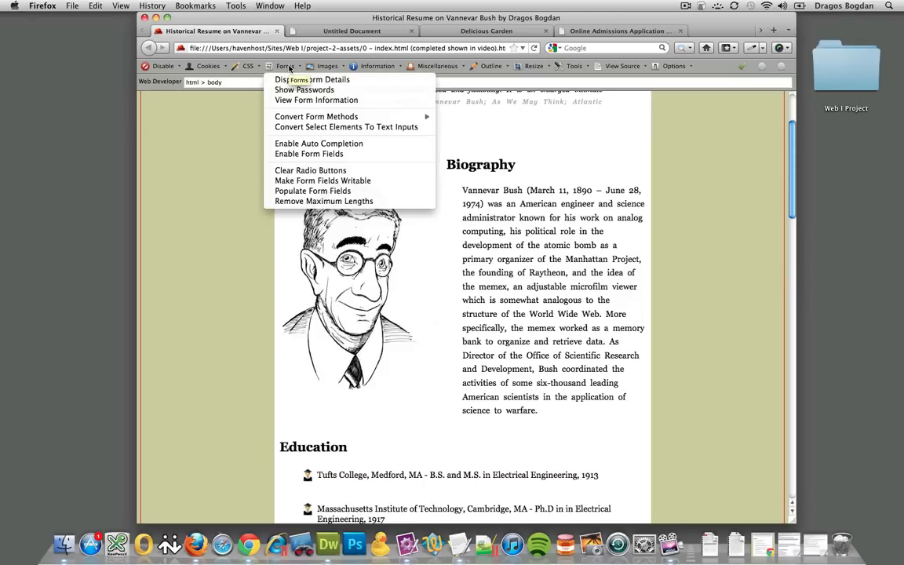
- Enter sample candidate names like 'sd' on the Seven Arrows application and choose Boy
{"action": "left_click", "coordinate": [629, 31]}
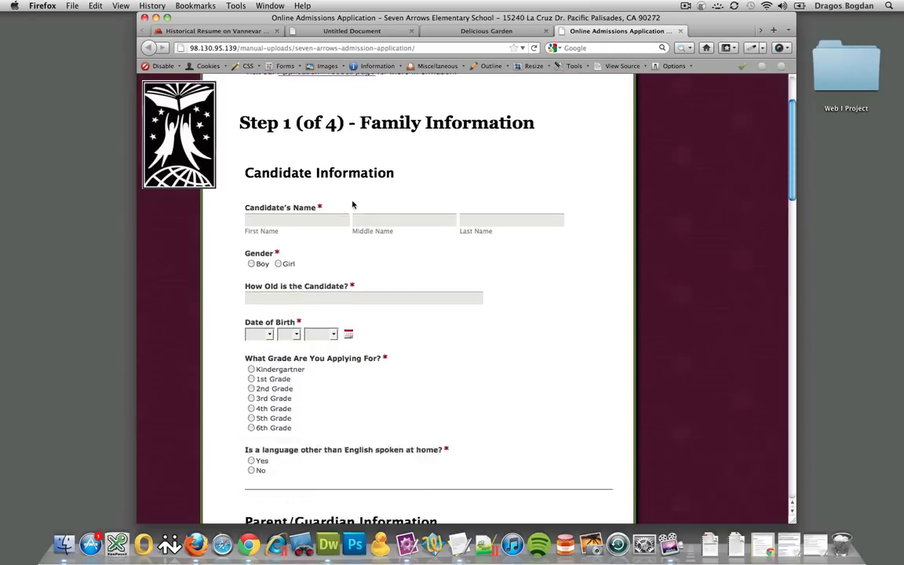
{"action": "scroll", "scroll_direction": "down", "scroll_amount": 3}
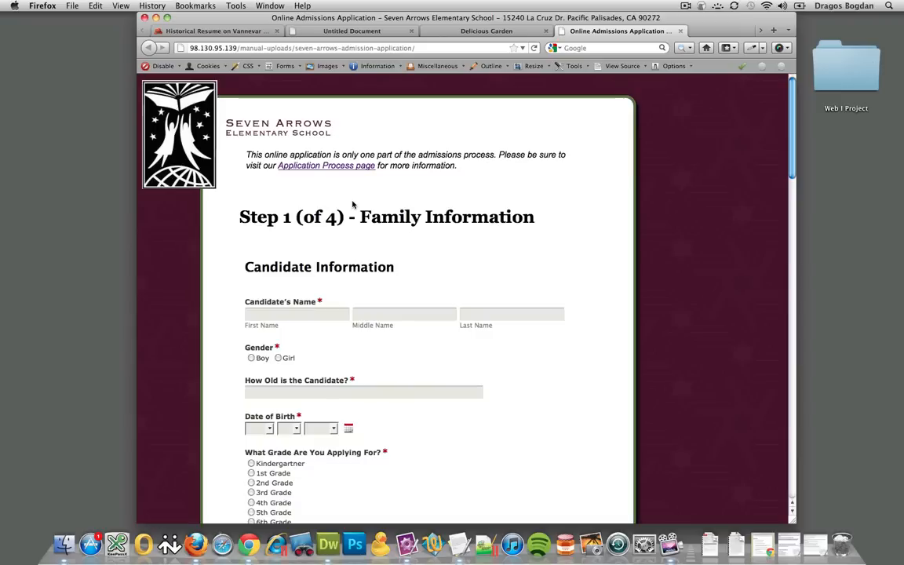
{"action": "mouse_move", "coordinate": [329, 327]}
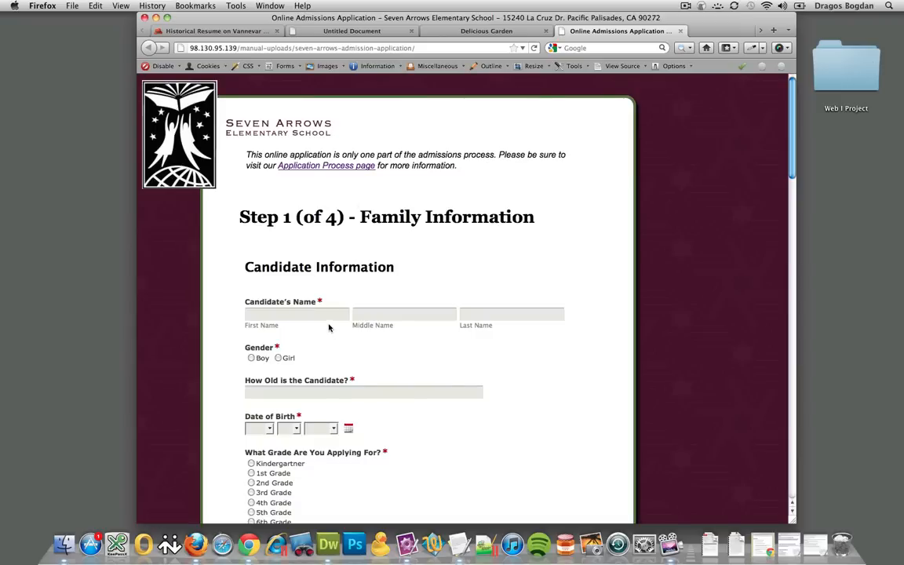
{"action": "scroll", "scroll_direction": "down", "scroll_amount": 3}
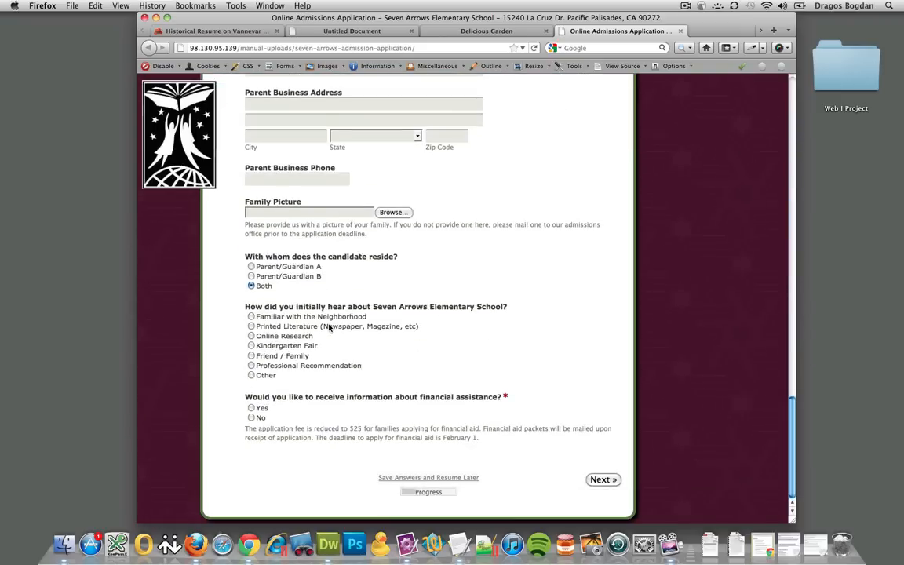
{"action": "scroll", "scroll_direction": "up", "scroll_amount": 3}
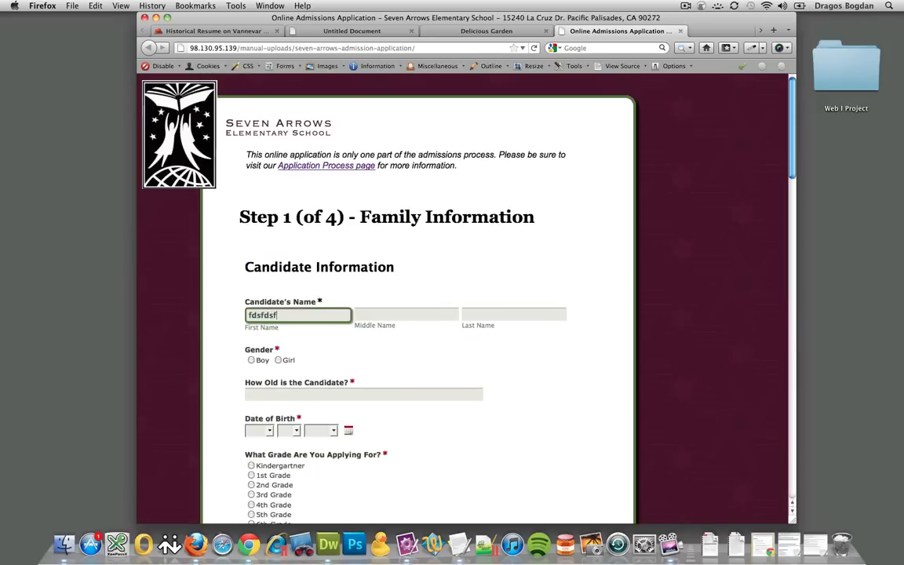
{"action": "type", "text": "sd"}
{"action": "left_click", "coordinate": [406, 313]}
{"action": "type", "text": "ffsddfdfs"}
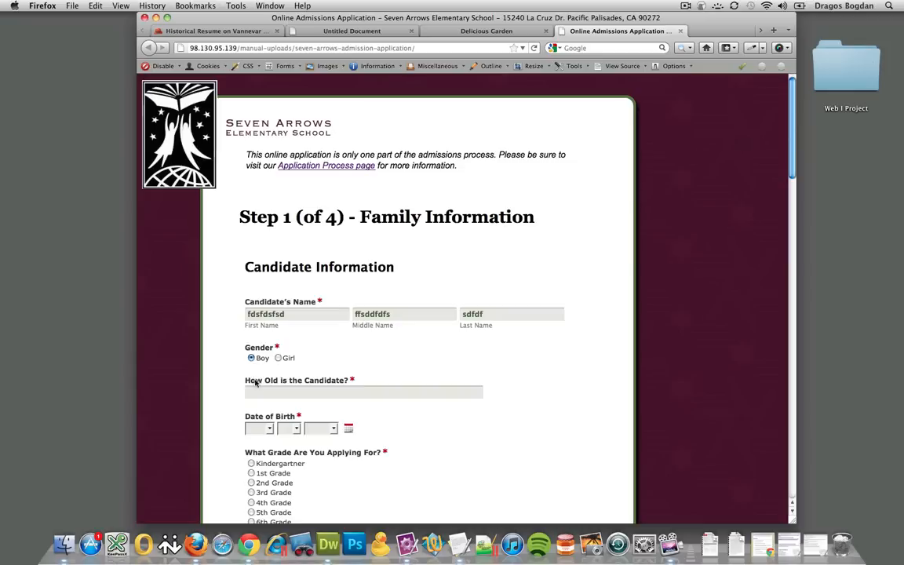
{"action": "left_click", "coordinate": [363, 393]}
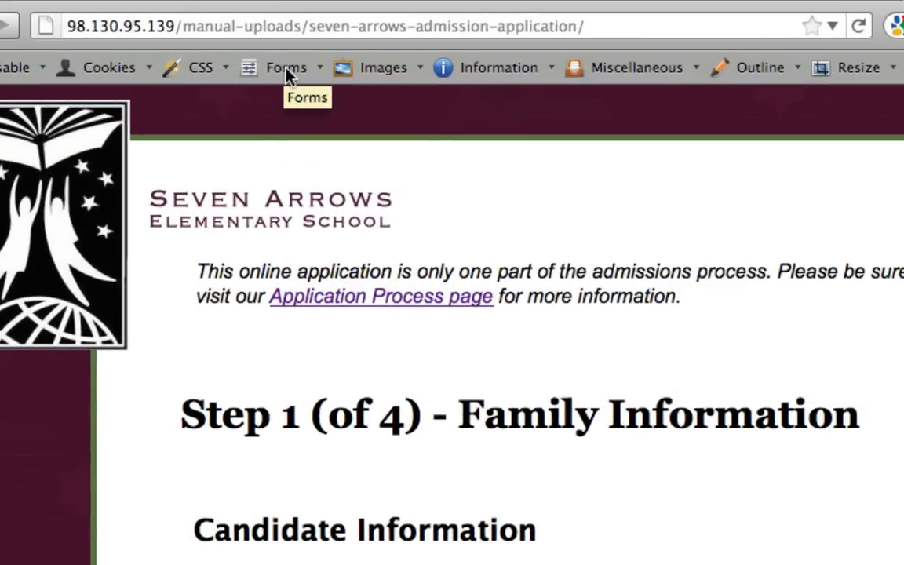
- Auto-fill the Seven Arrows form with Populate Form Fields and scroll down to Next
{"action": "left_click", "coordinate": [285, 68]}
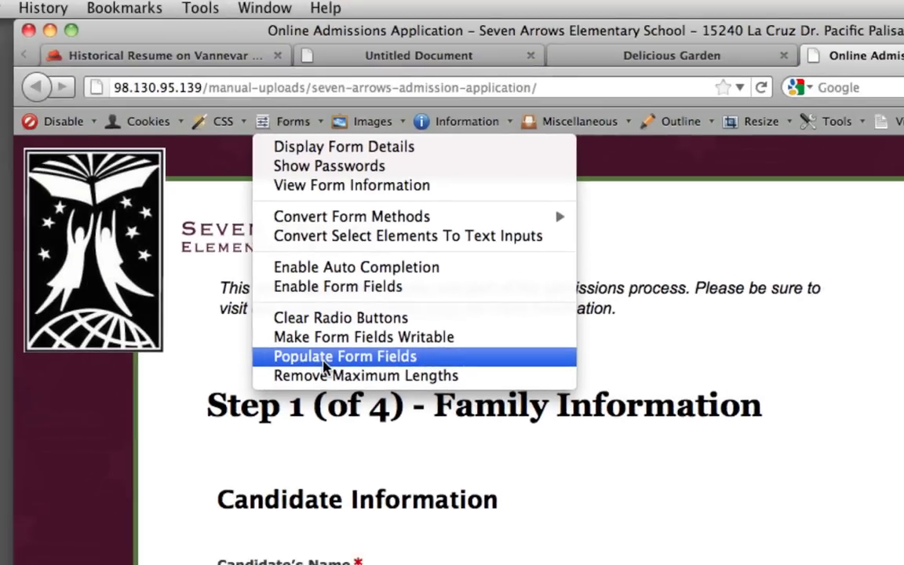
{"action": "left_click", "coordinate": [344, 356]}
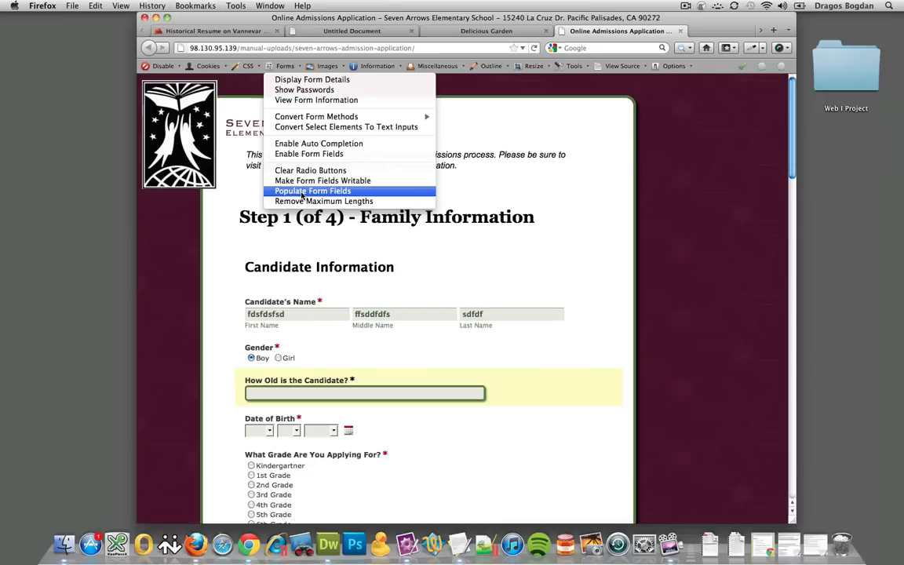
{"action": "left_click", "coordinate": [312, 191]}
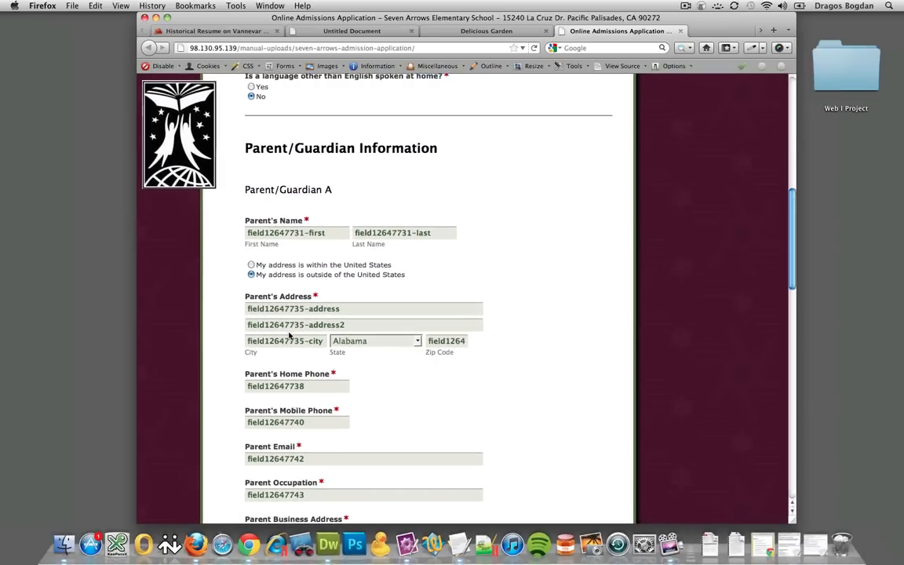
{"action": "scroll", "scroll_direction": "down", "scroll_amount": 3}
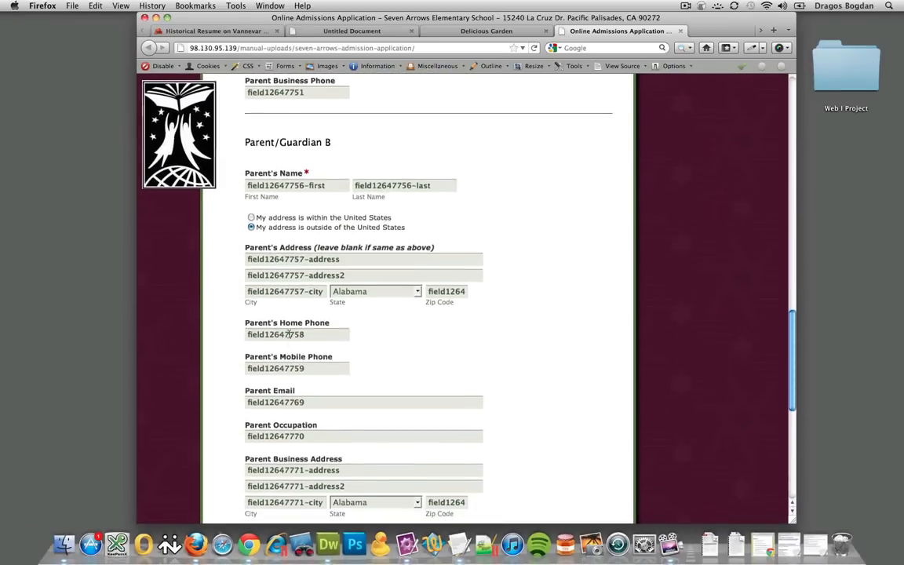
{"action": "scroll", "scroll_direction": "down", "scroll_amount": 3}
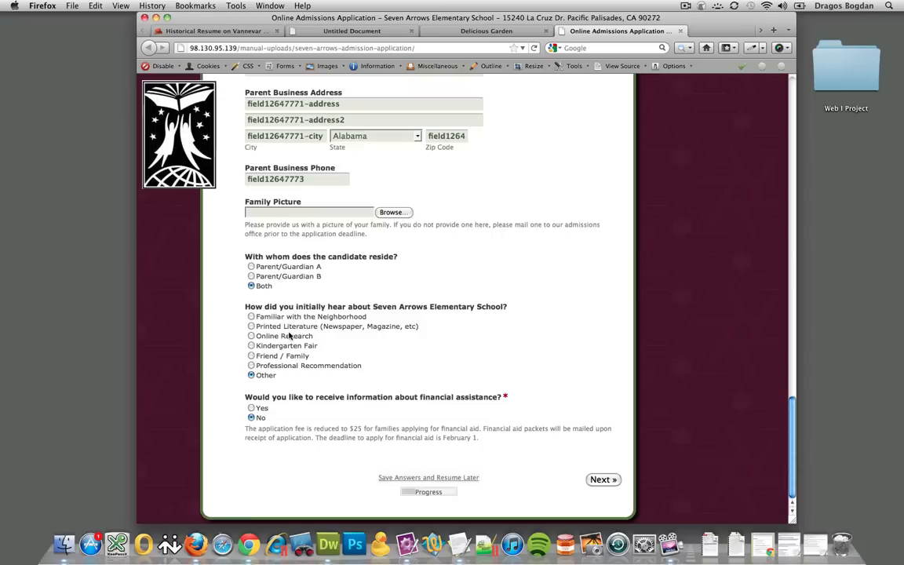
{"action": "mouse_move", "coordinate": [600, 479]}
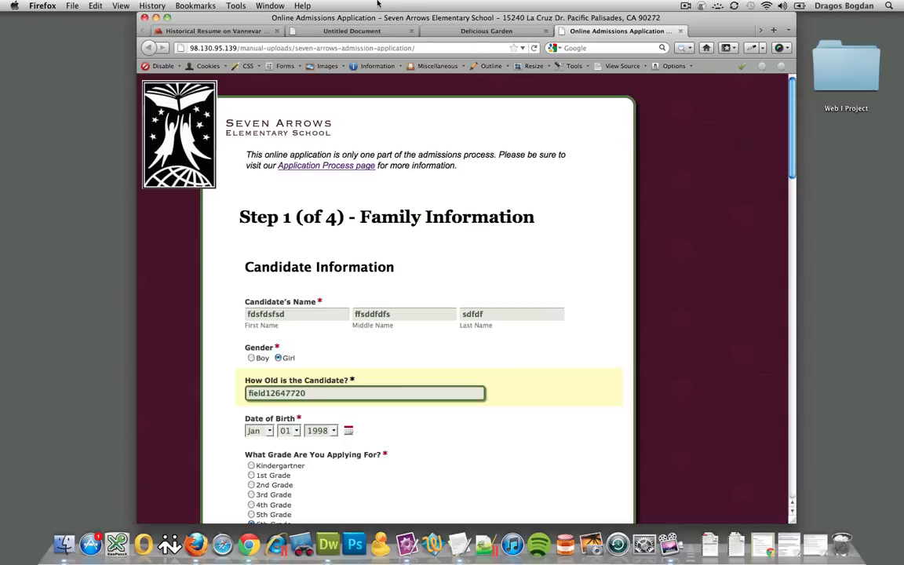
- Show image file sizes (24, 25, 28 KB) on the Delicious Garden page
{"action": "left_click", "coordinate": [491, 31]}
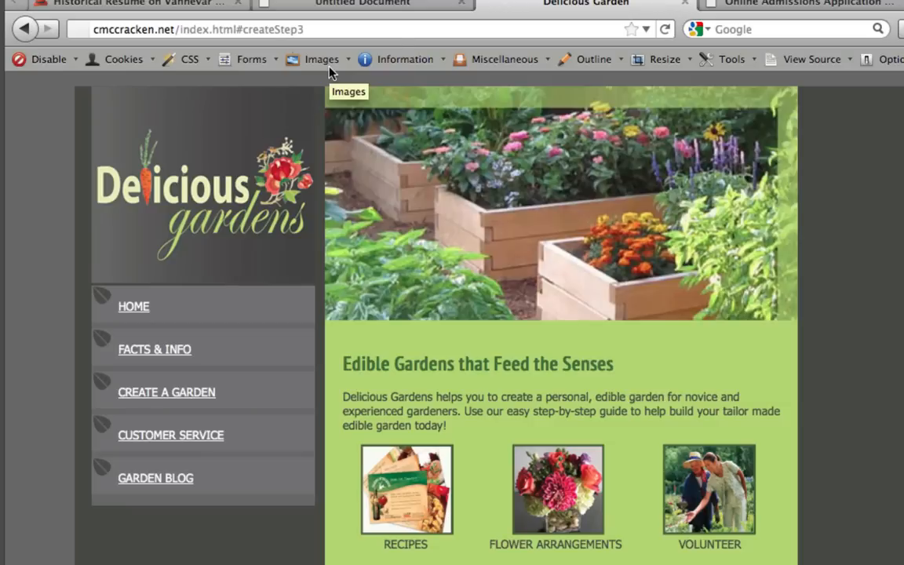
{"action": "left_click", "coordinate": [319, 59]}
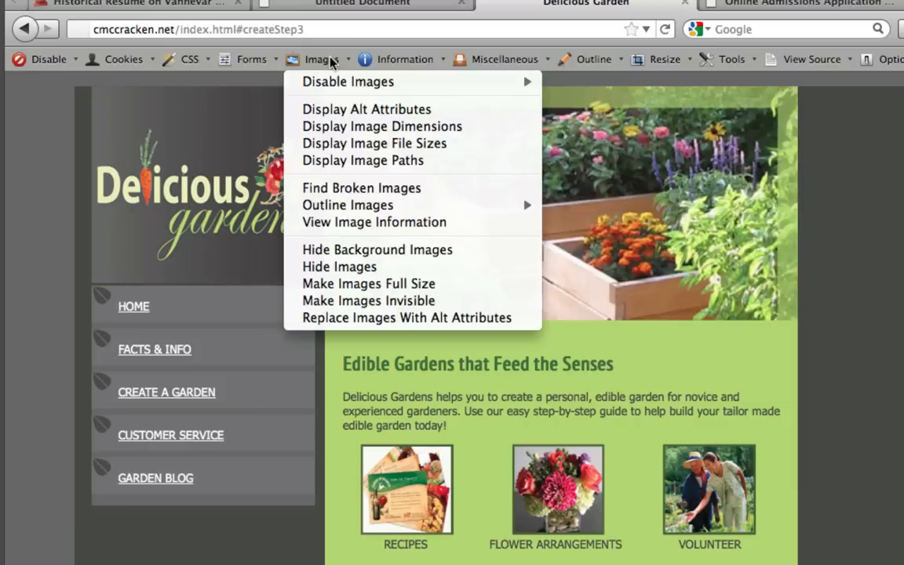
{"action": "mouse_move", "coordinate": [362, 160]}
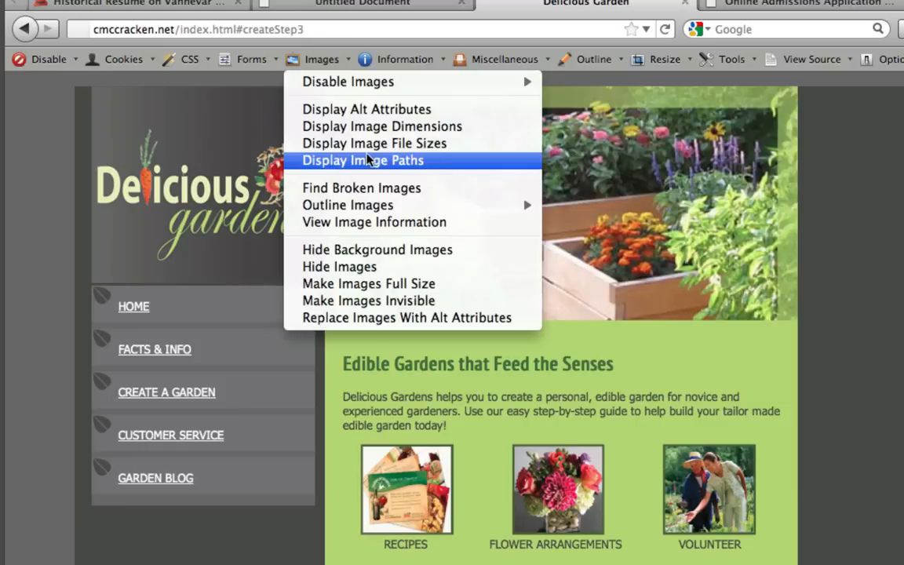
{"action": "left_click", "coordinate": [373, 143]}
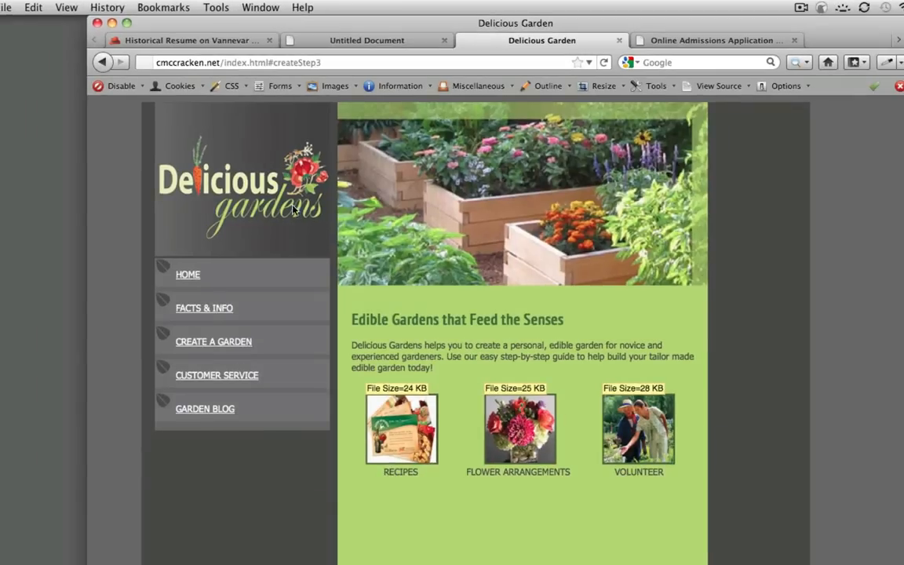
{"action": "mouse_move", "coordinate": [426, 212]}
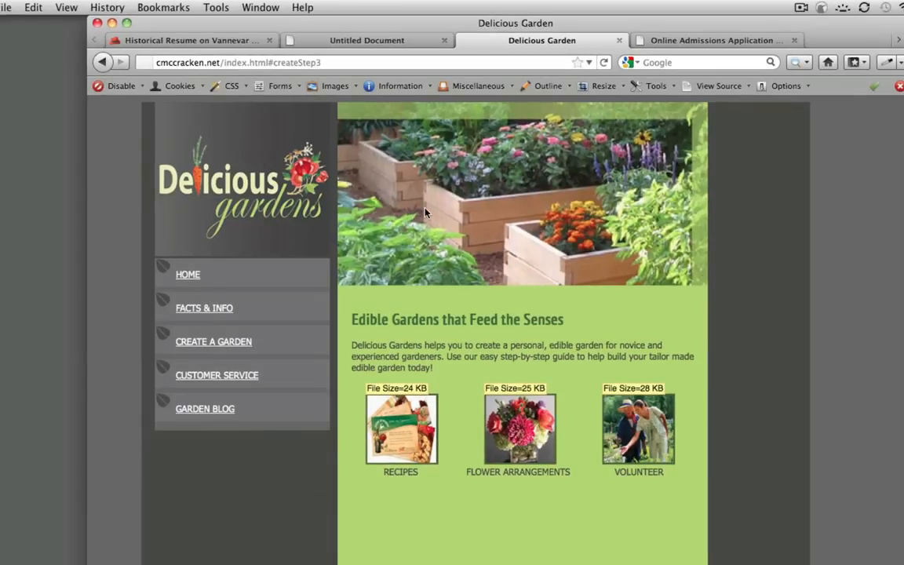
{"action": "mouse_move", "coordinate": [547, 382]}
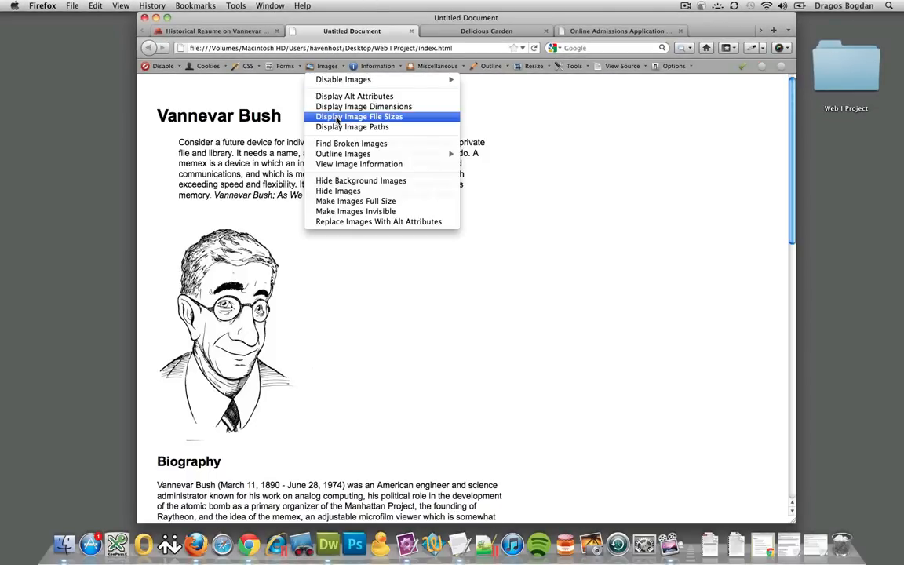
- Label the Vannevar Bush portrait with its 50 KB file size and images/bush.jpg path
{"action": "left_click", "coordinate": [359, 116]}
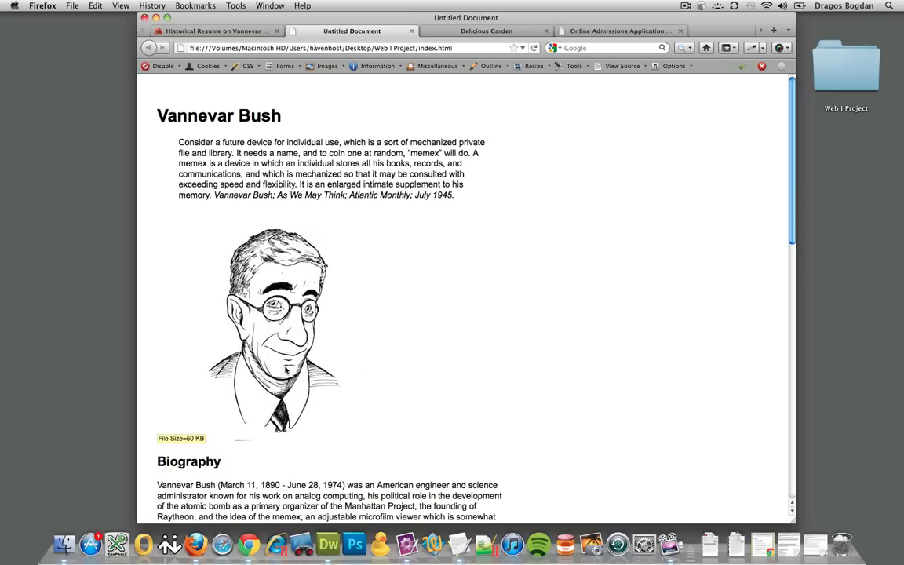
{"action": "mouse_move", "coordinate": [362, 128]}
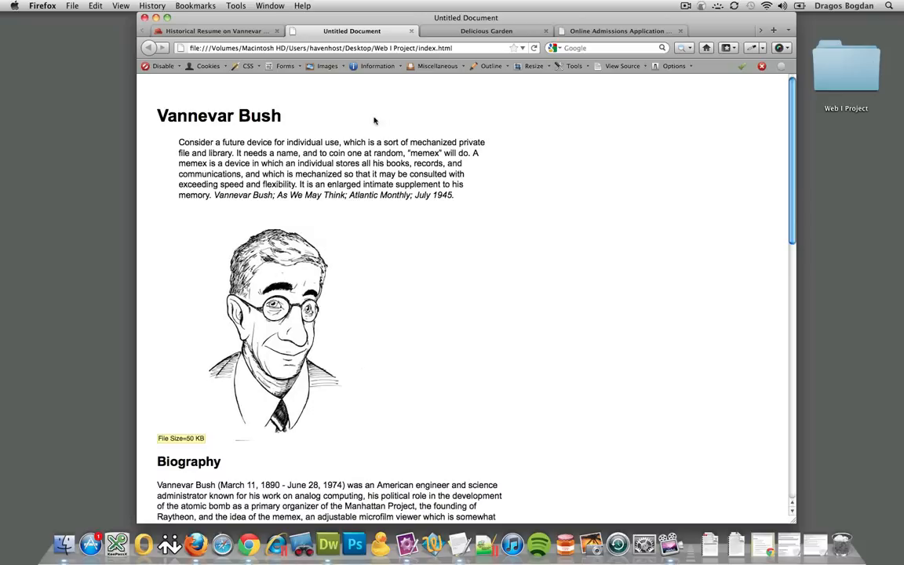
{"action": "mouse_move", "coordinate": [340, 77]}
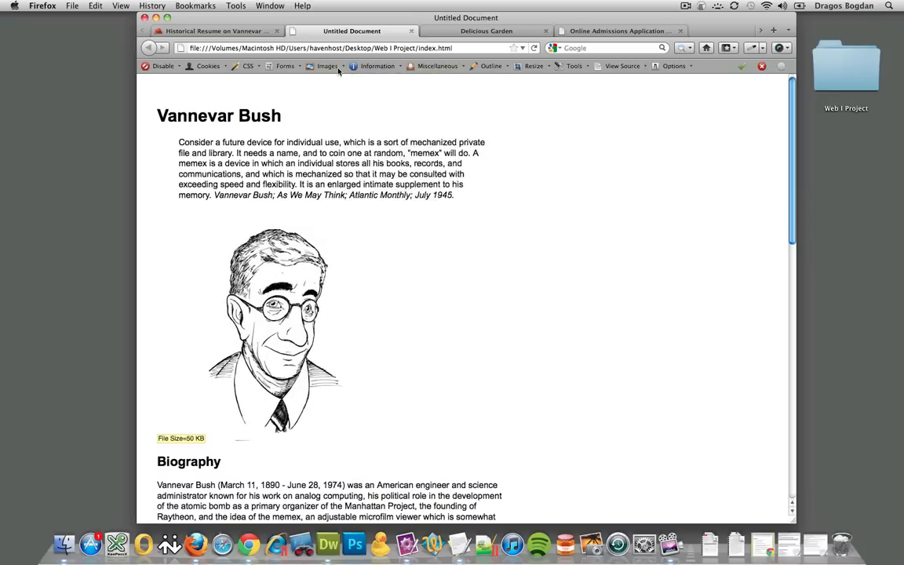
{"action": "left_click", "coordinate": [336, 66]}
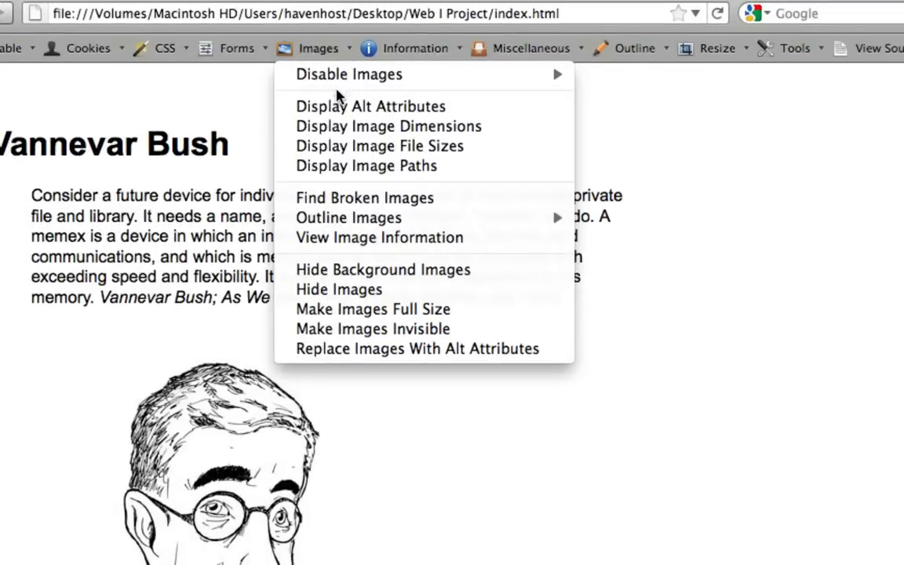
{"action": "mouse_move", "coordinate": [368, 165]}
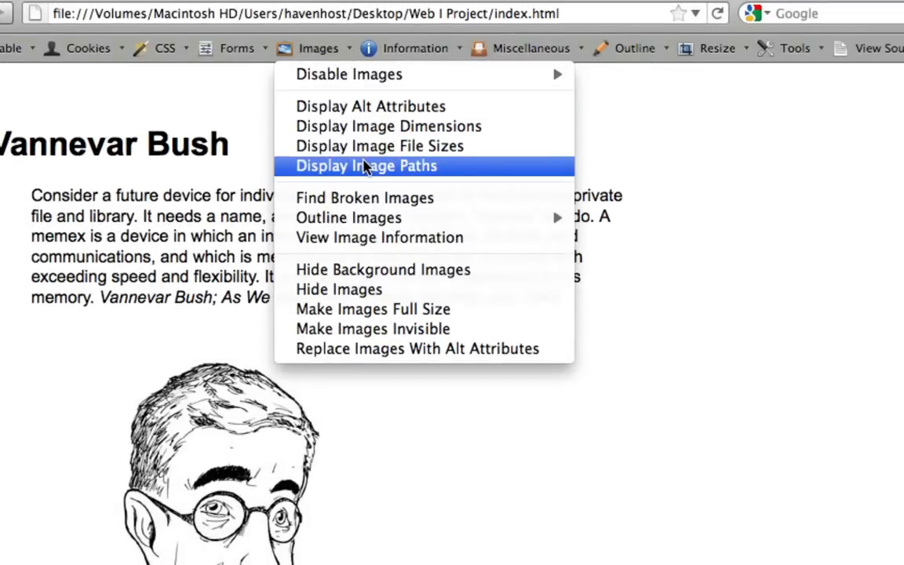
{"action": "left_click", "coordinate": [371, 165]}
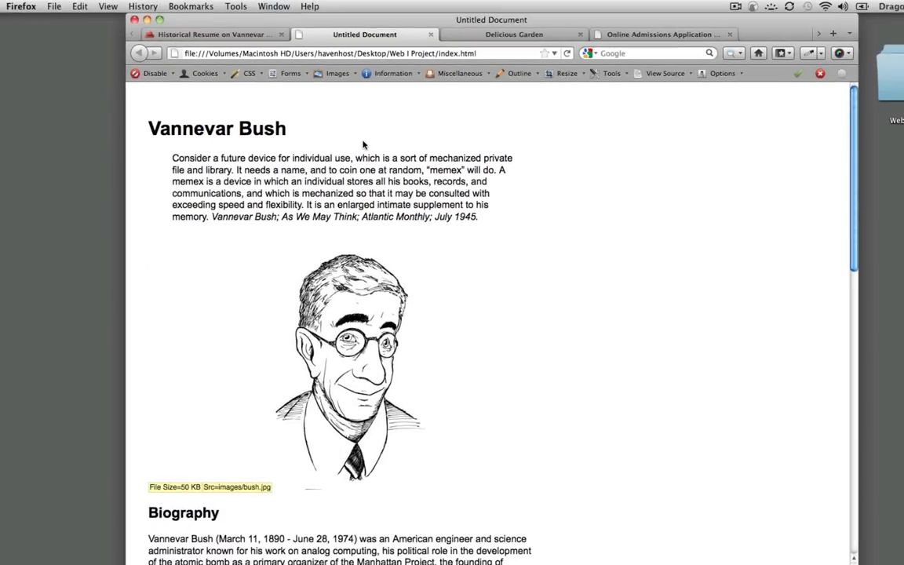
{"action": "scroll", "scroll_direction": "down", "scroll_amount": 3}
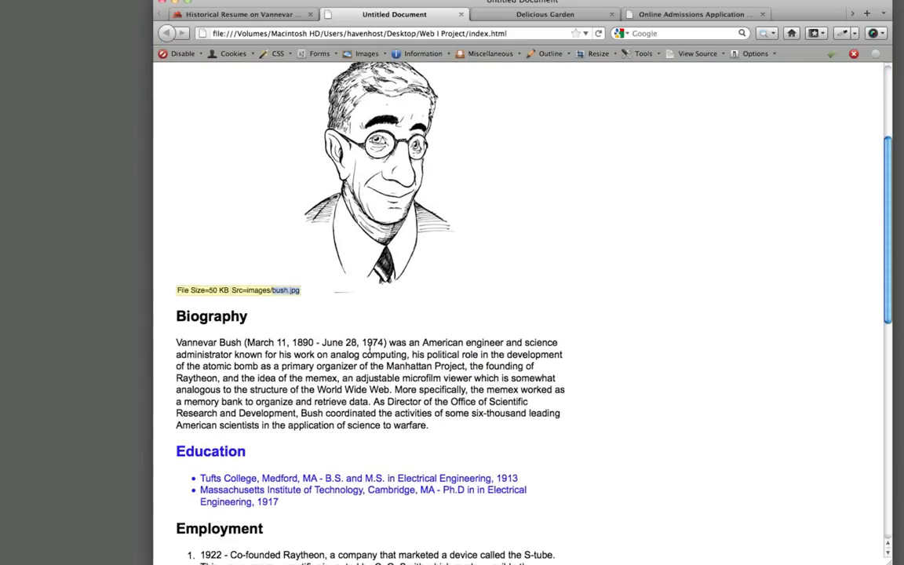
{"action": "mouse_move", "coordinate": [247, 226]}
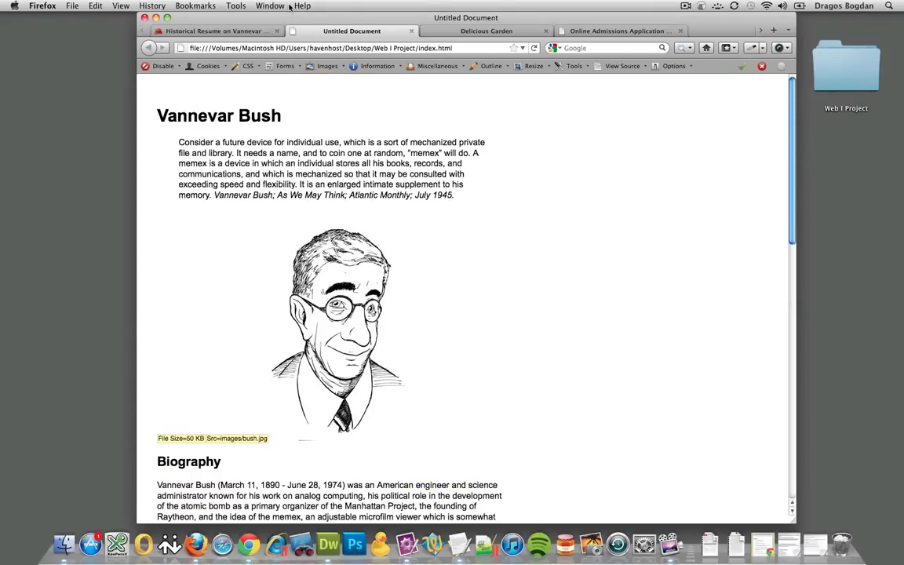
- On Delicious Garden, show image paths like images/Recipes.png and images/Volunteer.png beside the sizes
{"action": "left_click", "coordinate": [492, 31]}
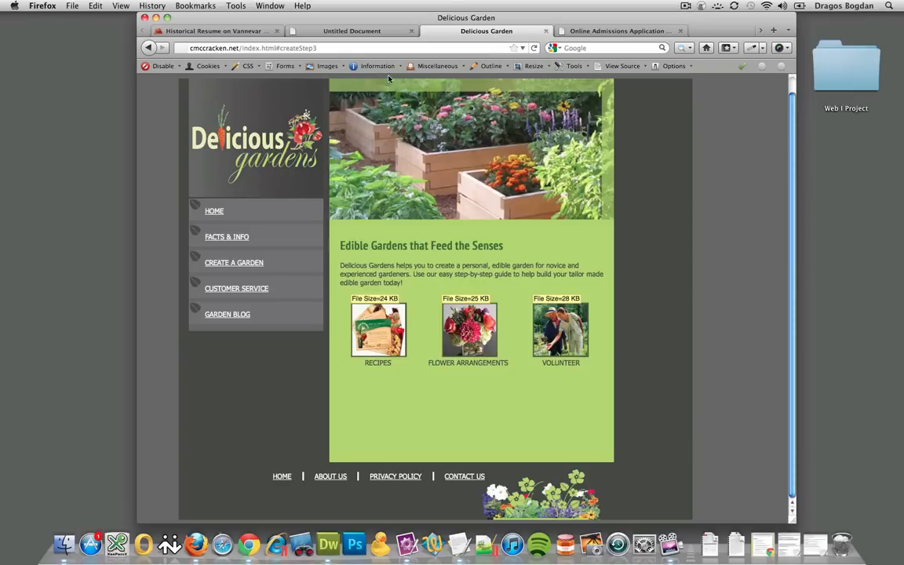
{"action": "left_click", "coordinate": [322, 66]}
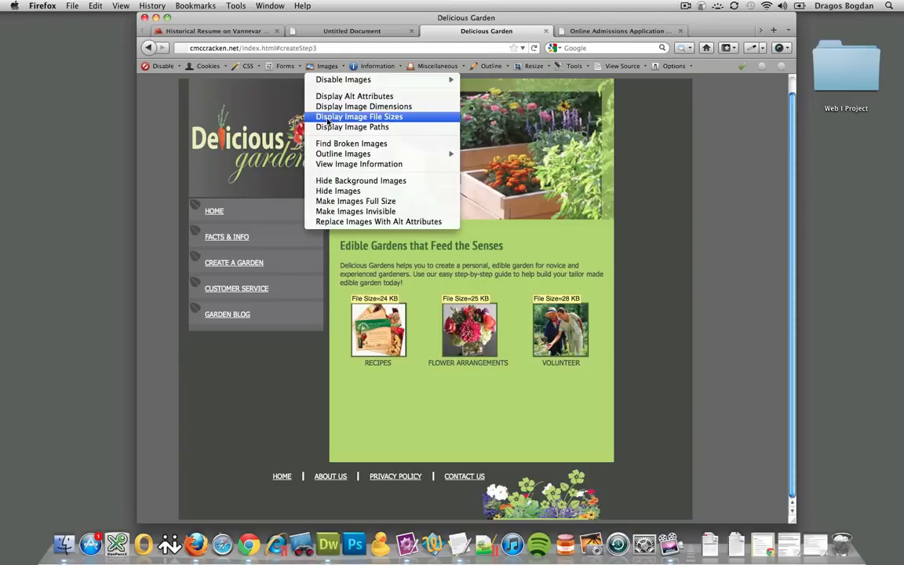
{"action": "left_click", "coordinate": [352, 126]}
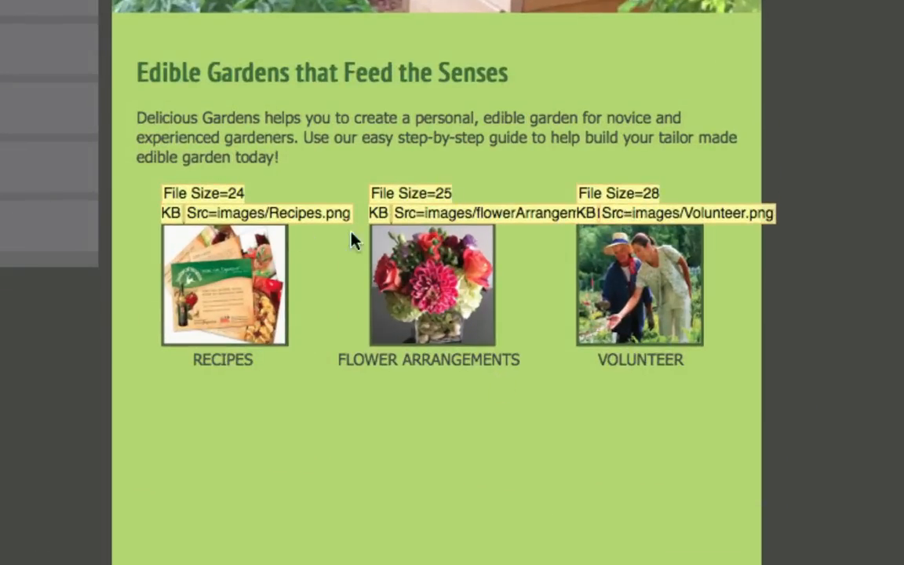
{"action": "mouse_move", "coordinate": [651, 296]}
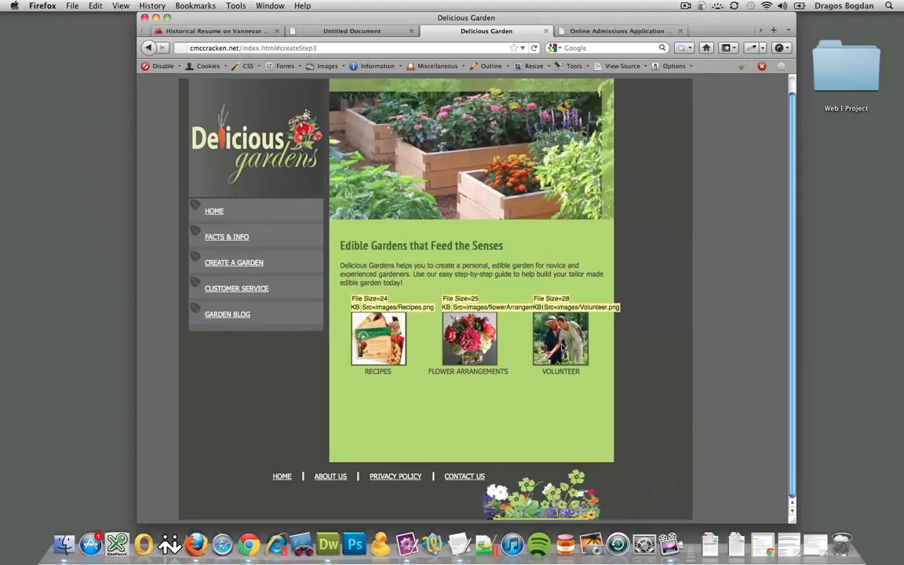
- Return to the Untitled Document résumé tab and open the Web Developer Information menu
{"action": "left_click", "coordinate": [363, 31]}
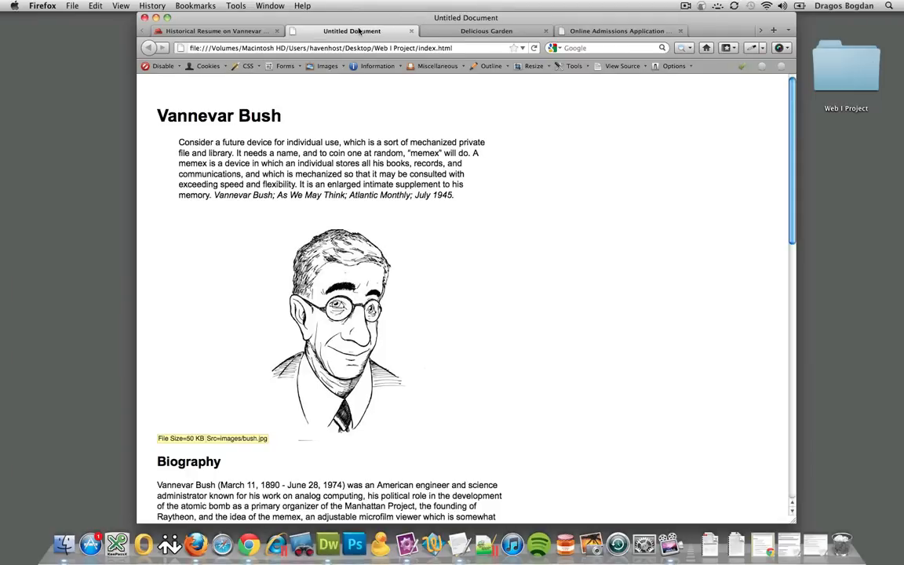
{"action": "left_click", "coordinate": [375, 66]}
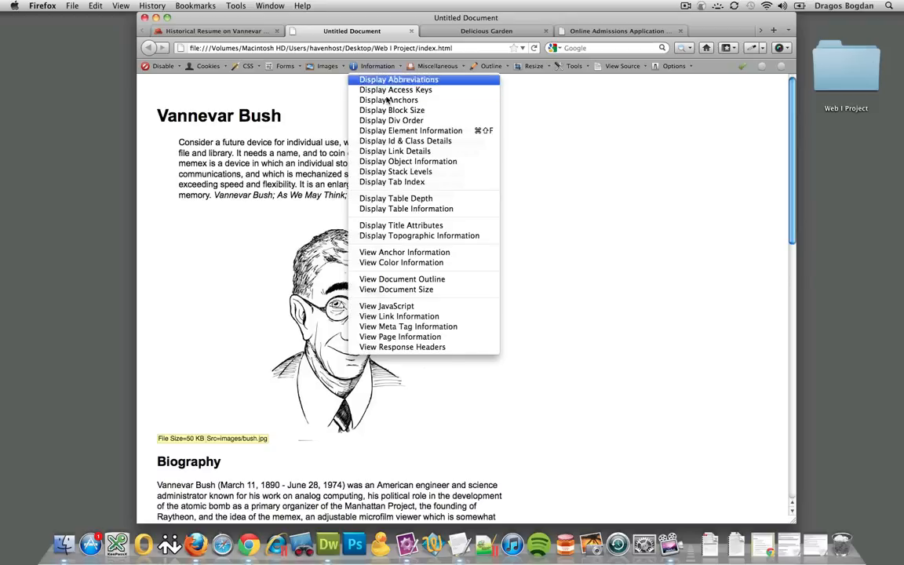
{"action": "mouse_move", "coordinate": [393, 100]}
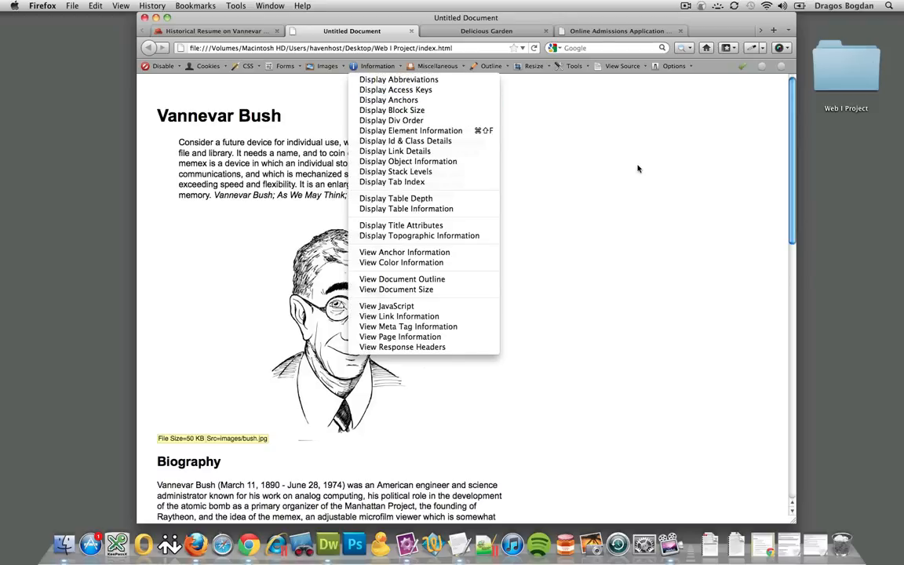
{"action": "mouse_move", "coordinate": [413, 79]}
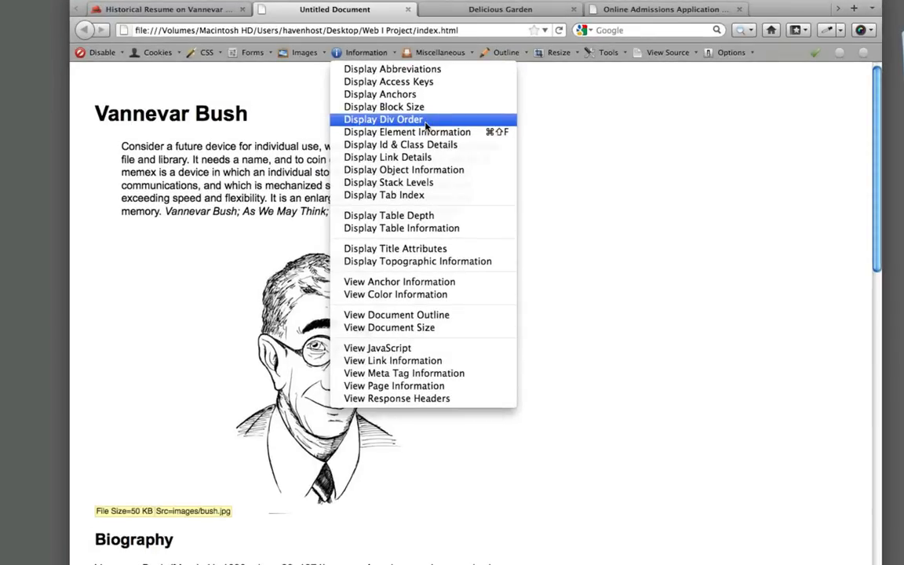
{"action": "mouse_move", "coordinate": [419, 123]}
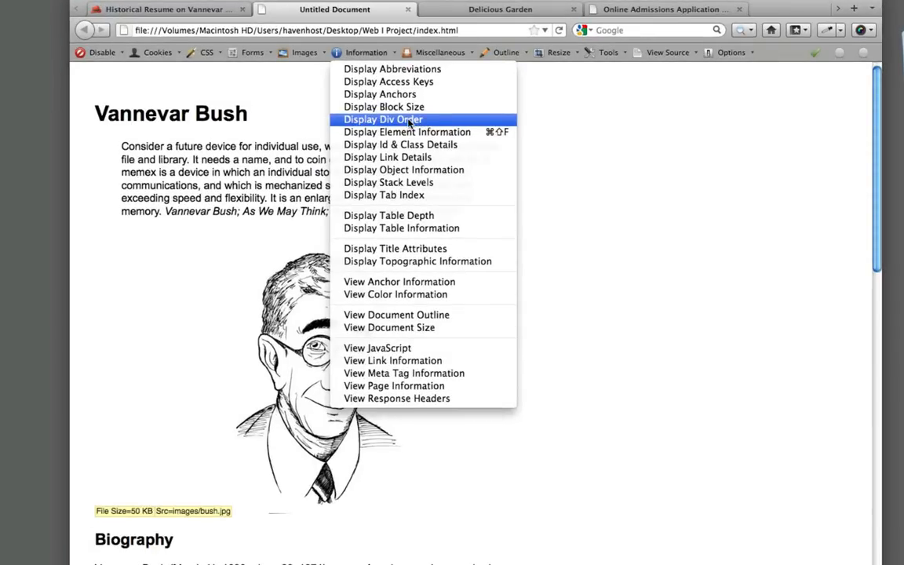
- Outline the résumé's divs with their ids and order numbers using Display Div Order
{"action": "left_click", "coordinate": [383, 119]}
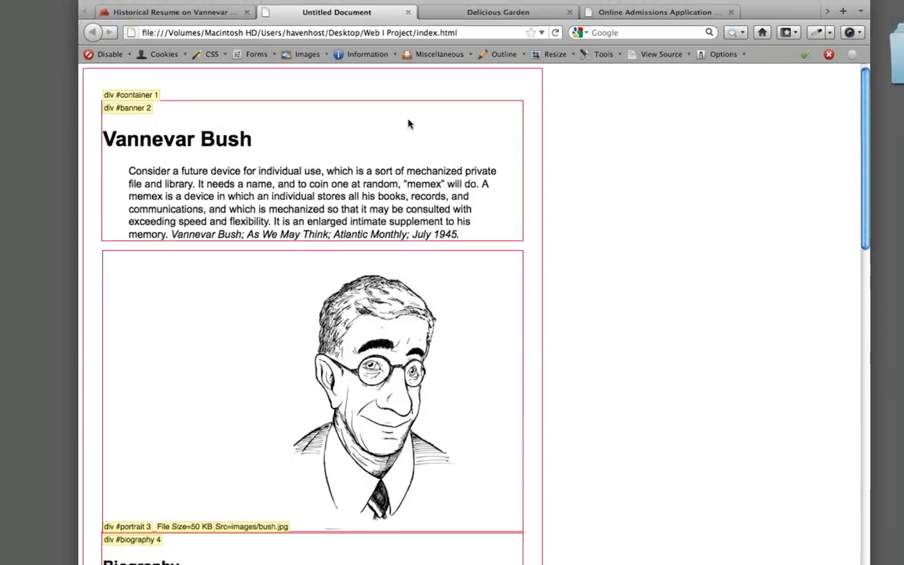
{"action": "scroll", "scroll_direction": "down", "scroll_amount": 3}
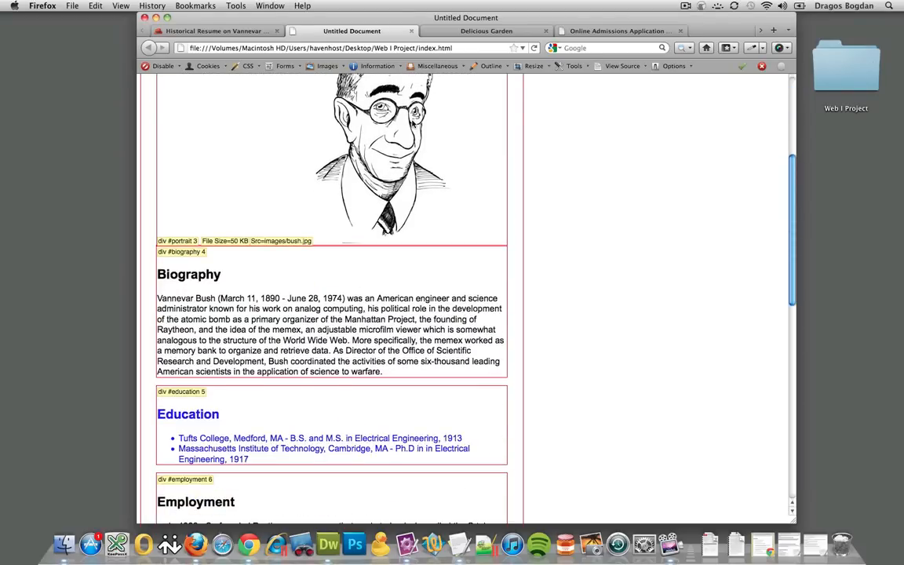
{"action": "scroll", "scroll_direction": "down", "scroll_amount": 3}
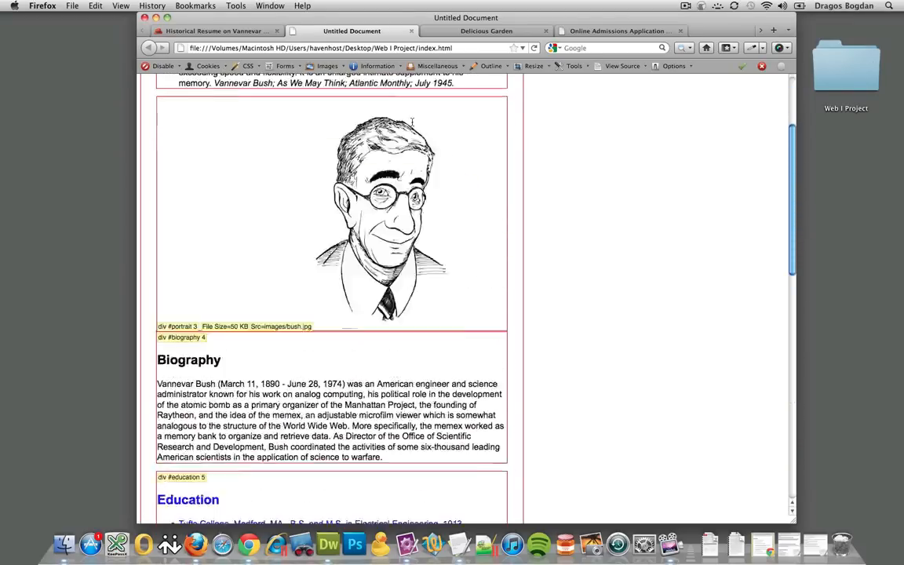
{"action": "scroll", "scroll_direction": "up", "scroll_amount": 3}
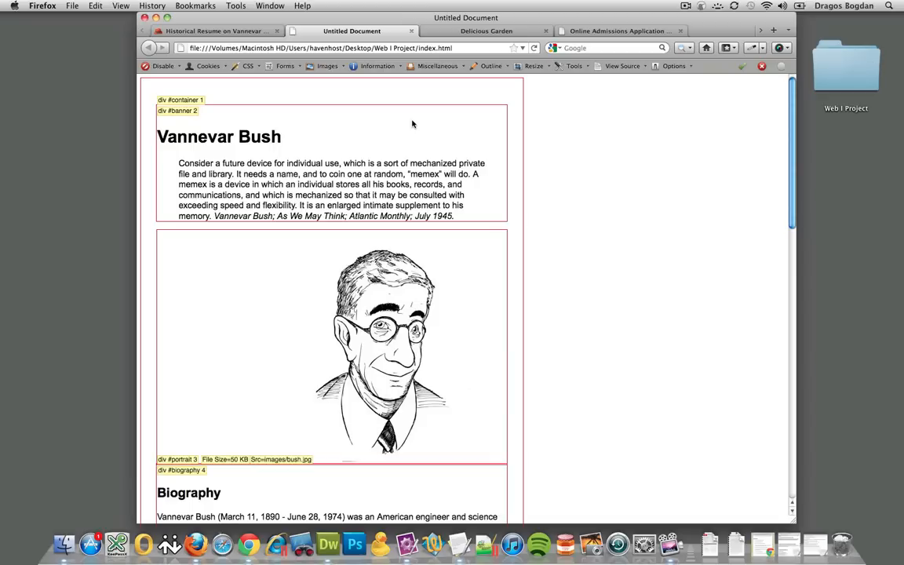
- Toggle the image labels so the portrait shows only its 50 KB file size
{"action": "left_click", "coordinate": [323, 66]}
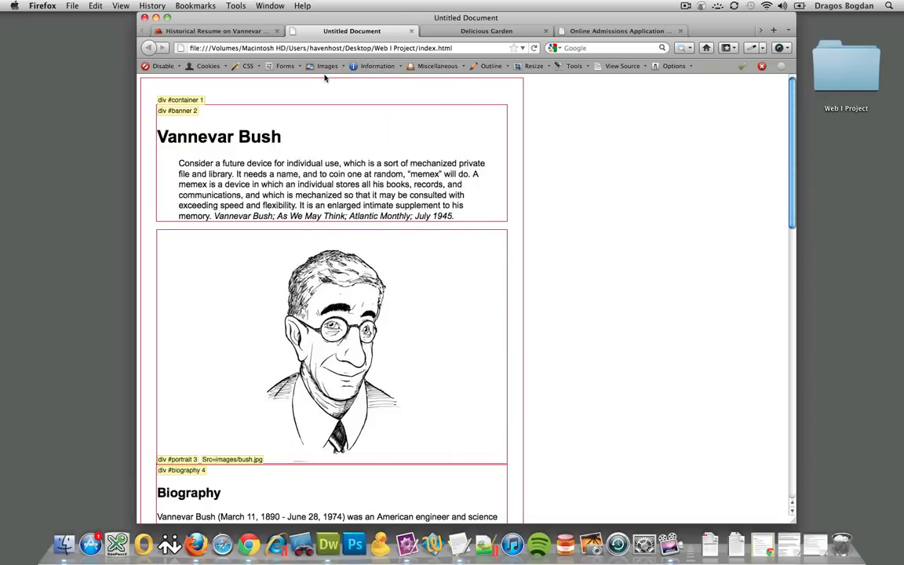
{"action": "mouse_move", "coordinate": [343, 67]}
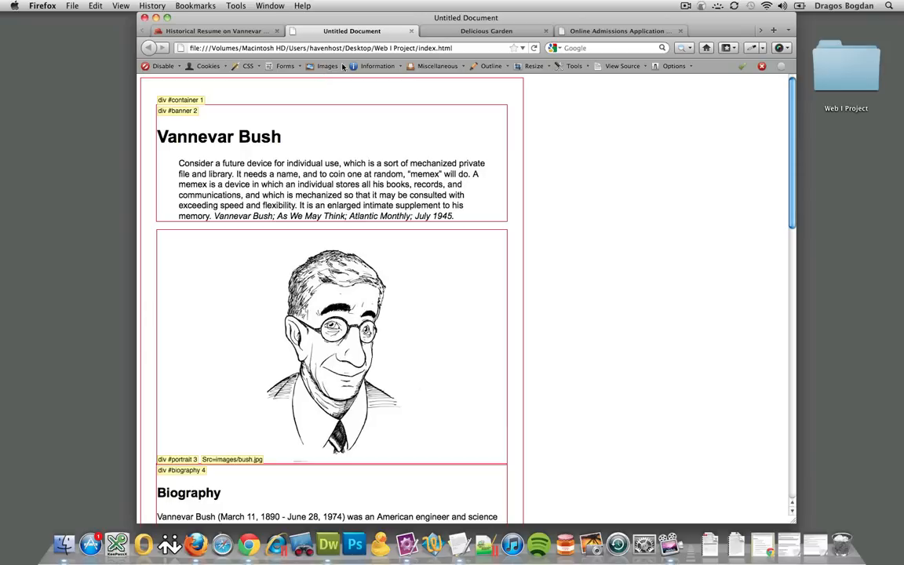
{"action": "left_click", "coordinate": [324, 66]}
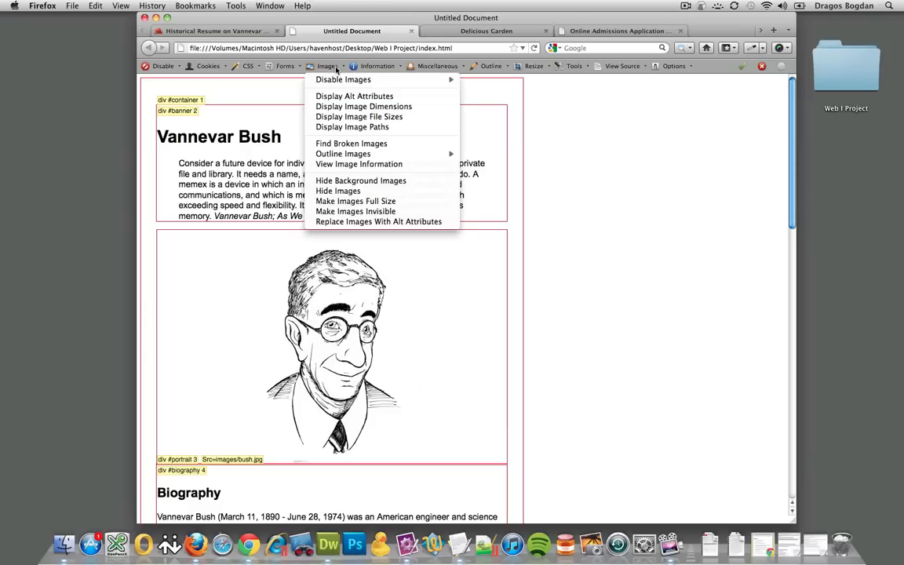
{"action": "left_click", "coordinate": [358, 116]}
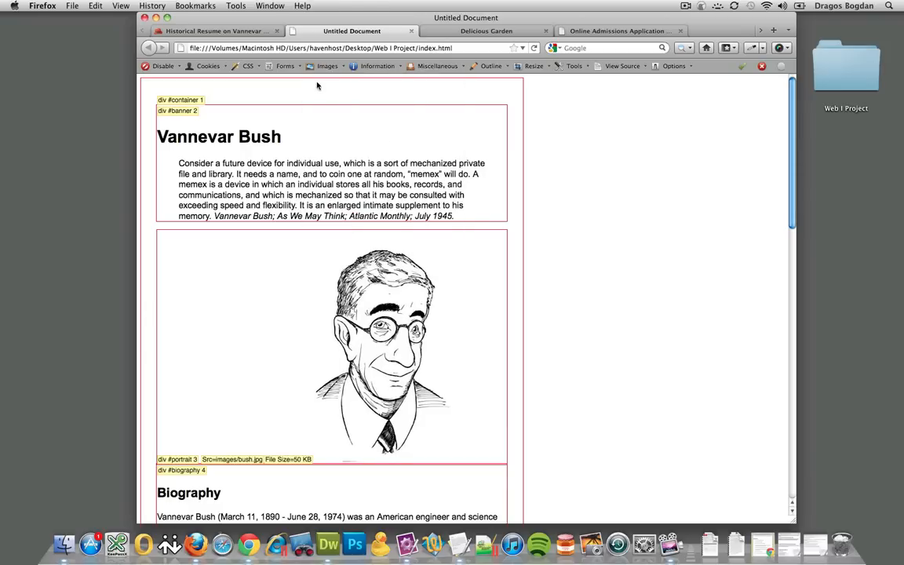
{"action": "left_click", "coordinate": [327, 66]}
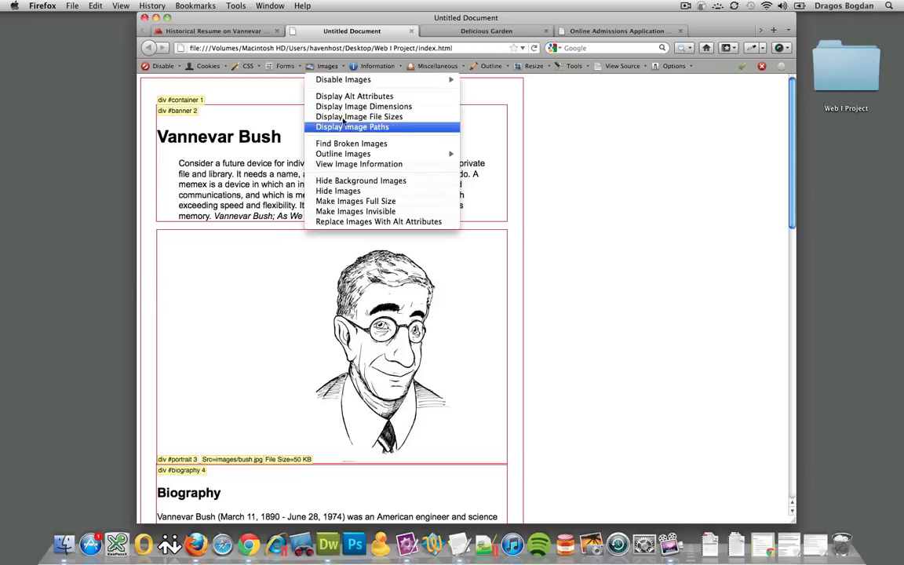
{"action": "left_click", "coordinate": [351, 127]}
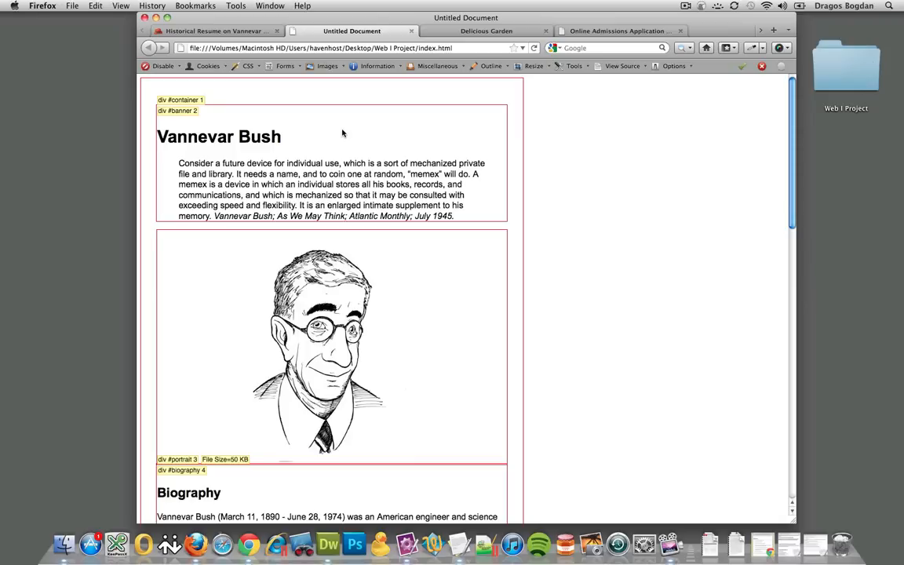
{"action": "left_click", "coordinate": [623, 65]}
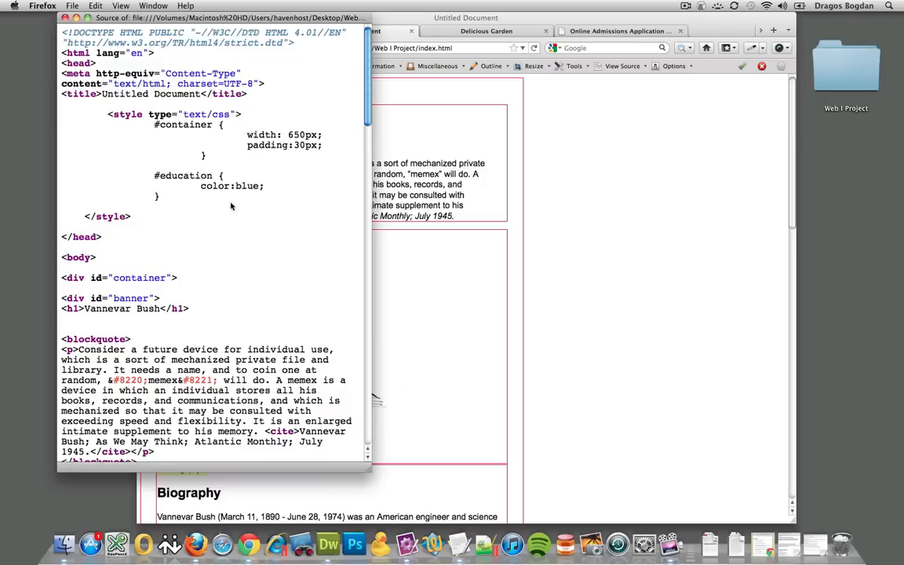
{"action": "scroll", "scroll_direction": "down", "scroll_amount": 3}
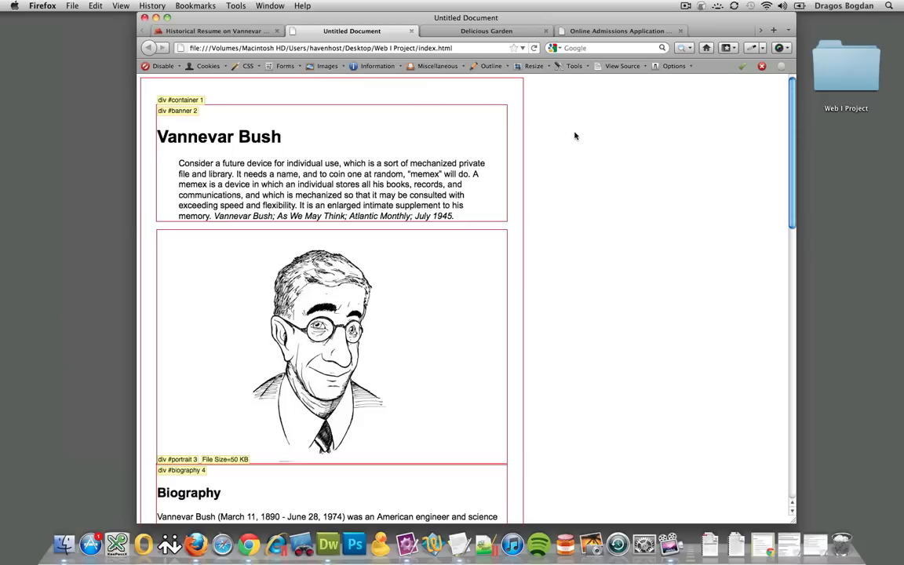
- List JavaScript for the local résumé and the Delicious Garden site in new tabs
{"action": "left_click", "coordinate": [371, 66]}
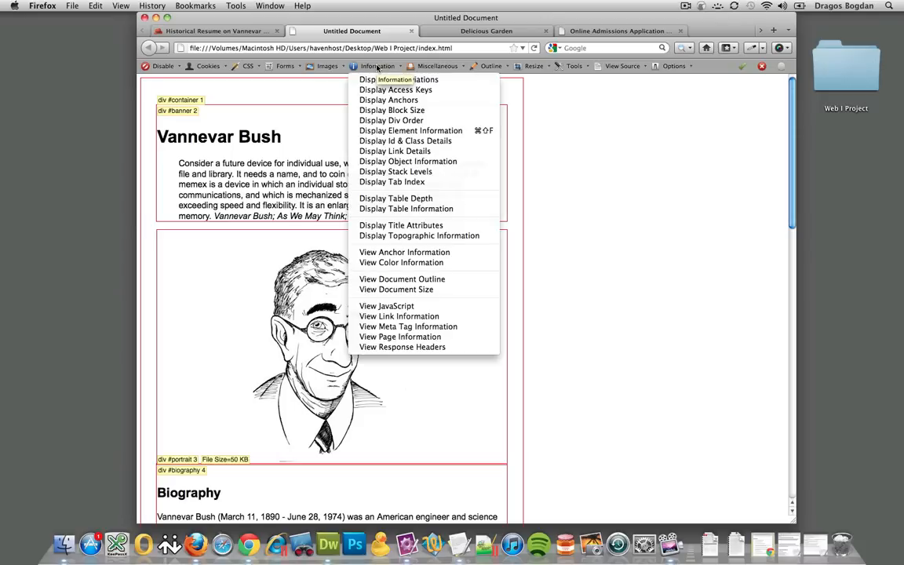
{"action": "mouse_move", "coordinate": [396, 110]}
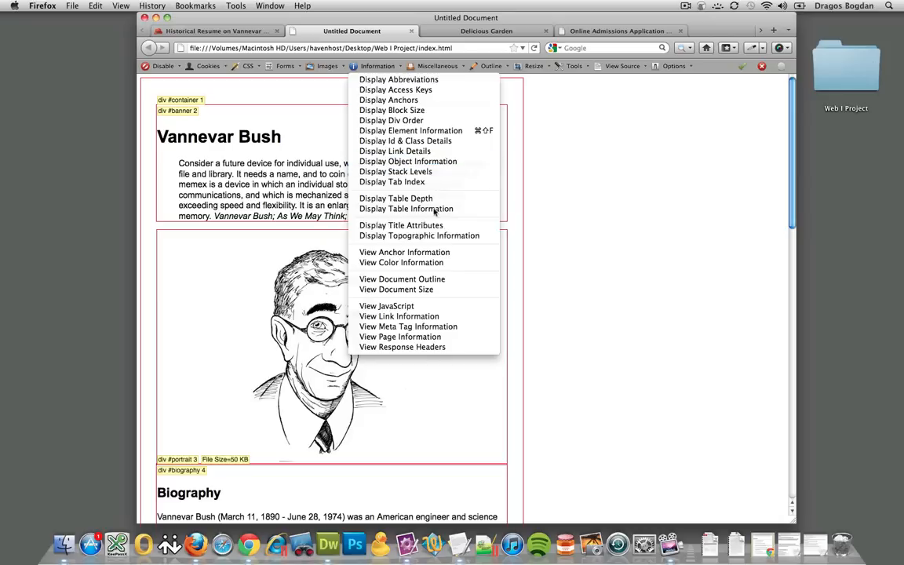
{"action": "mouse_move", "coordinate": [403, 262]}
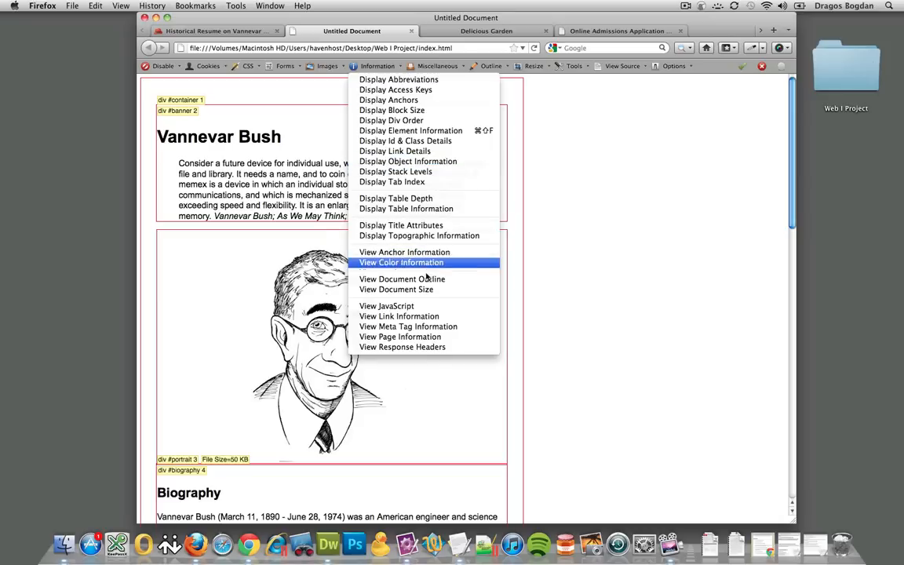
{"action": "left_click", "coordinate": [386, 305]}
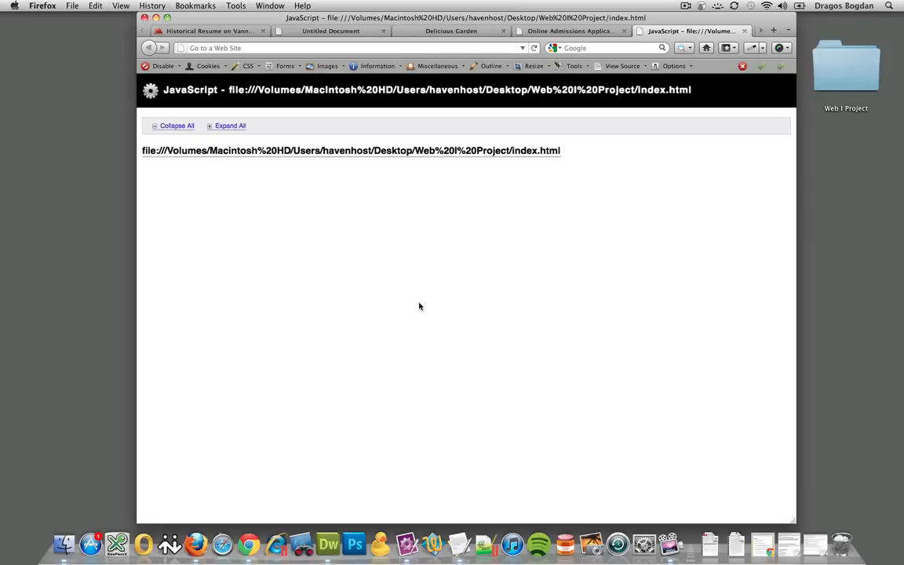
{"action": "left_click", "coordinate": [600, 32]}
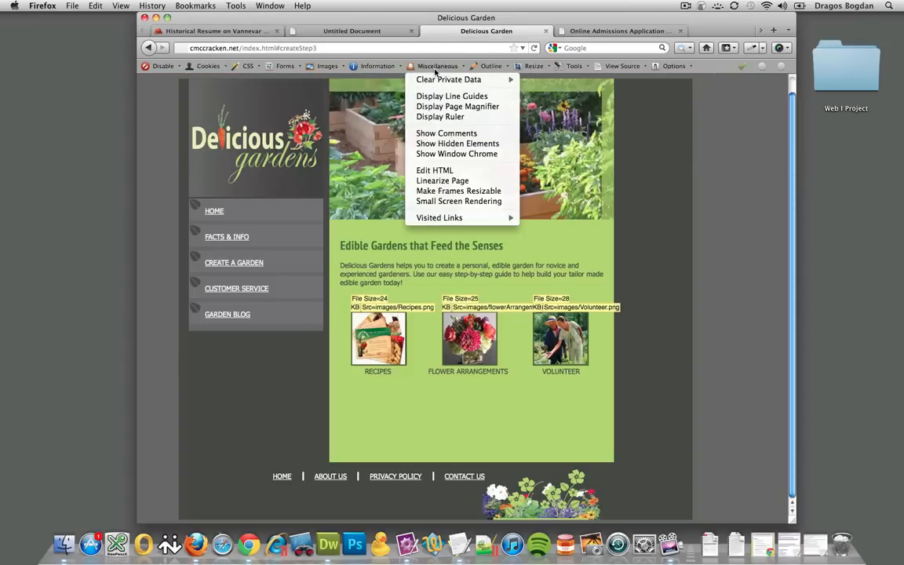
{"action": "left_click", "coordinate": [374, 66]}
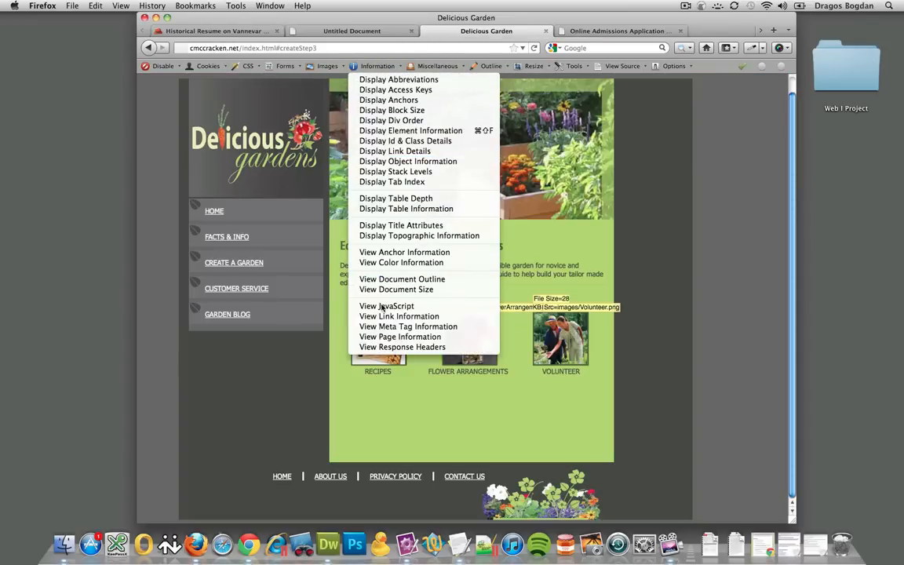
{"action": "left_click", "coordinate": [386, 305]}
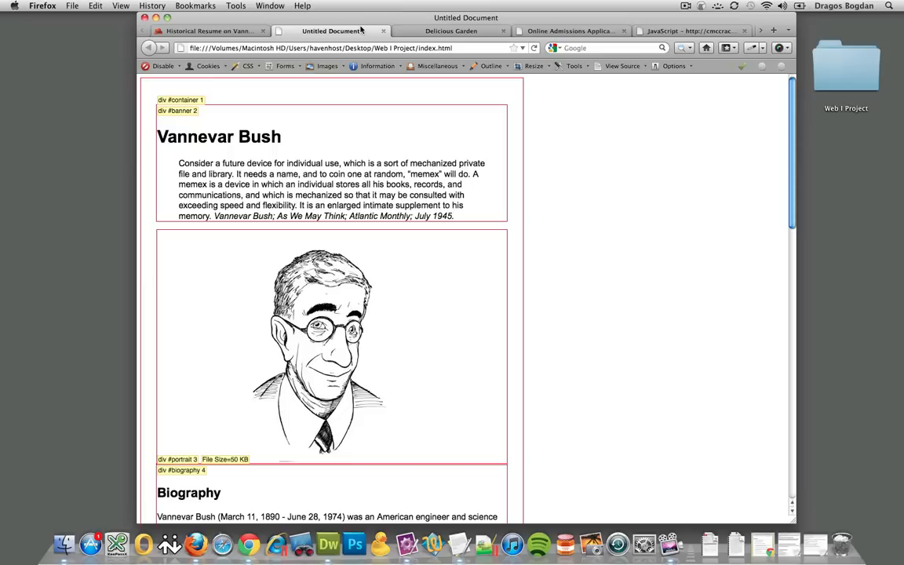
{"action": "mouse_move", "coordinate": [358, 66]}
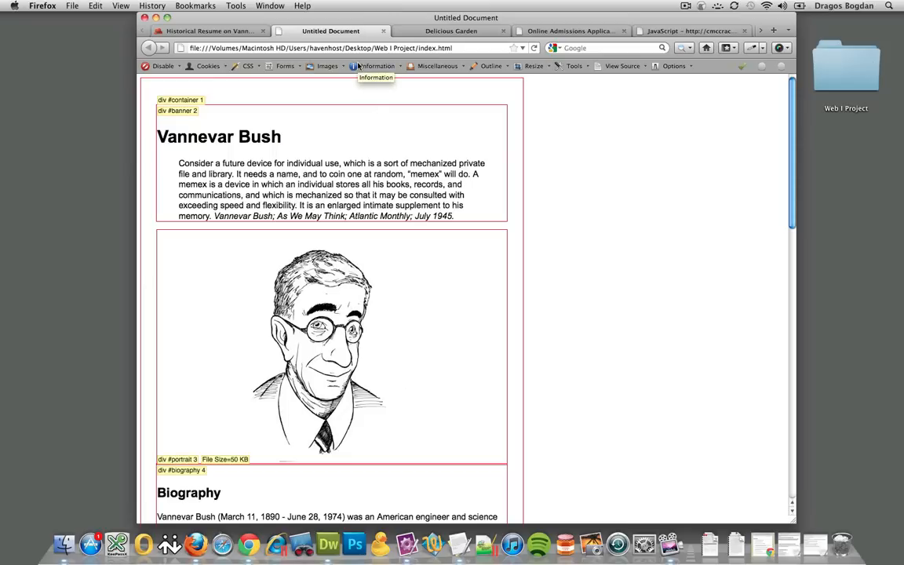
- Turn off the div outlines and enable the Display Ruler tool
{"action": "left_click", "coordinate": [376, 66]}
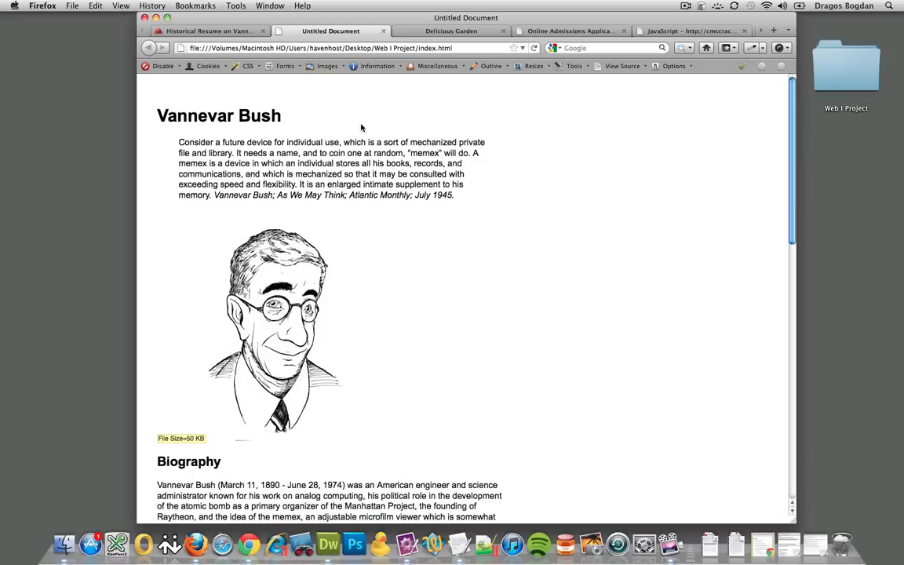
{"action": "mouse_move", "coordinate": [369, 66]}
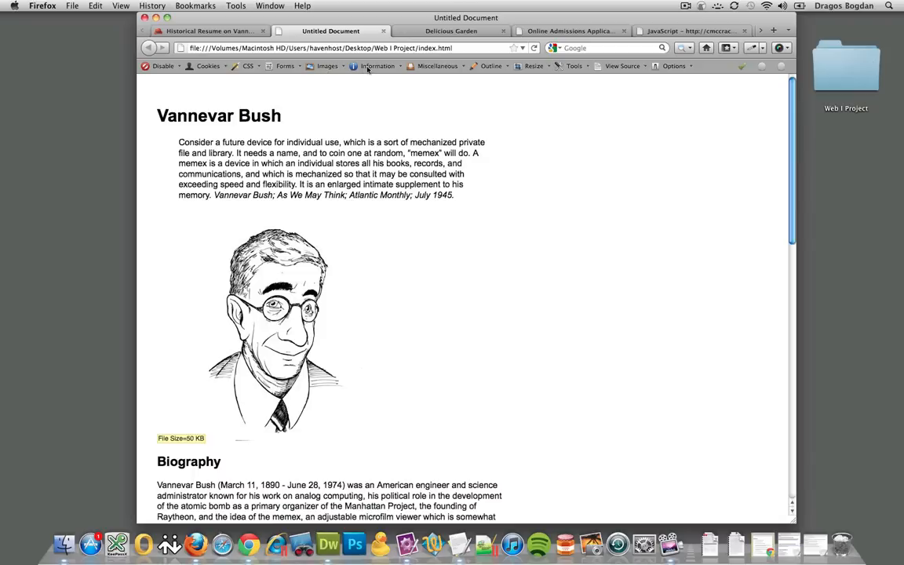
{"action": "left_click", "coordinate": [436, 66]}
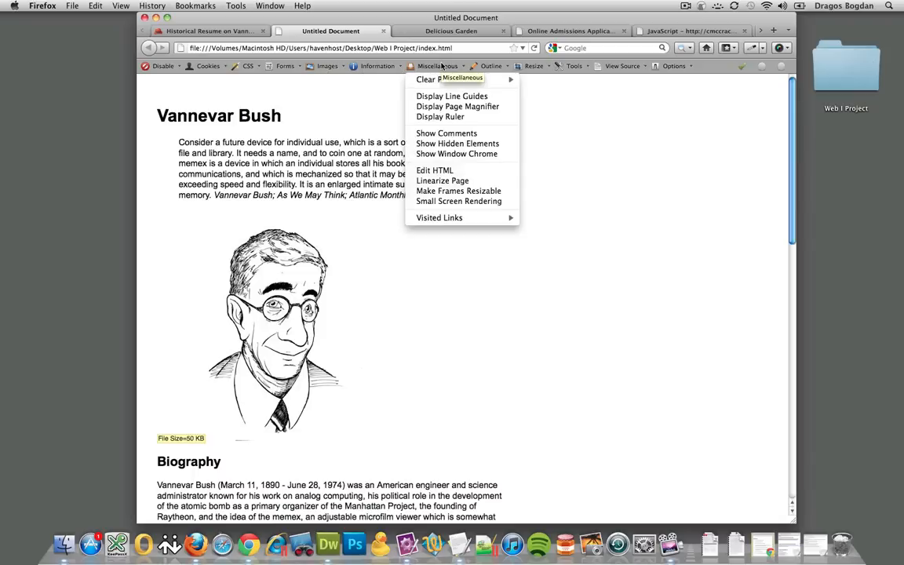
{"action": "mouse_move", "coordinate": [445, 116]}
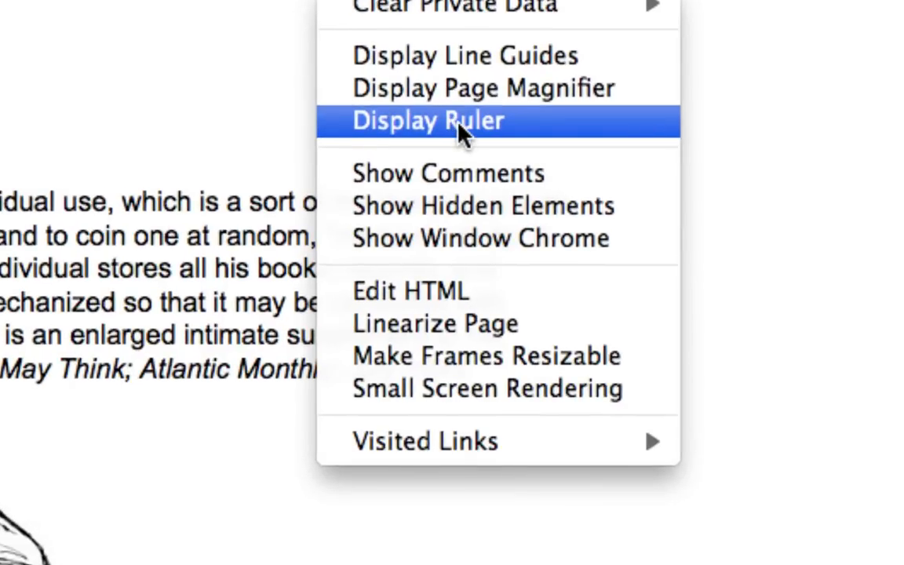
{"action": "left_click", "coordinate": [428, 121]}
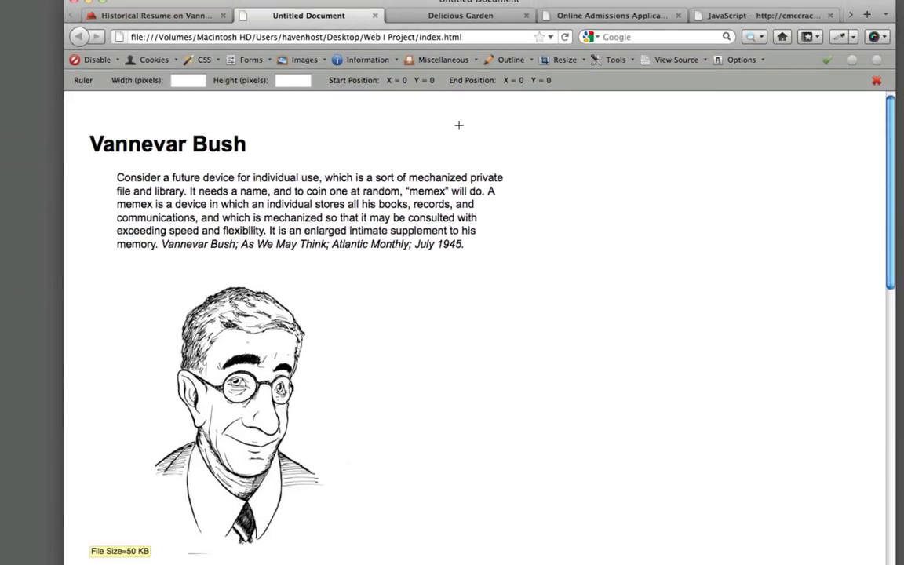
{"action": "mouse_move", "coordinate": [107, 167]}
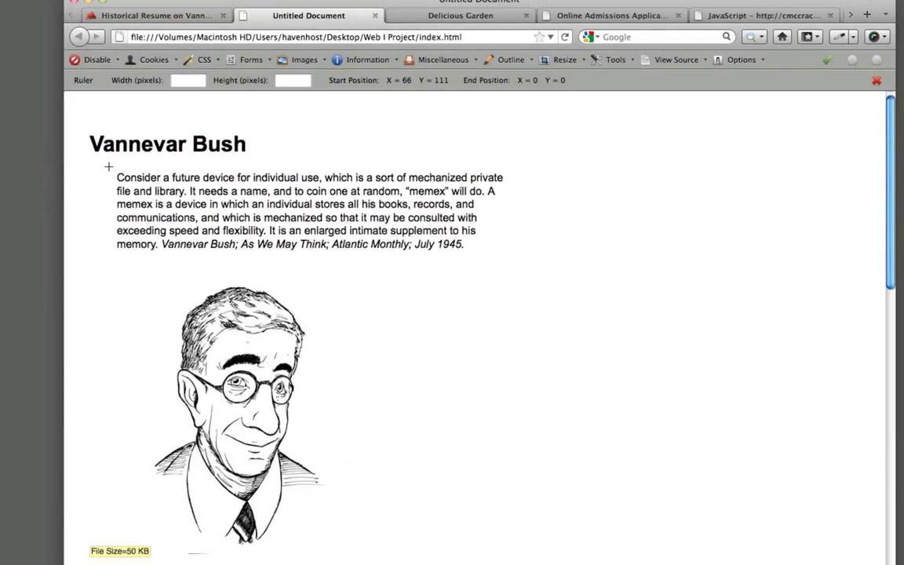
- Measure the opening quote paragraph with the ruler, setting its width to 500 pixels
{"action": "left_click_drag", "start_coordinate": [108, 166], "coordinate": [500, 258]}
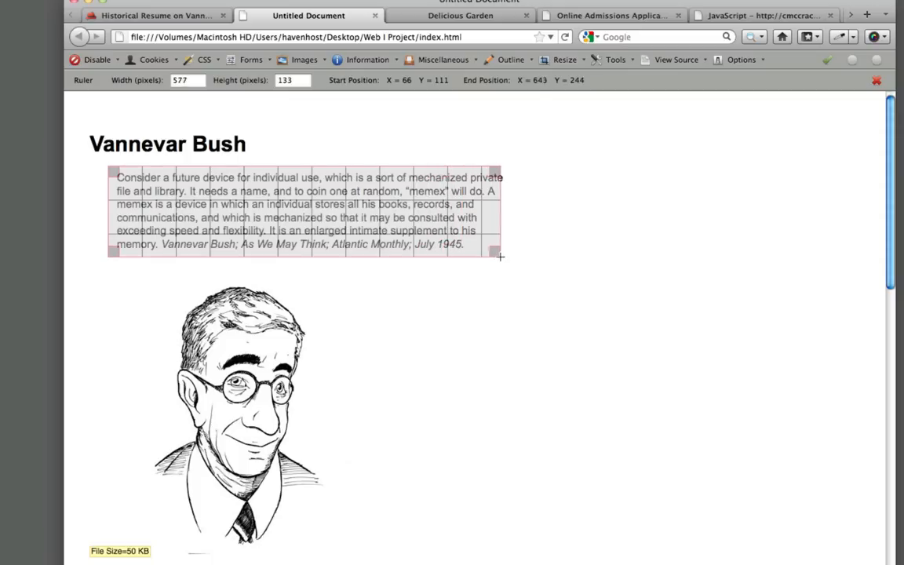
{"action": "left_click_drag", "start_coordinate": [496, 255], "coordinate": [508, 260]}
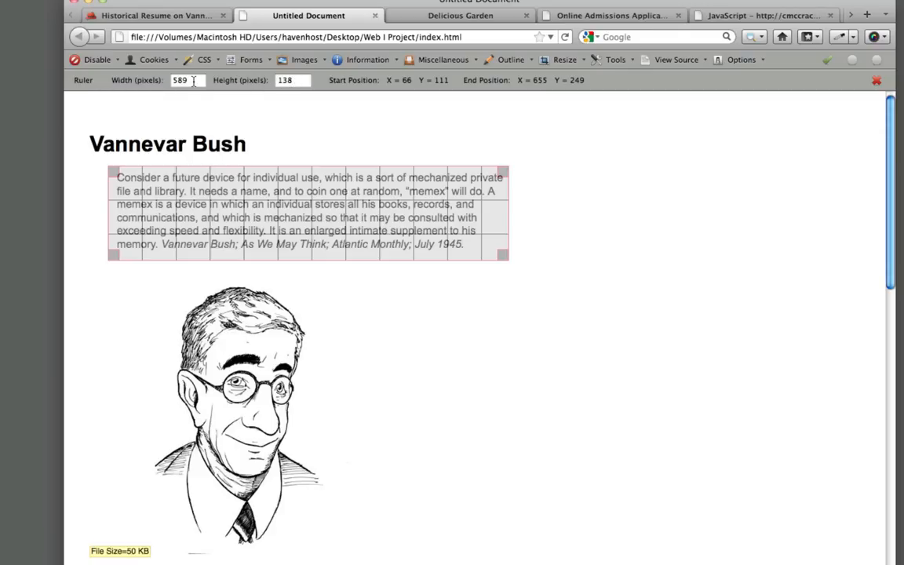
{"action": "type", "text": "500"}
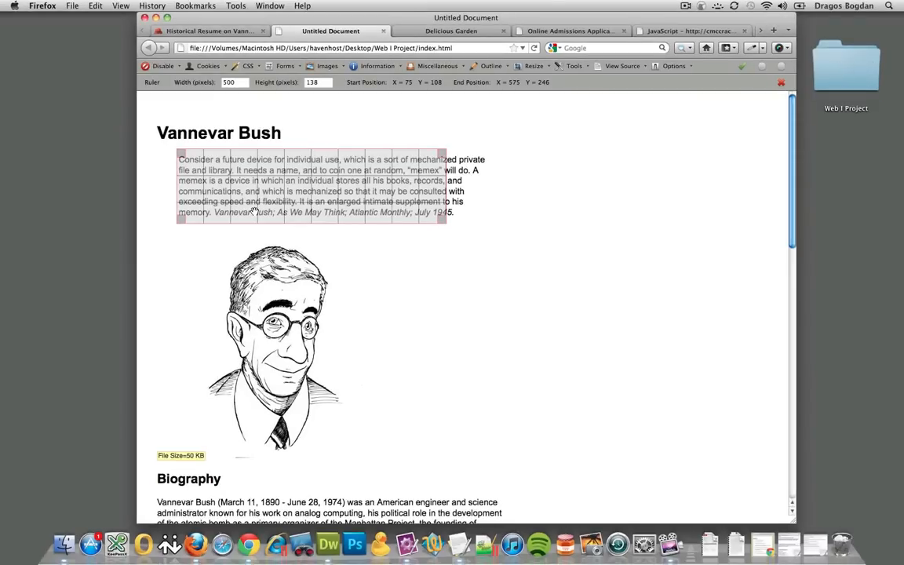
- Browse the Miscellaneous, Resize, Tools and View Source menus
{"action": "left_click", "coordinate": [445, 66]}
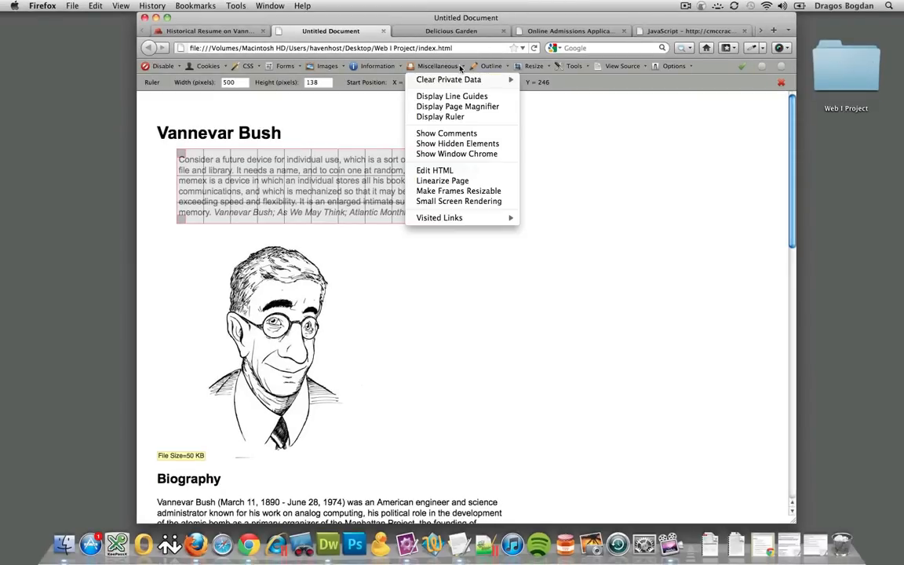
{"action": "mouse_move", "coordinate": [454, 116]}
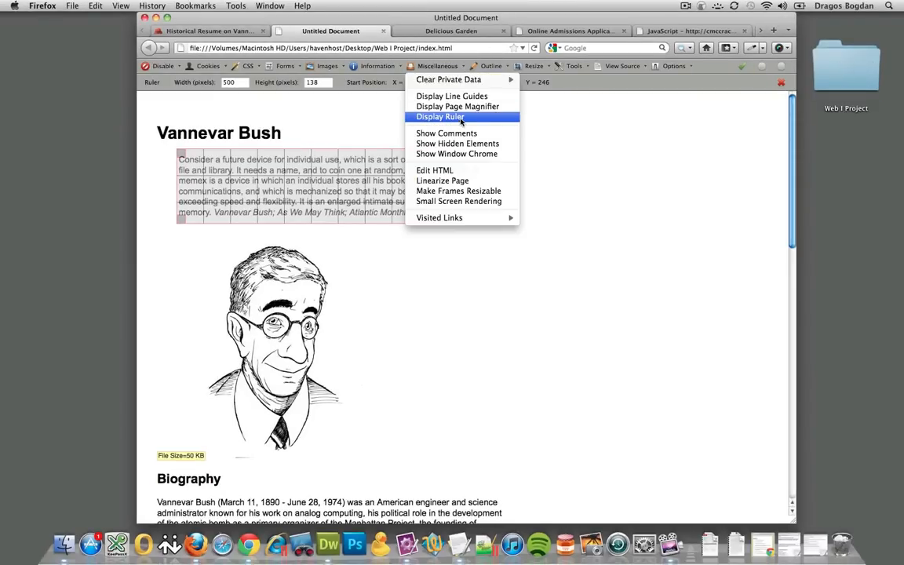
{"action": "left_click", "coordinate": [543, 66]}
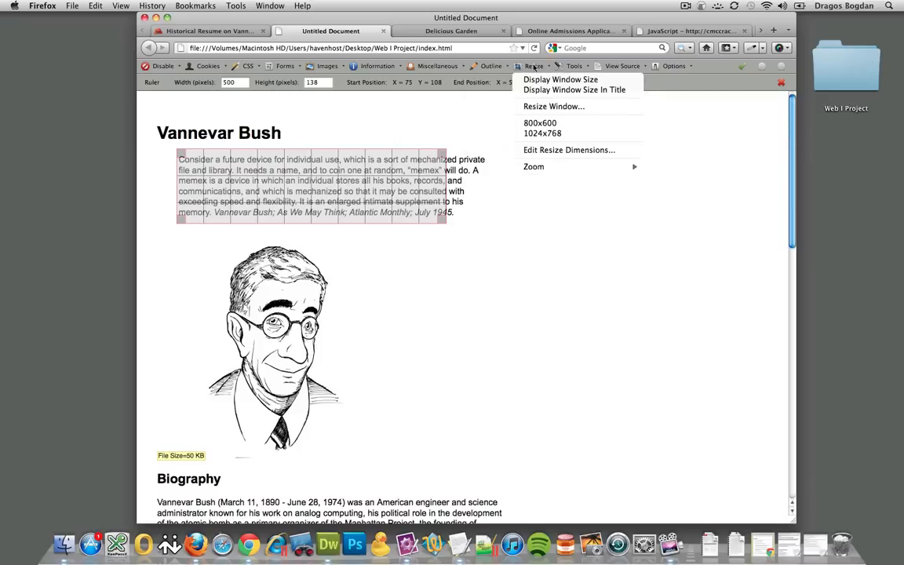
{"action": "left_click", "coordinate": [579, 66]}
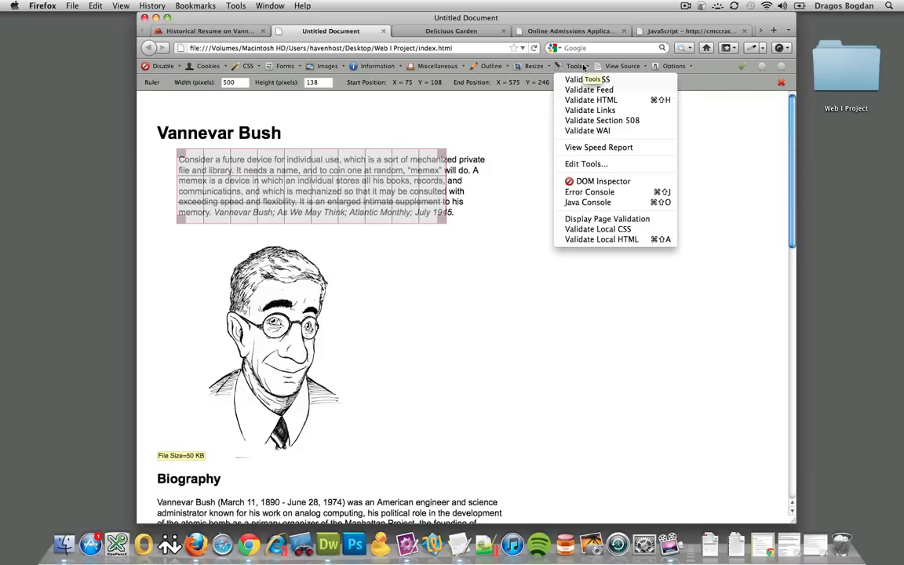
{"action": "left_click", "coordinate": [622, 66]}
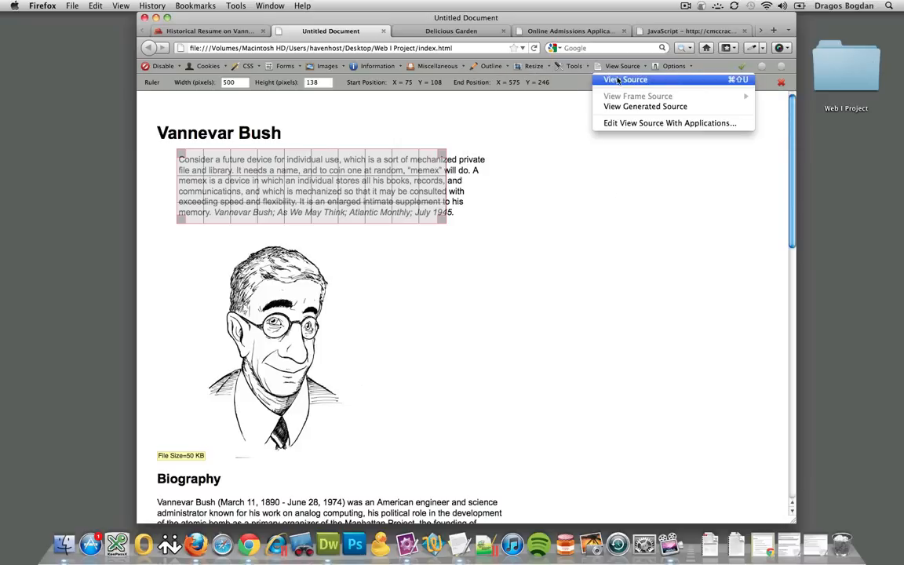
{"action": "left_click", "coordinate": [580, 66]}
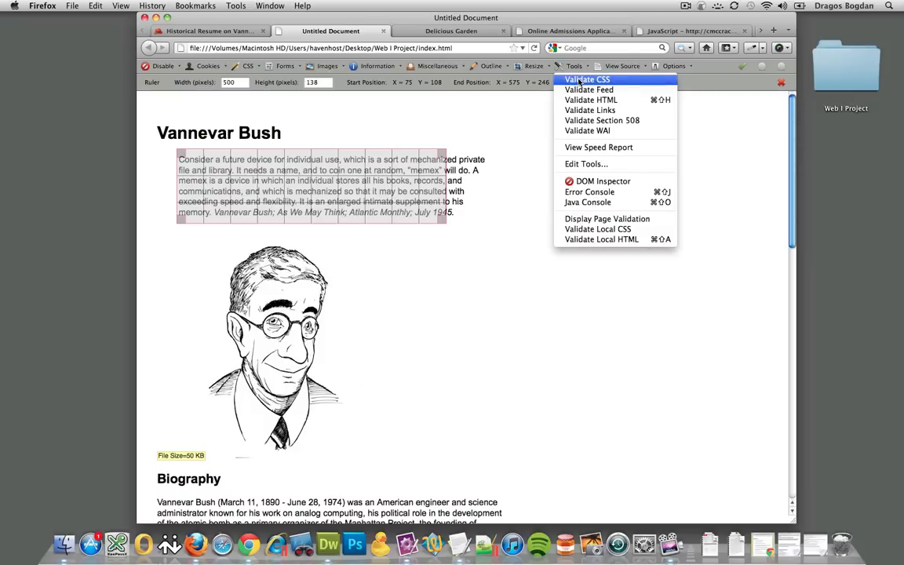
{"action": "mouse_move", "coordinate": [595, 100]}
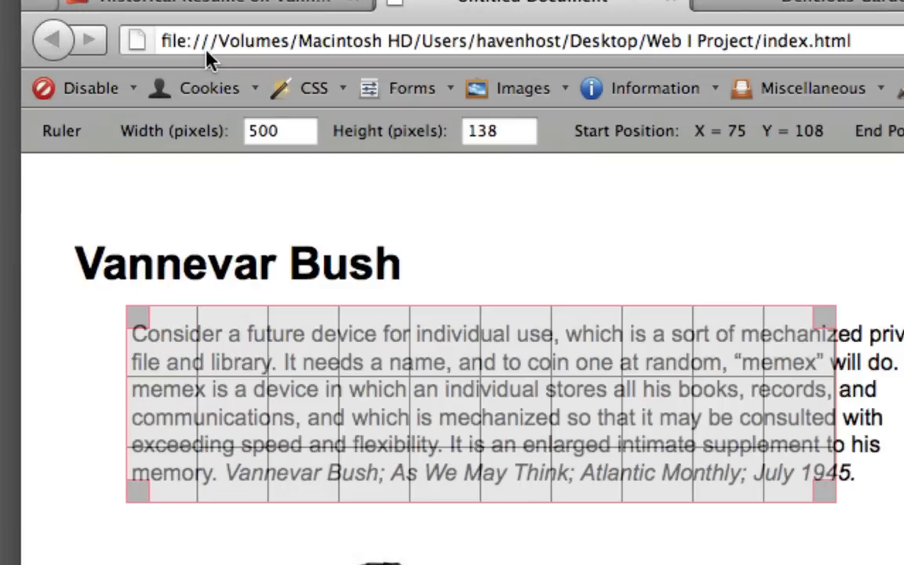
{"action": "mouse_move", "coordinate": [286, 36]}
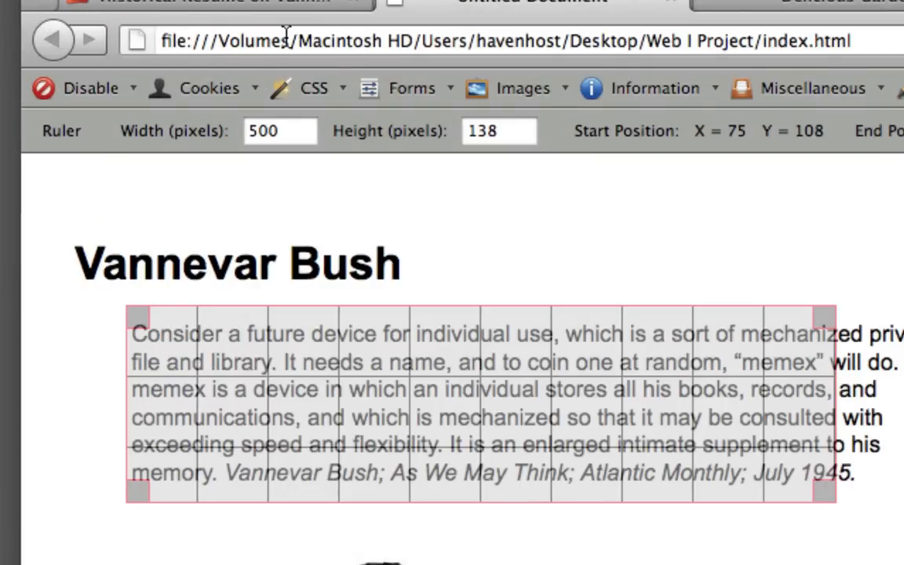
- Visit the JavaScript and Historical Resume tabs, ending on the Delicious Garden tab
{"action": "left_click", "coordinate": [720, 59]}
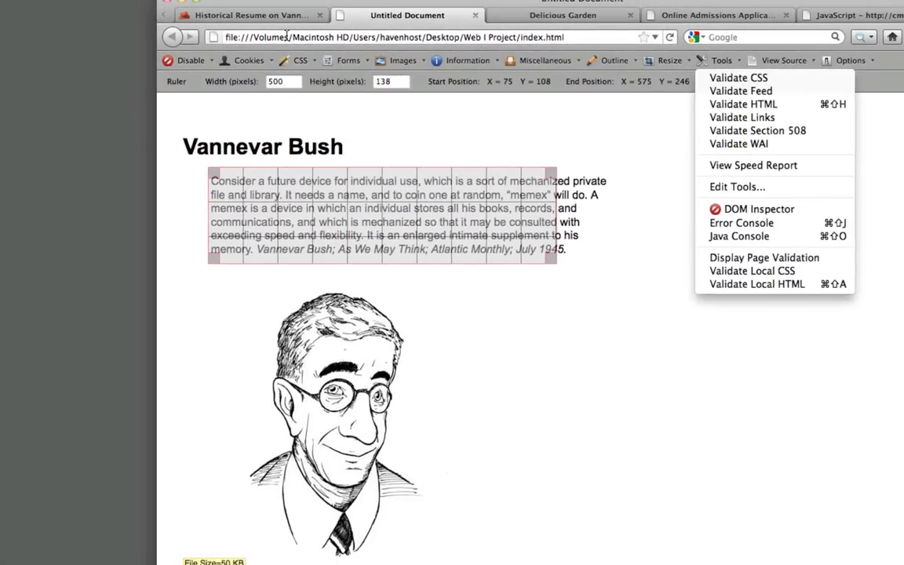
{"action": "left_click", "coordinate": [613, 60]}
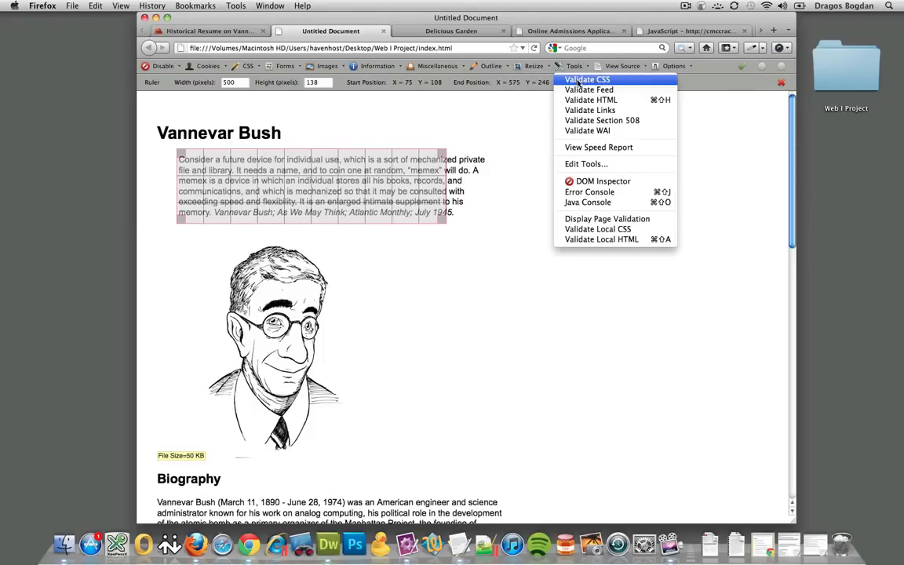
{"action": "left_click", "coordinate": [589, 79]}
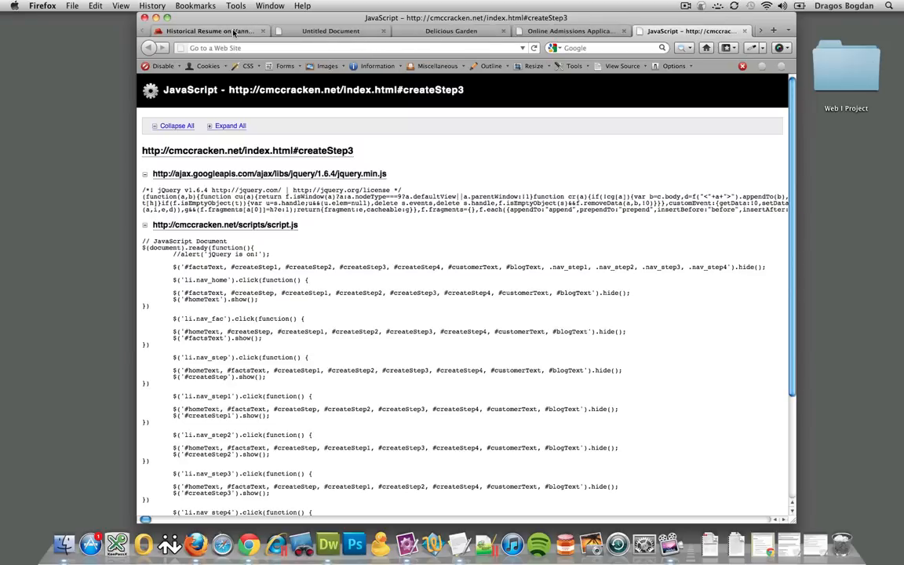
{"action": "left_click", "coordinate": [196, 31]}
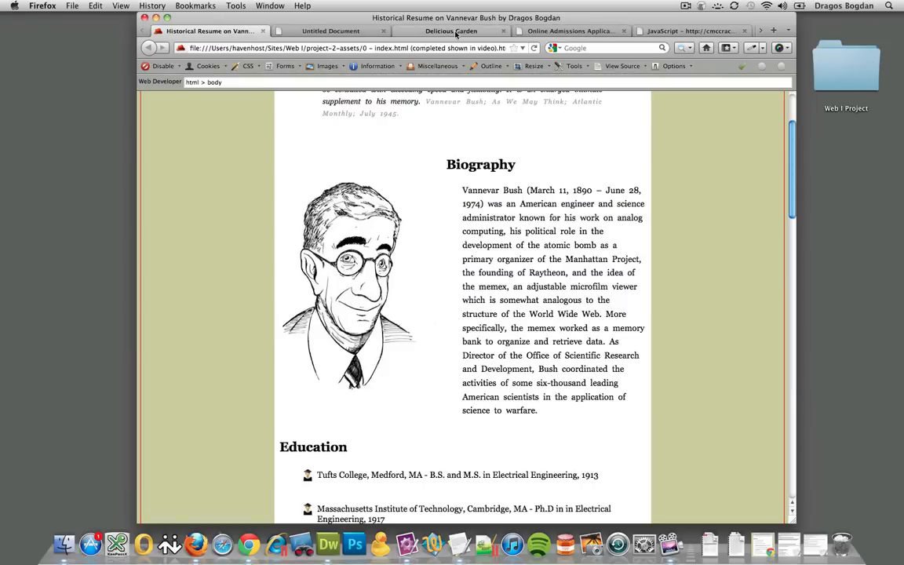
{"action": "left_click", "coordinate": [450, 31]}
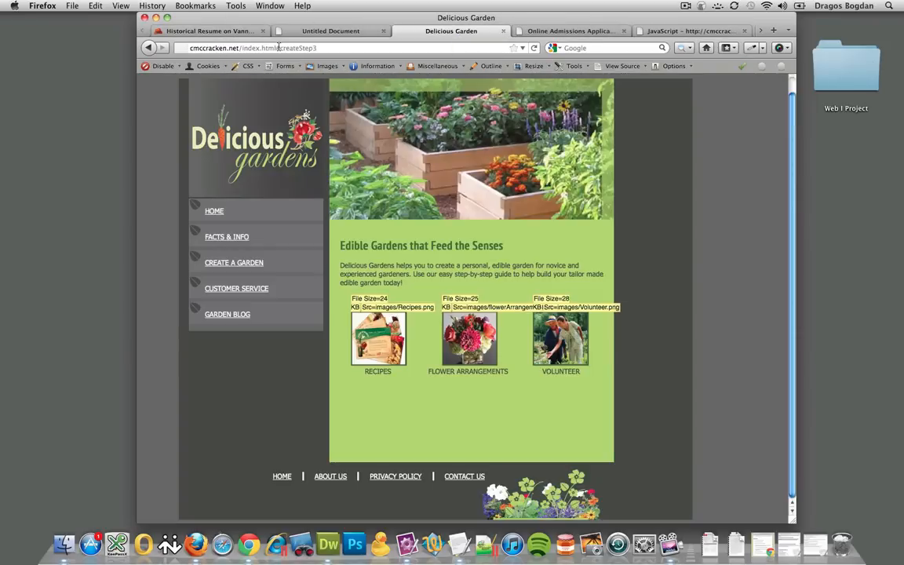
- Send Delicious Garden's CSS to the W3C validator and review its five errors and one warning
{"action": "left_click", "coordinate": [258, 48]}
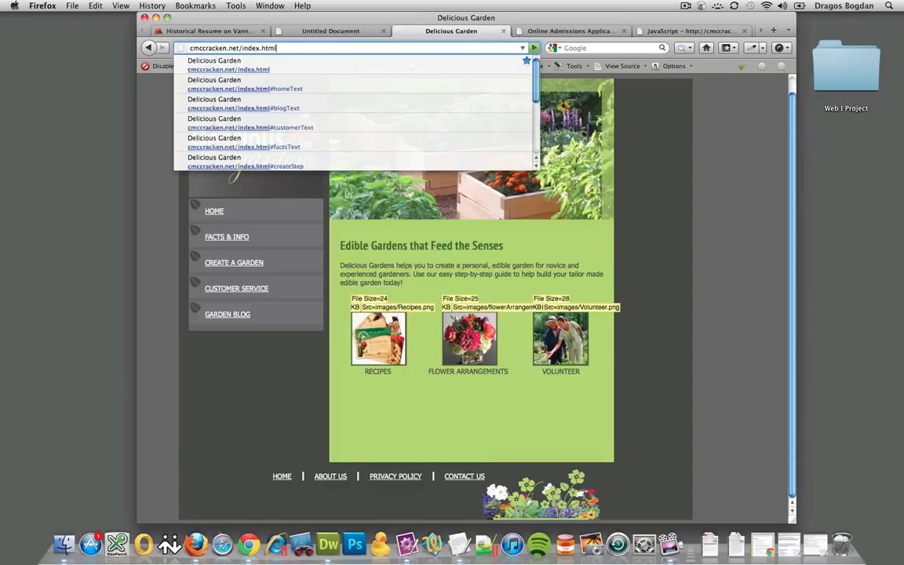
{"action": "left_click", "coordinate": [580, 66]}
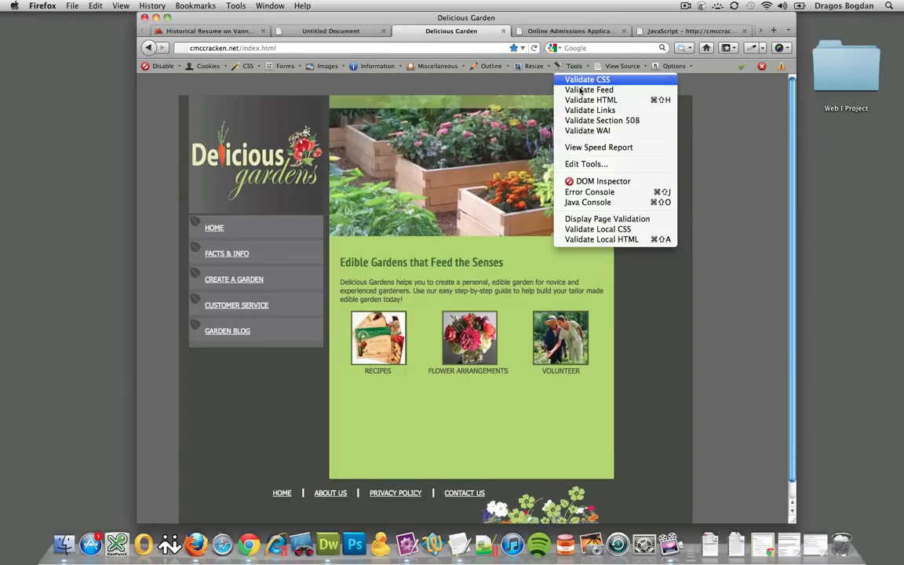
{"action": "left_click", "coordinate": [587, 79]}
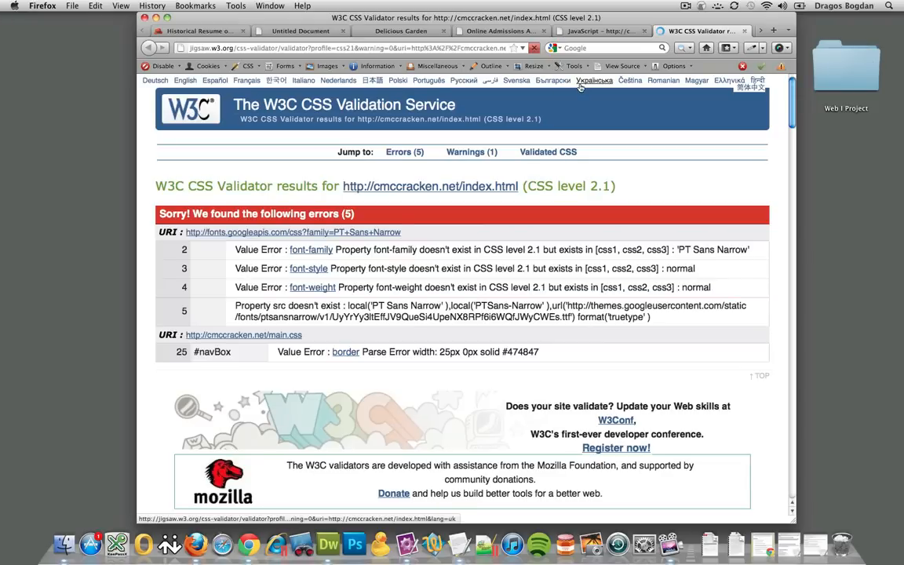
{"action": "scroll", "scroll_direction": "down", "scroll_amount": 3}
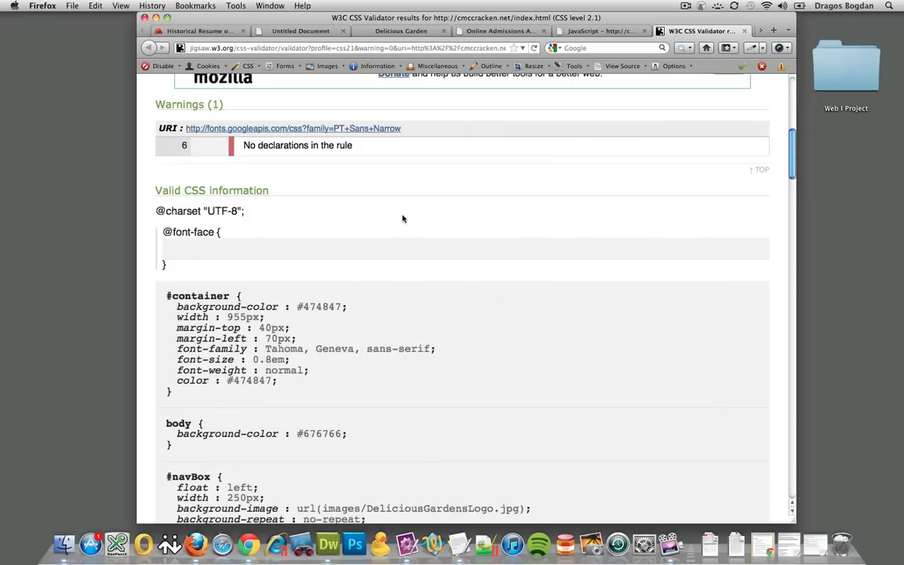
{"action": "left_click", "coordinate": [198, 31]}
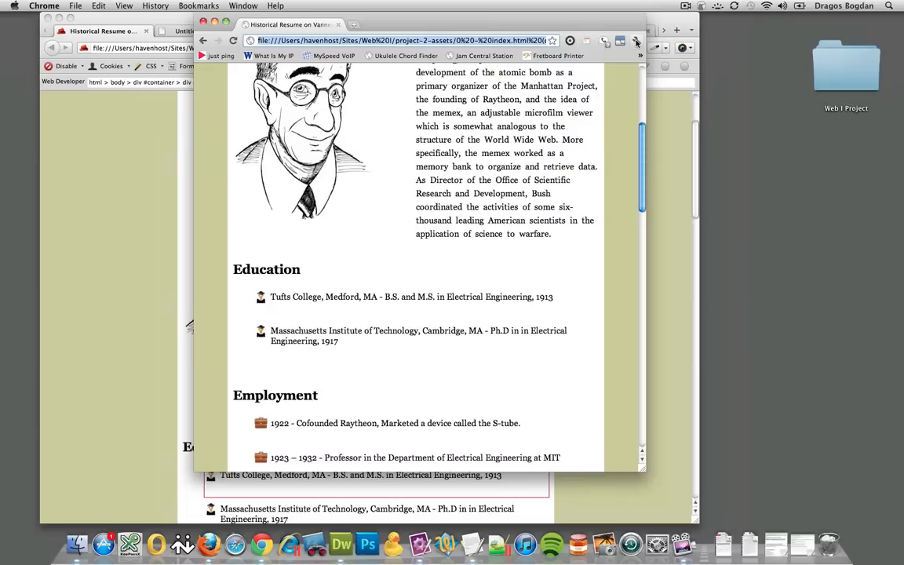
- Open Chrome's wrench menu over the Historical Resume page
{"action": "left_click", "coordinate": [637, 42]}
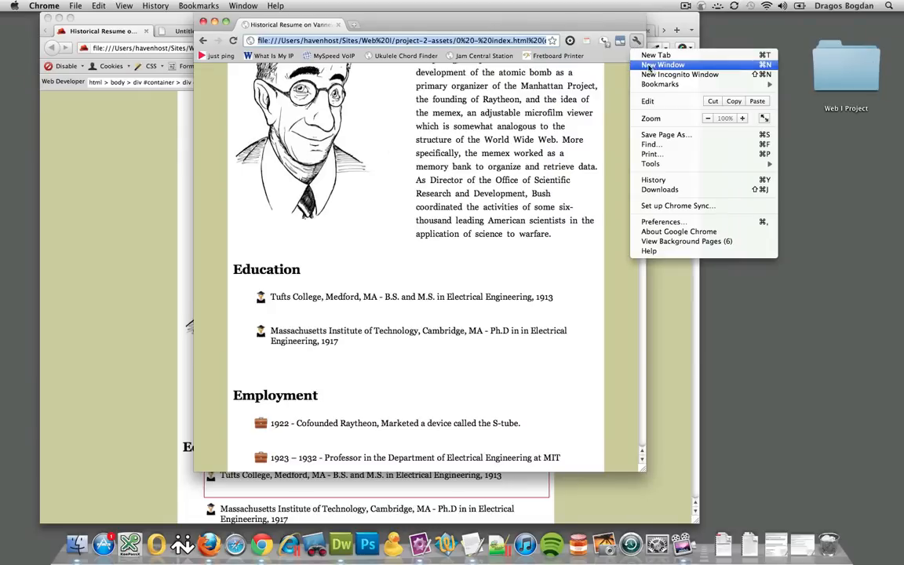